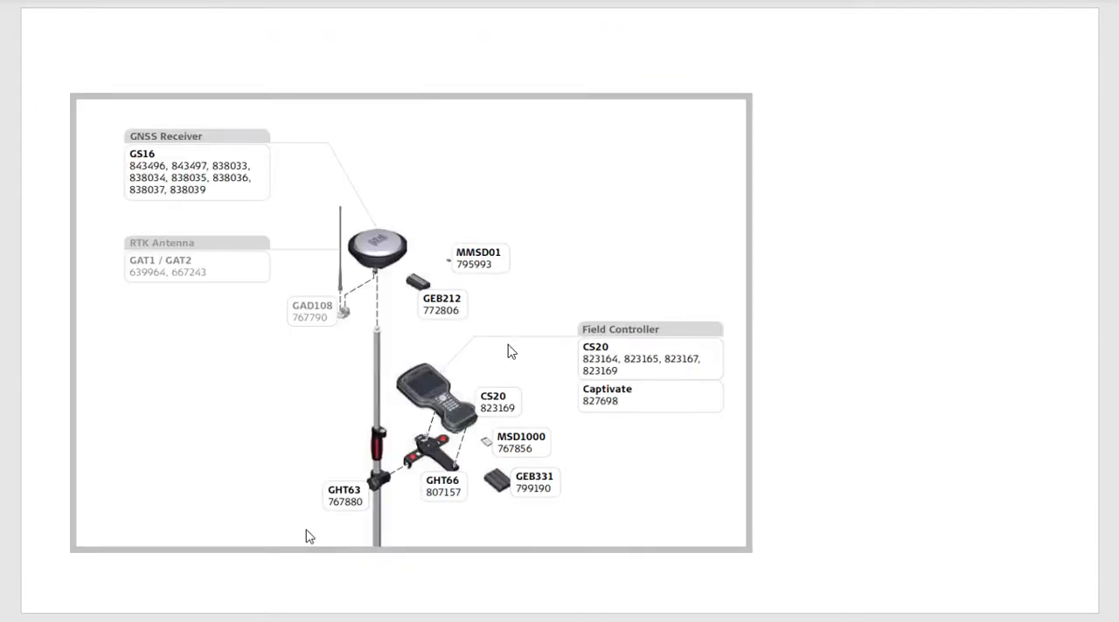
mouse_move(381, 401)
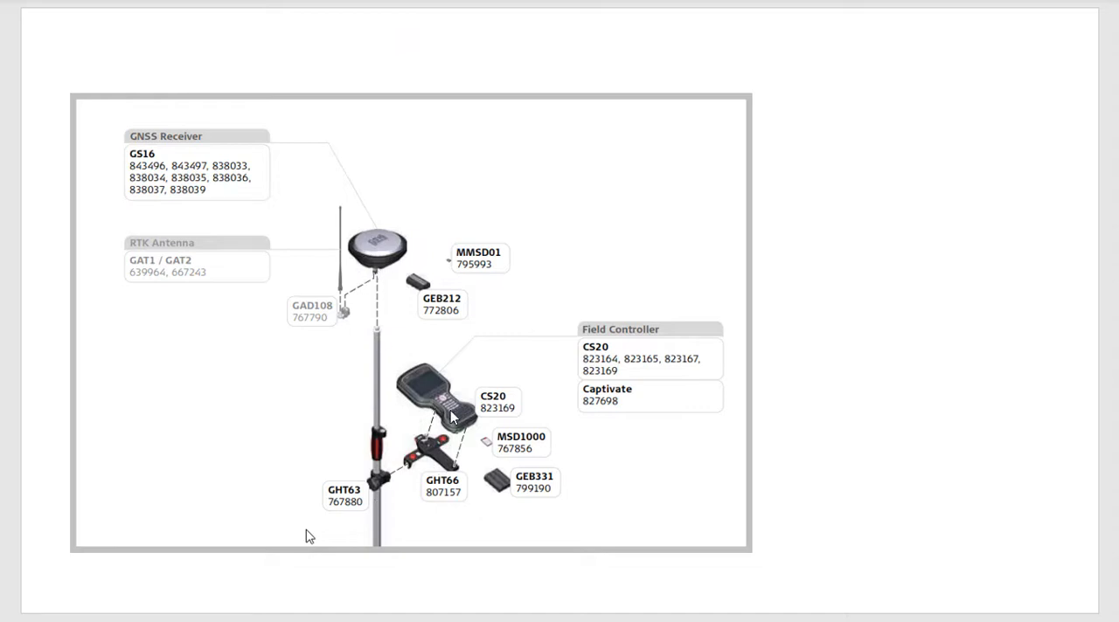
mouse_move(346, 294)
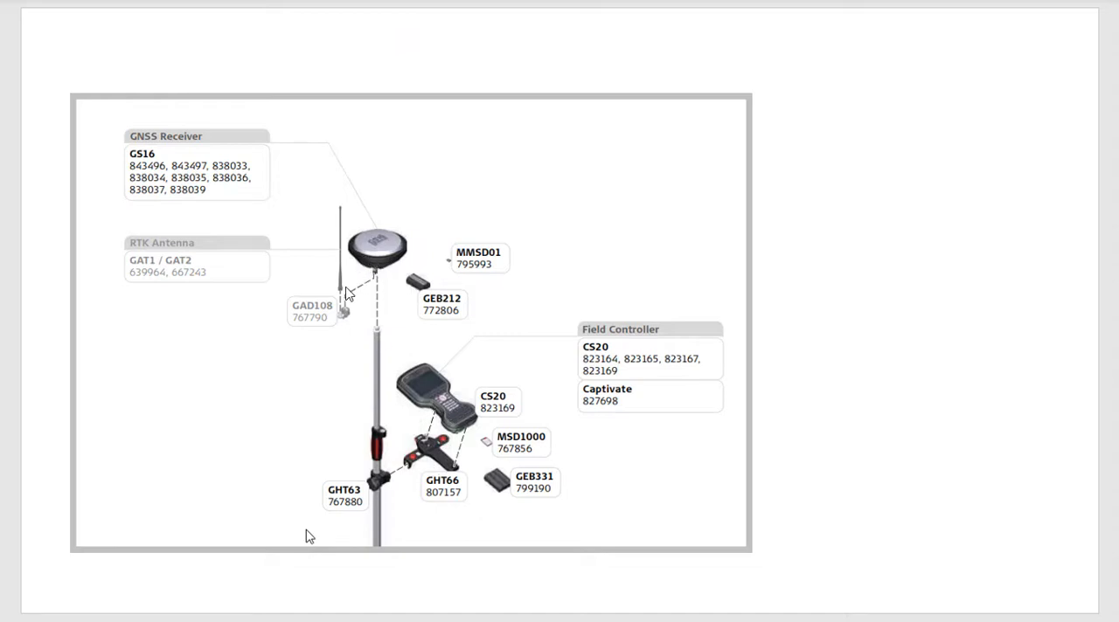
mouse_move(350, 311)
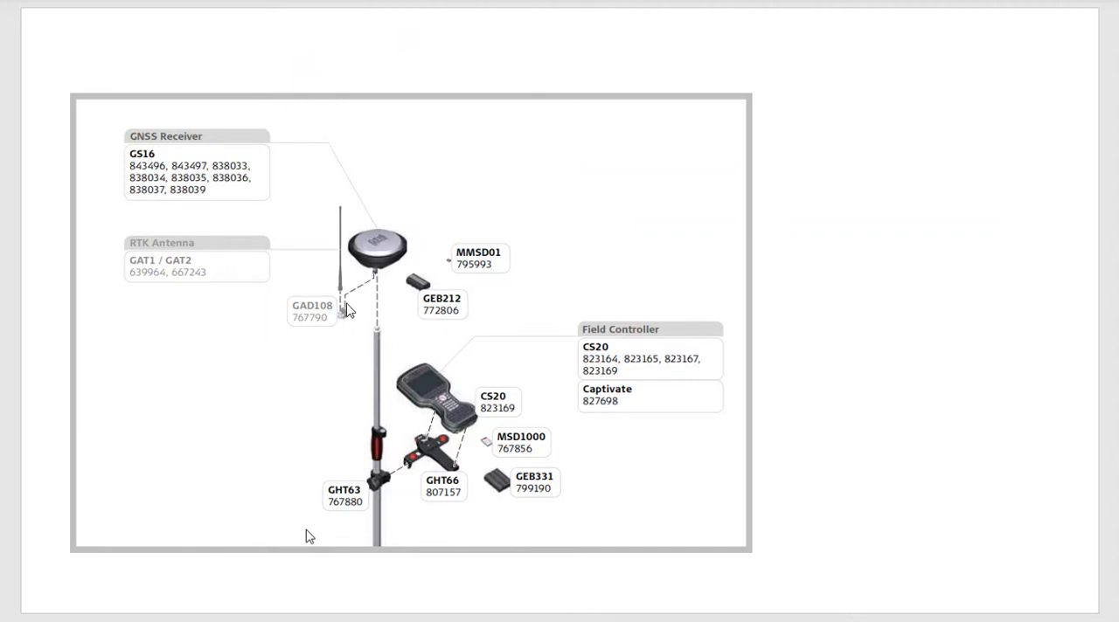
mouse_move(331, 318)
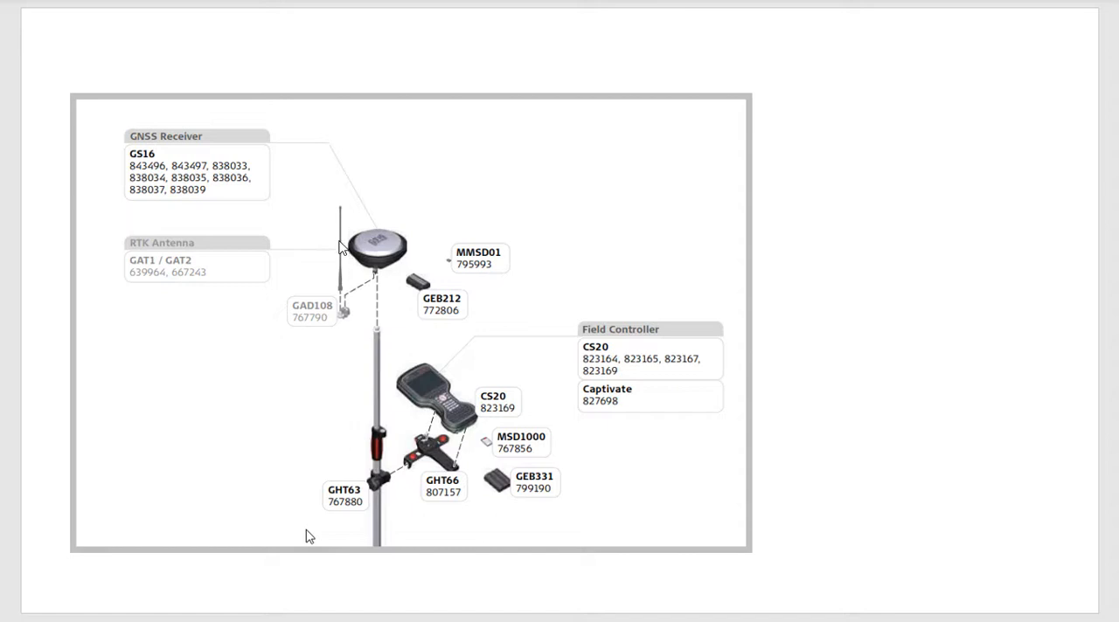
mouse_move(381, 269)
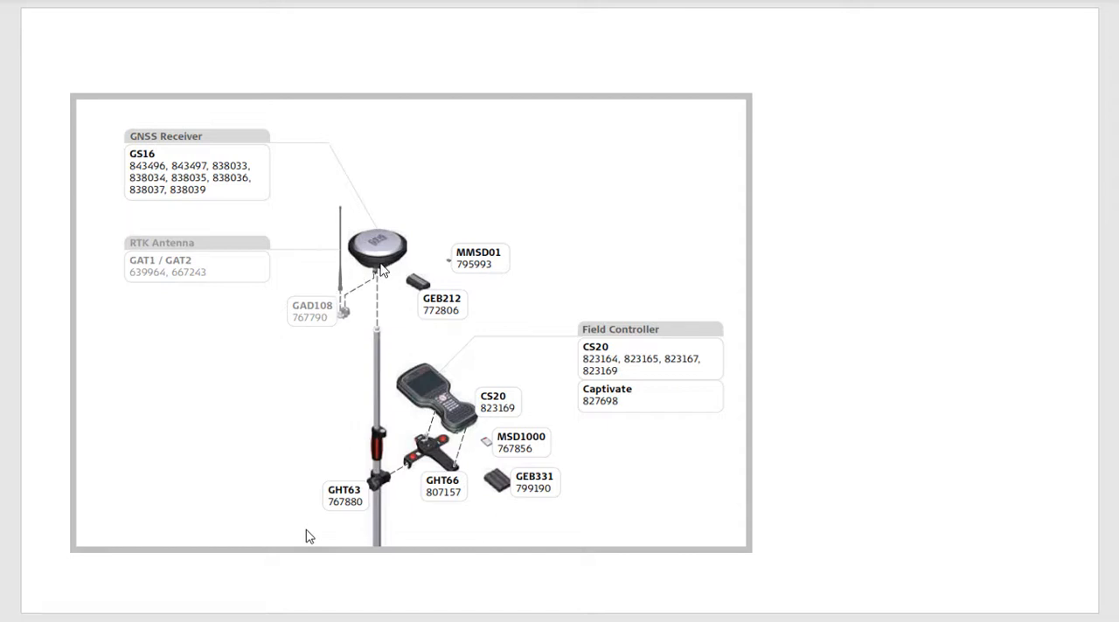
mouse_move(376, 279)
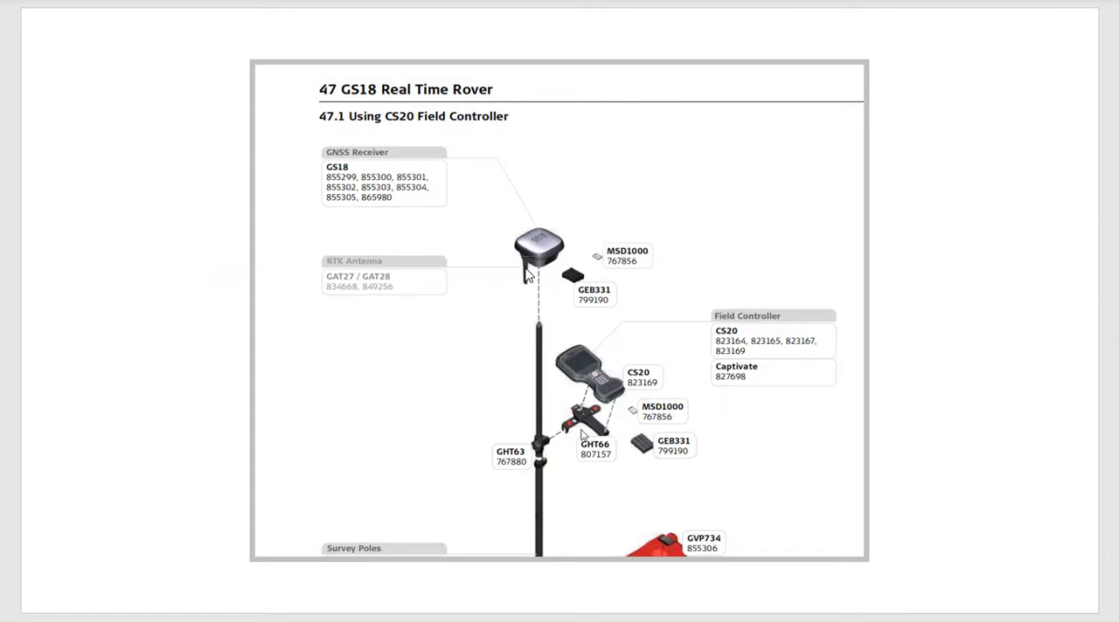
mouse_move(581, 288)
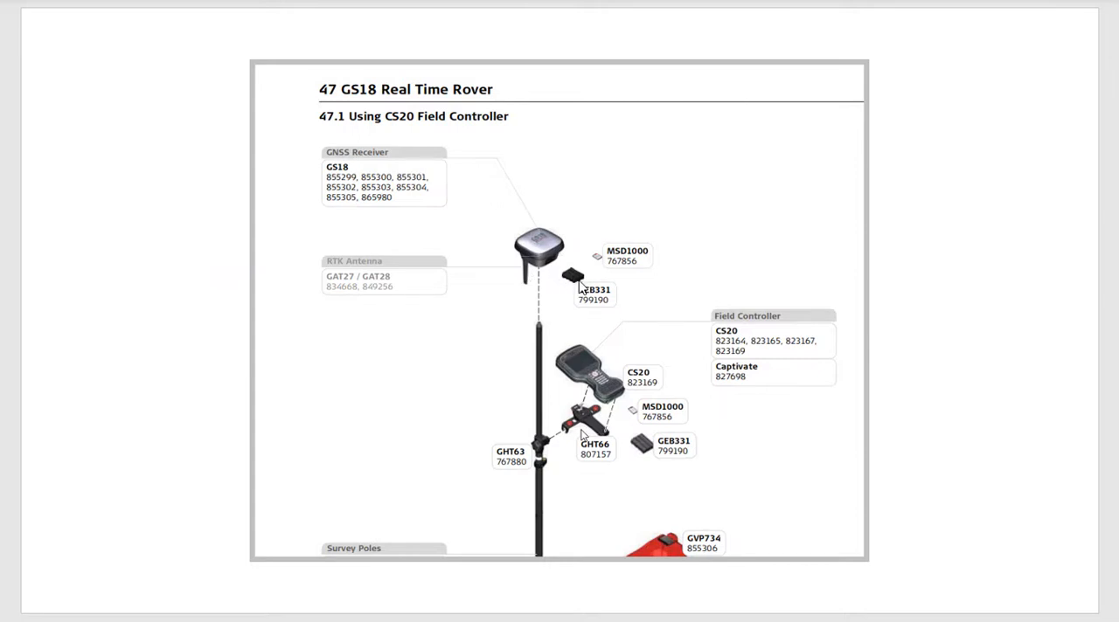
mouse_move(532, 270)
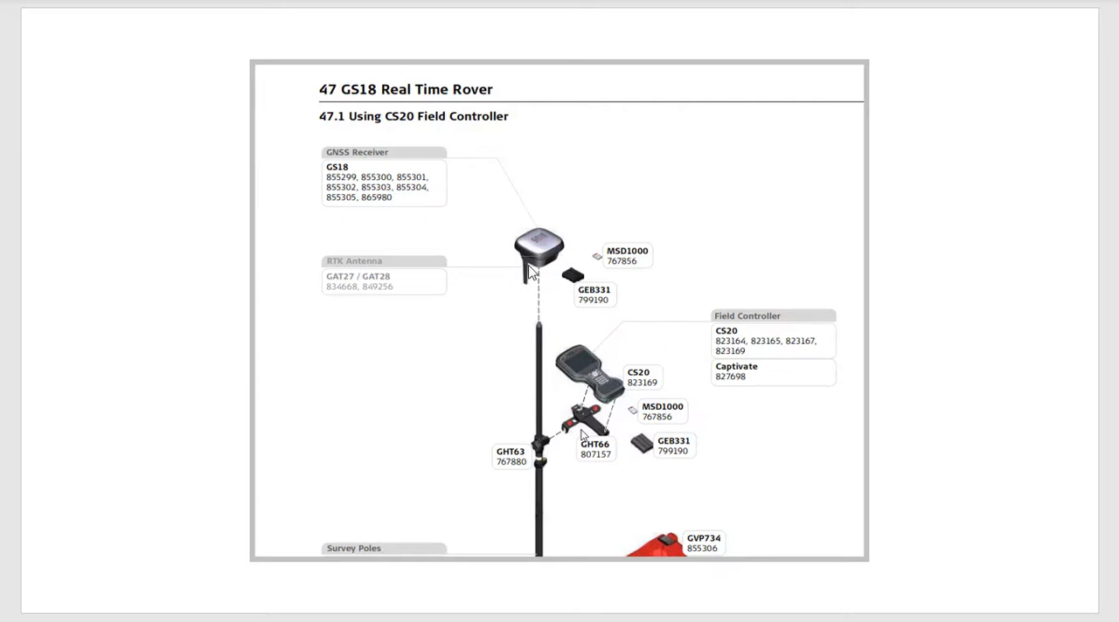
mouse_move(528, 278)
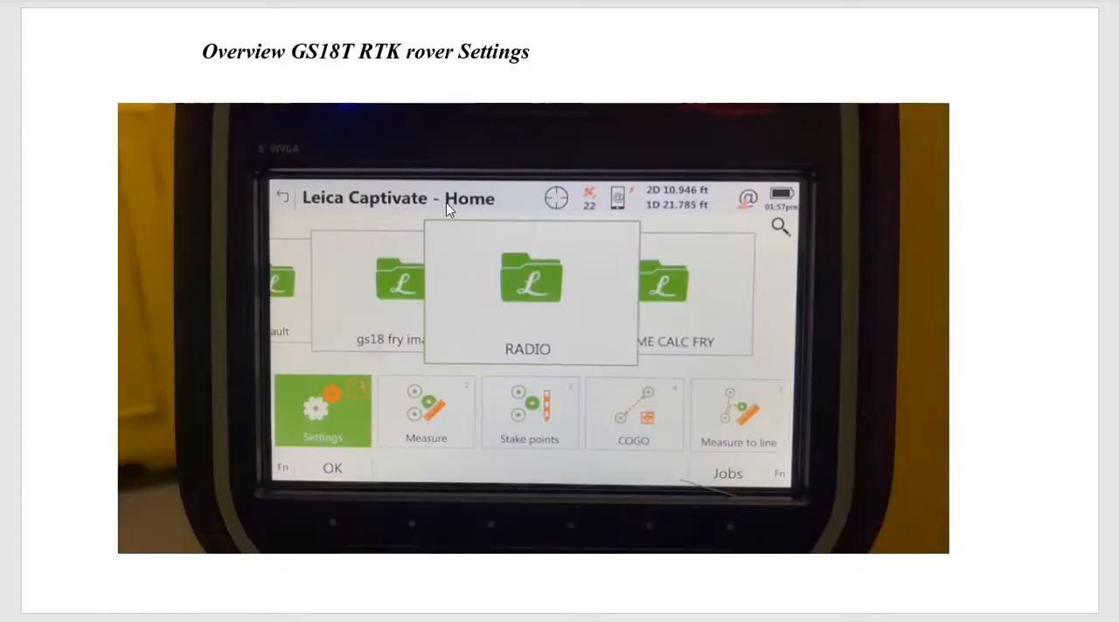
mouse_move(355, 66)
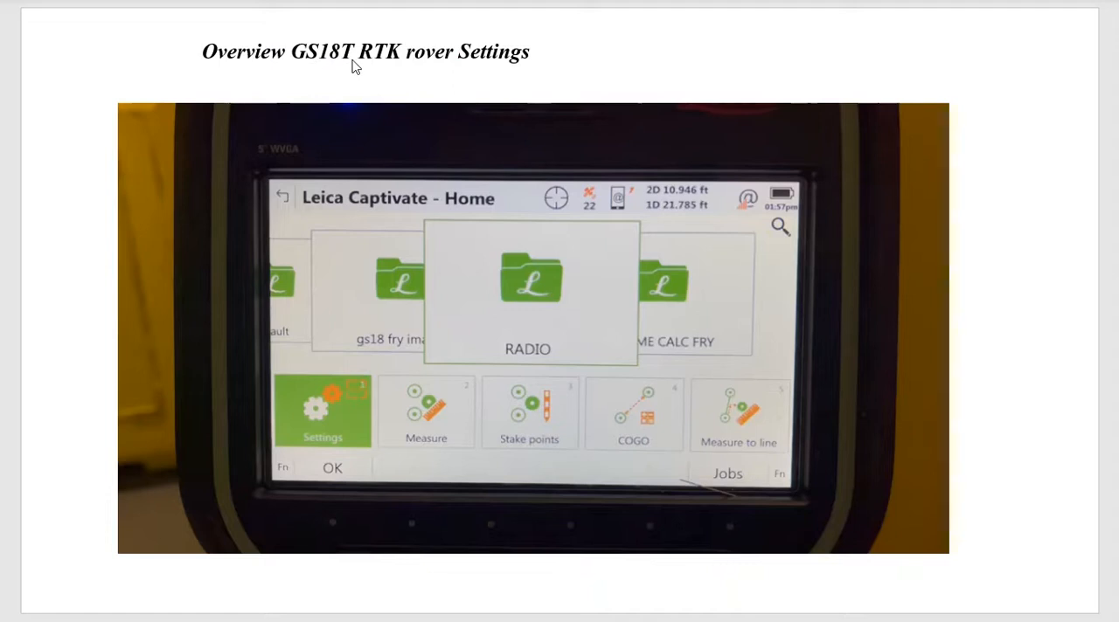
mouse_move(591, 339)
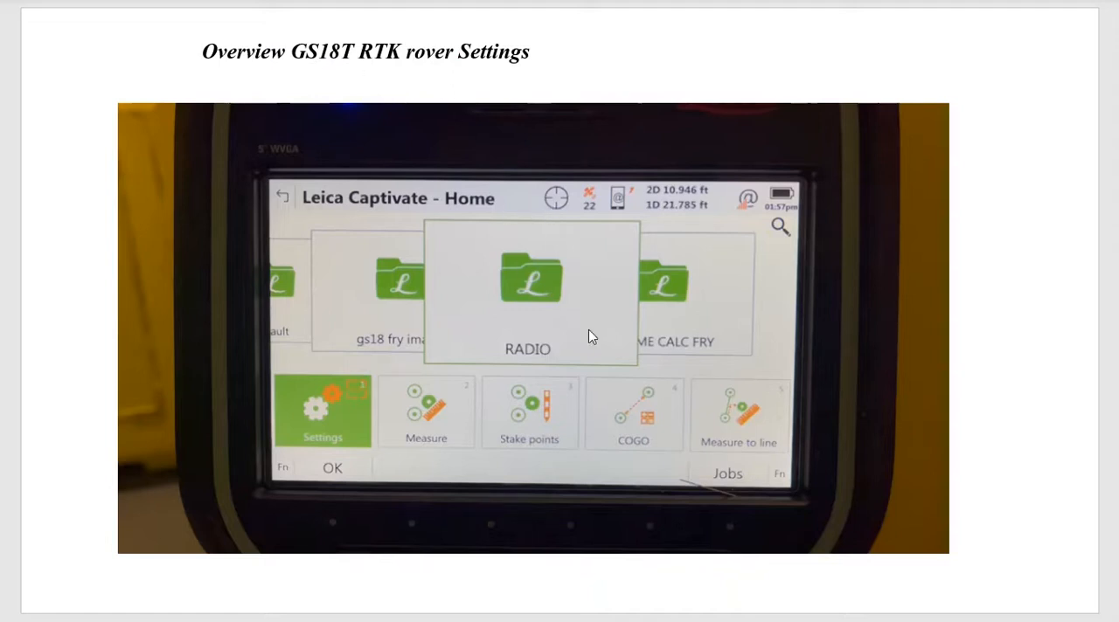
mouse_move(665, 296)
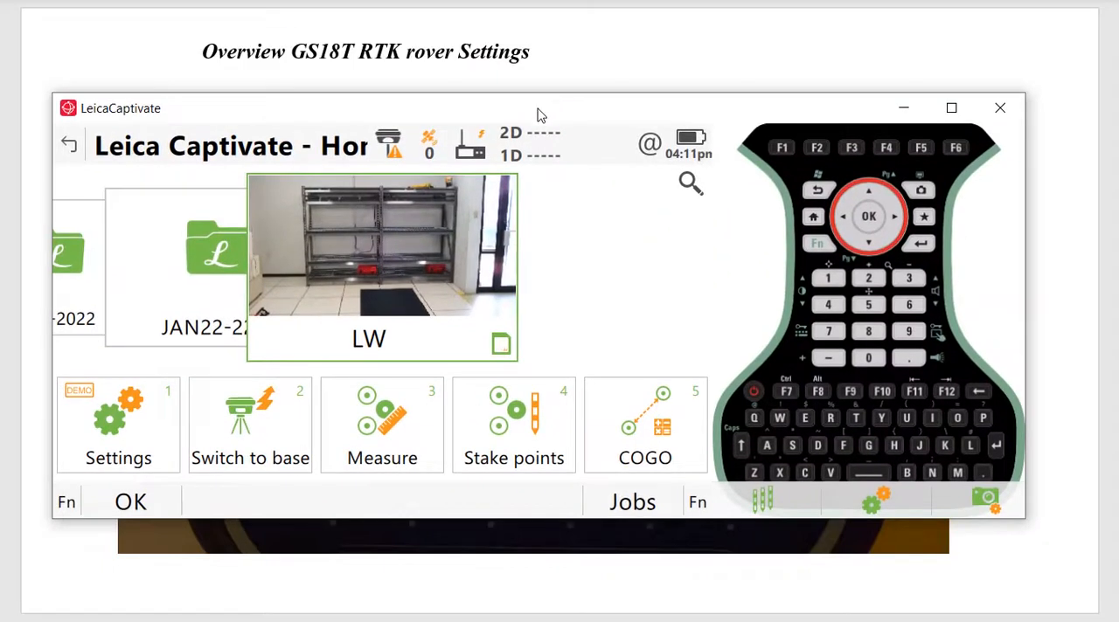
Step: Run the GS connection wizard from Settings > Connections, choosing the GS18 sensor over Bluetooth
click(119, 424)
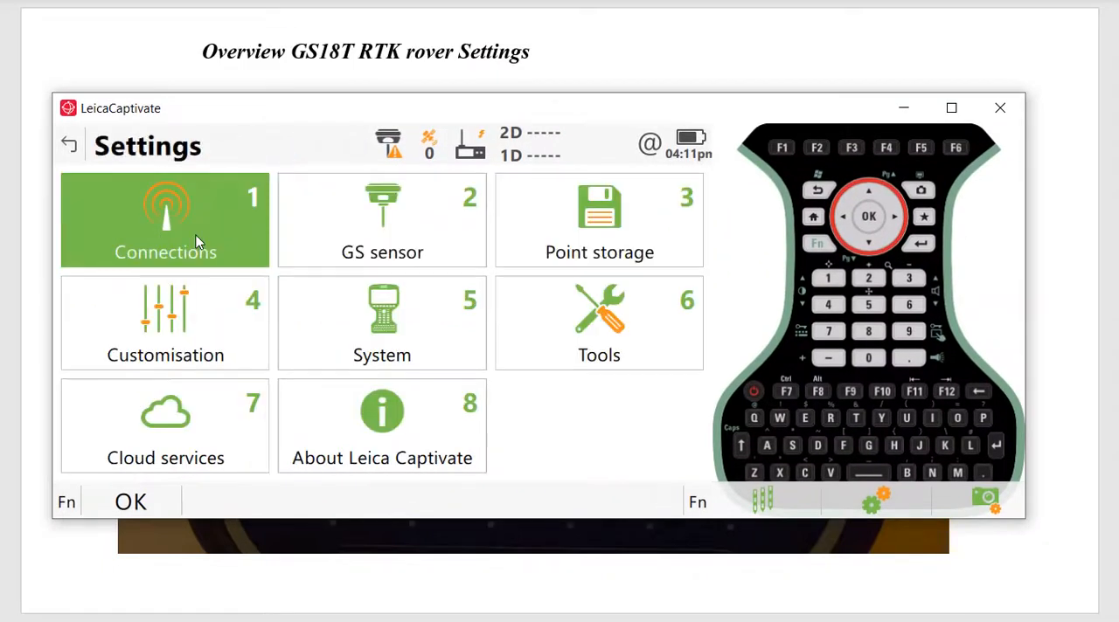
click(165, 219)
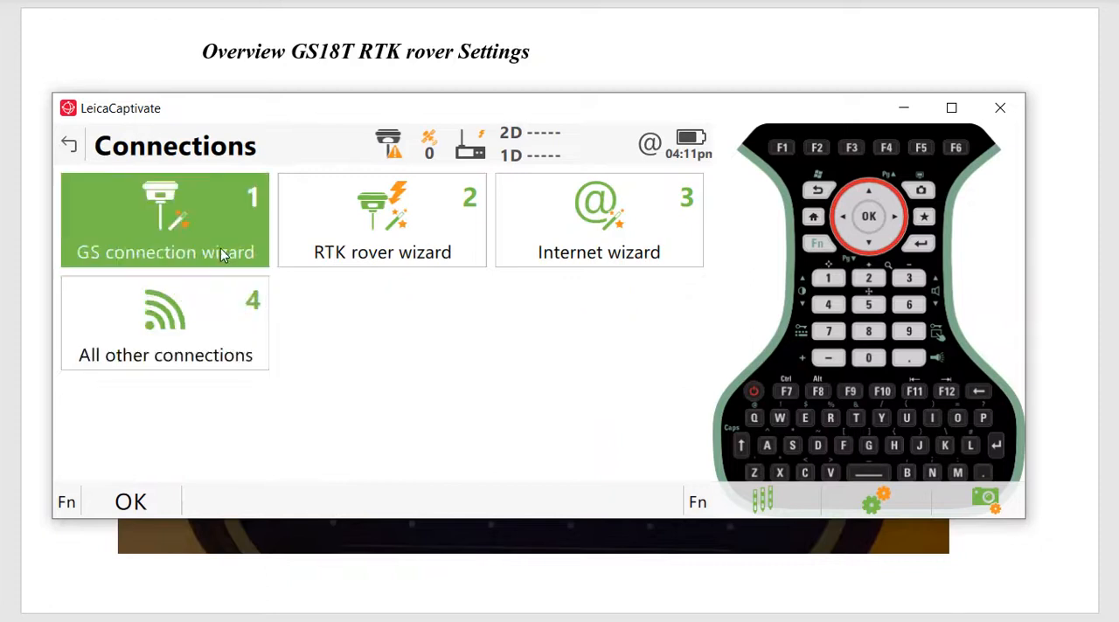
click(165, 220)
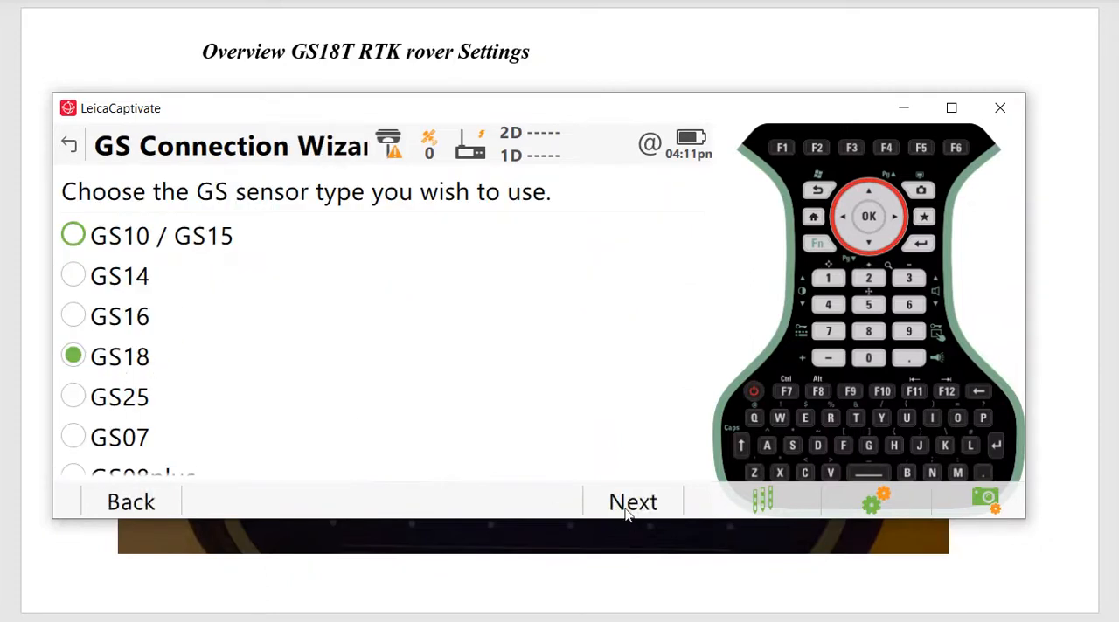
click(633, 502)
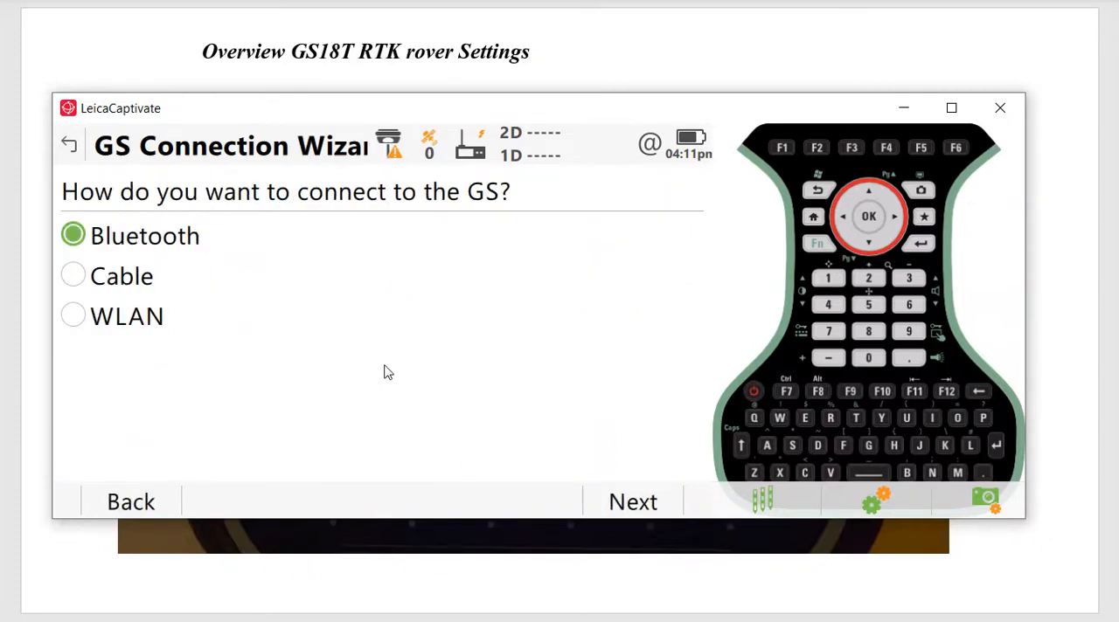
click(633, 502)
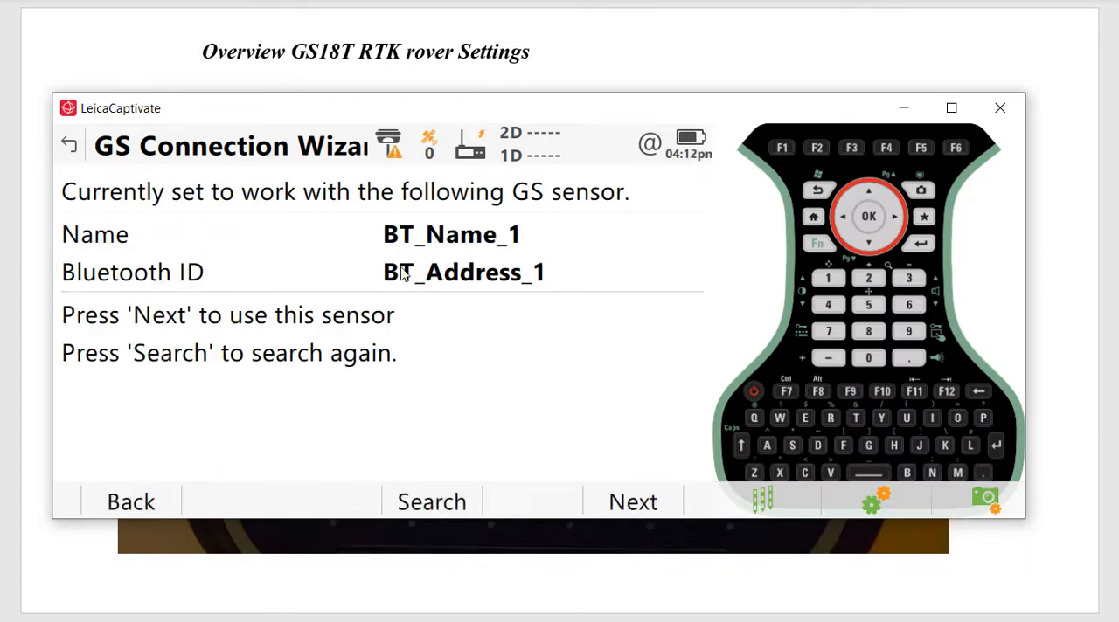
mouse_move(428, 260)
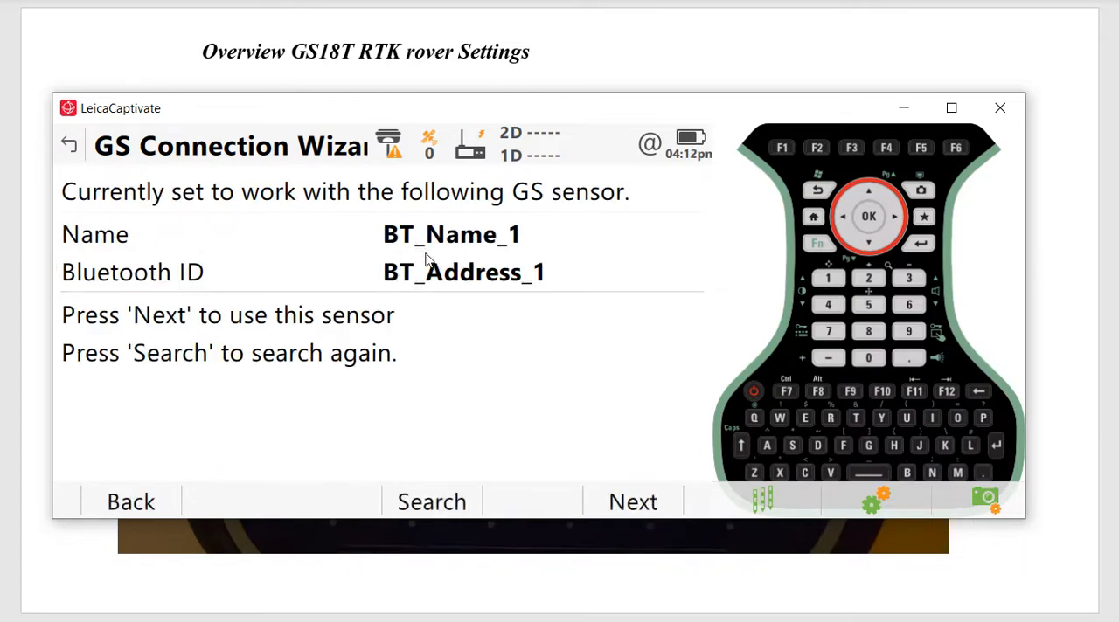
mouse_move(470, 260)
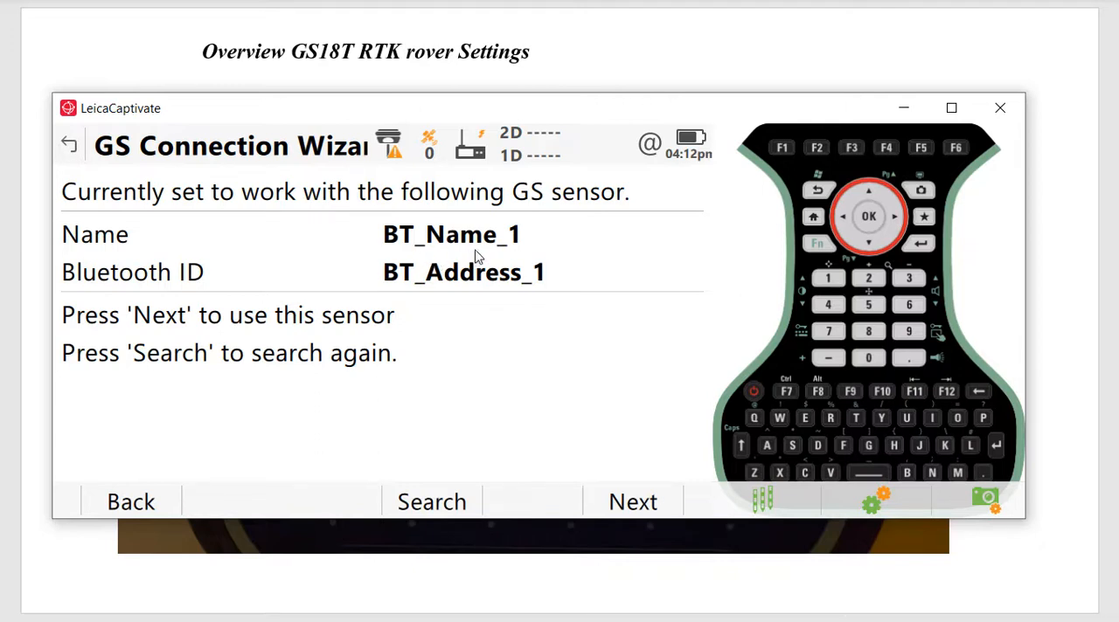
mouse_move(503, 264)
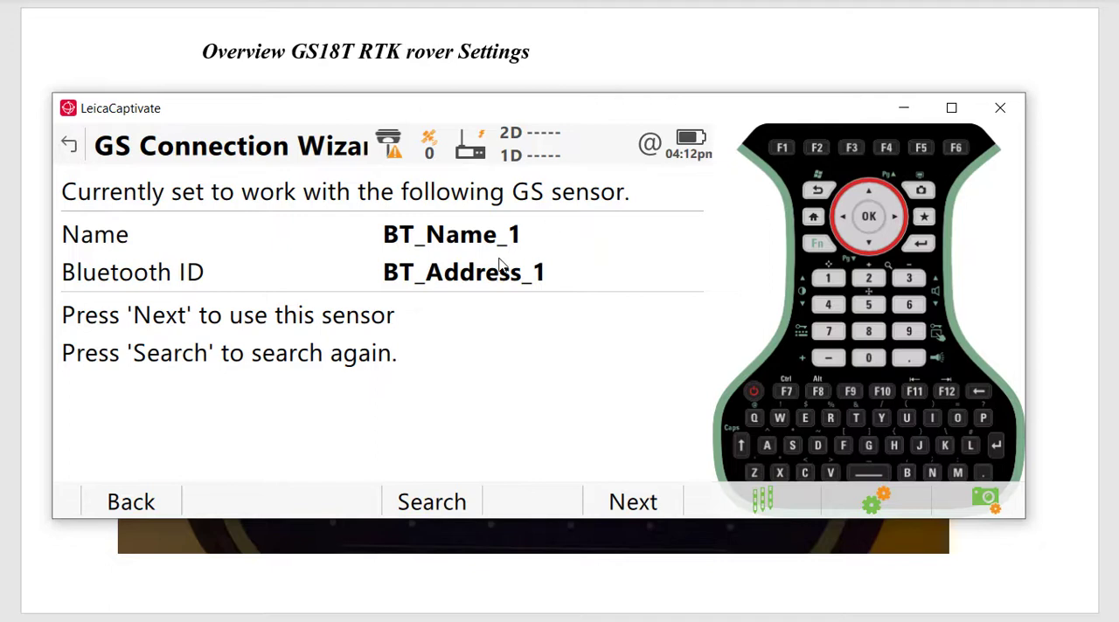
mouse_move(391, 170)
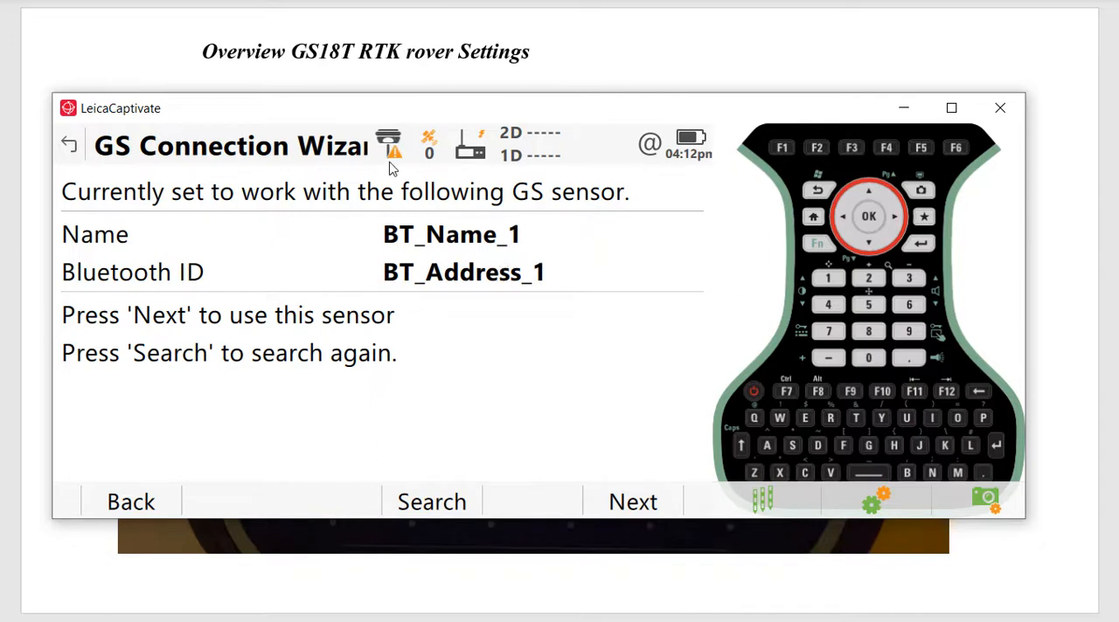
mouse_move(725, 112)
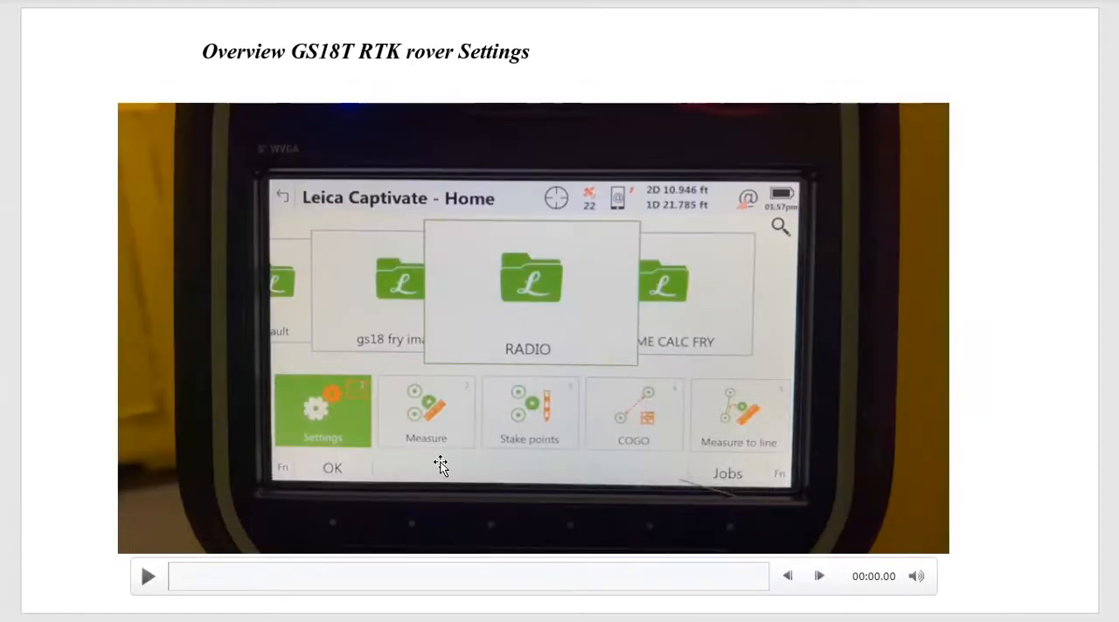
mouse_move(542, 194)
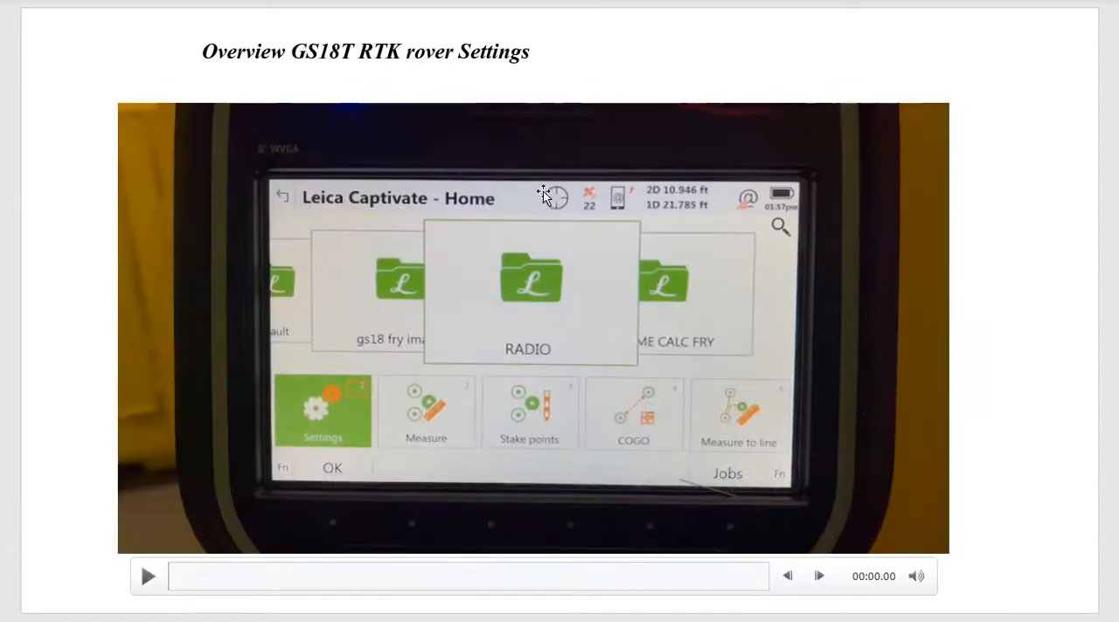
mouse_move(568, 218)
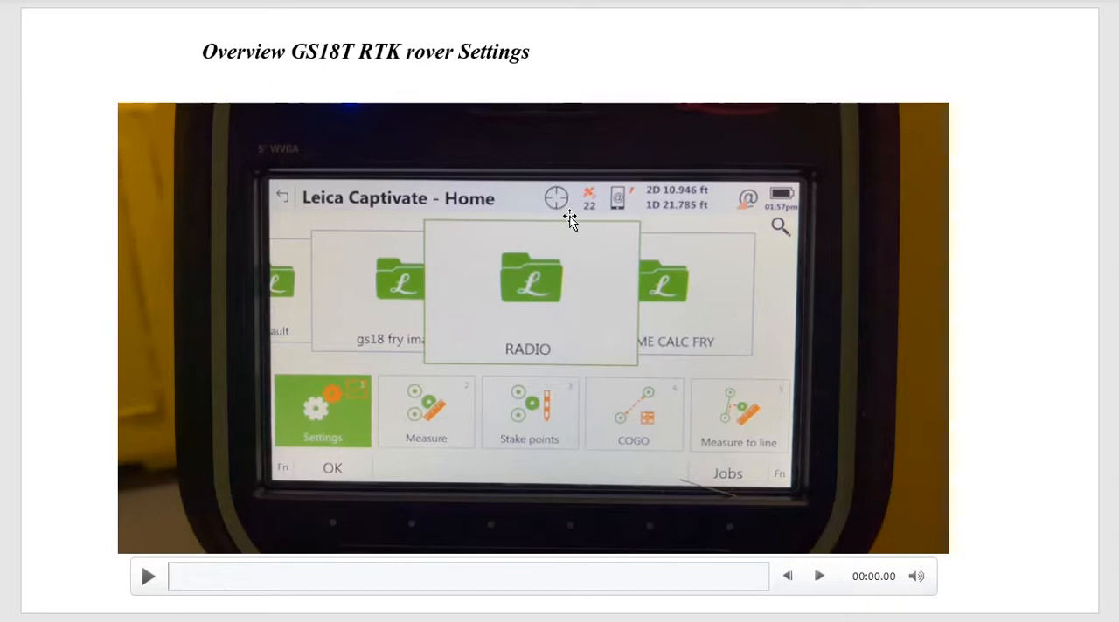
mouse_move(573, 217)
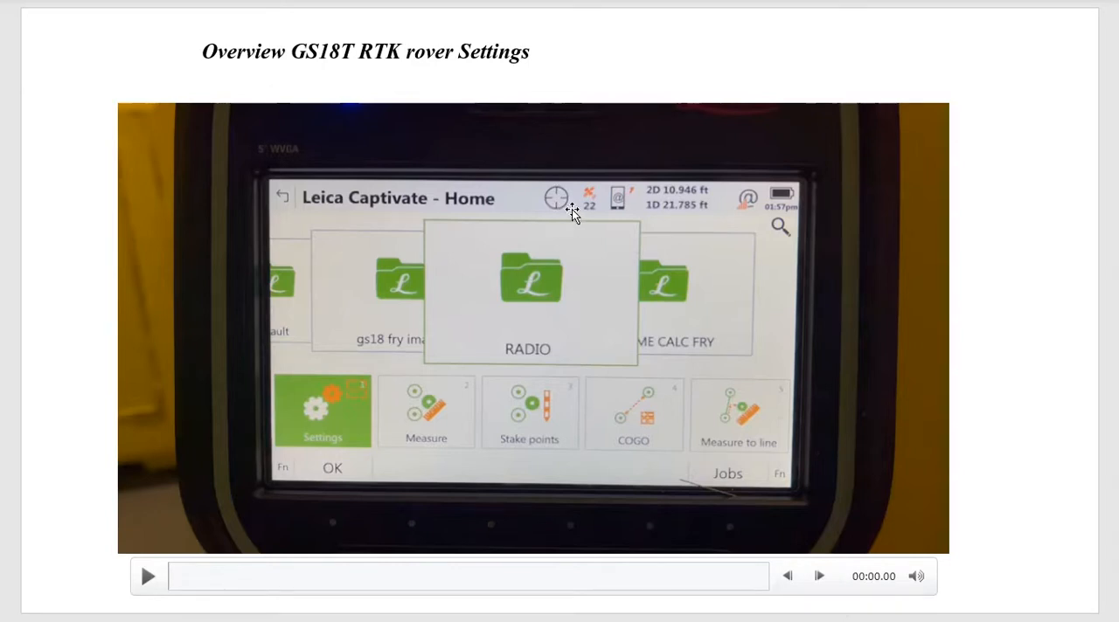
mouse_move(294, 488)
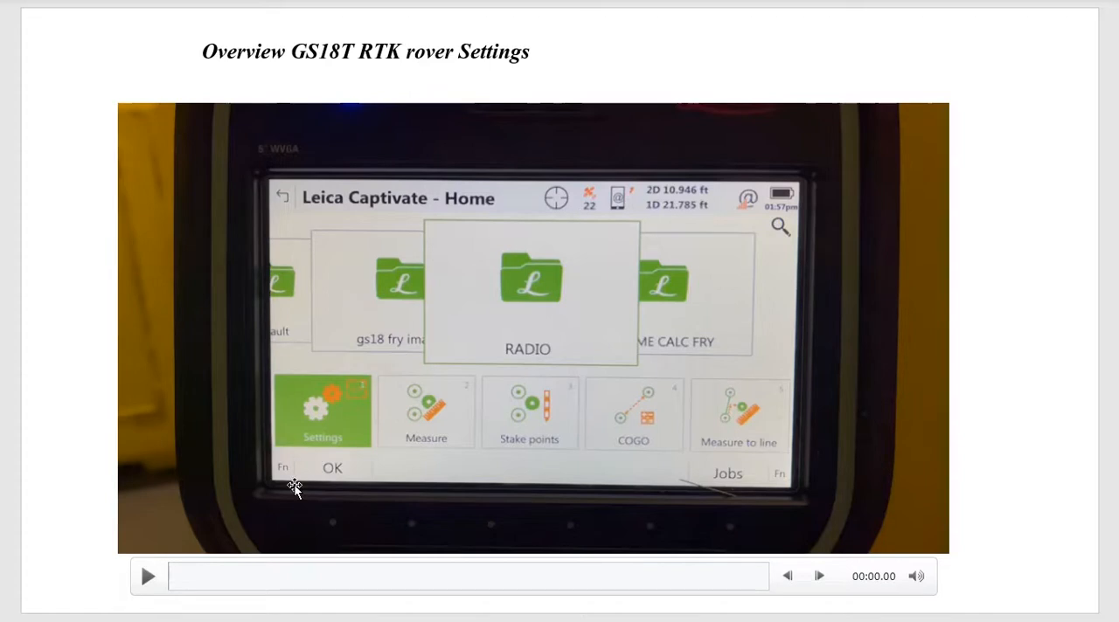
Step: Play the embedded controller video to about 00:42, the RTK Rover Settings data tab
click(147, 577)
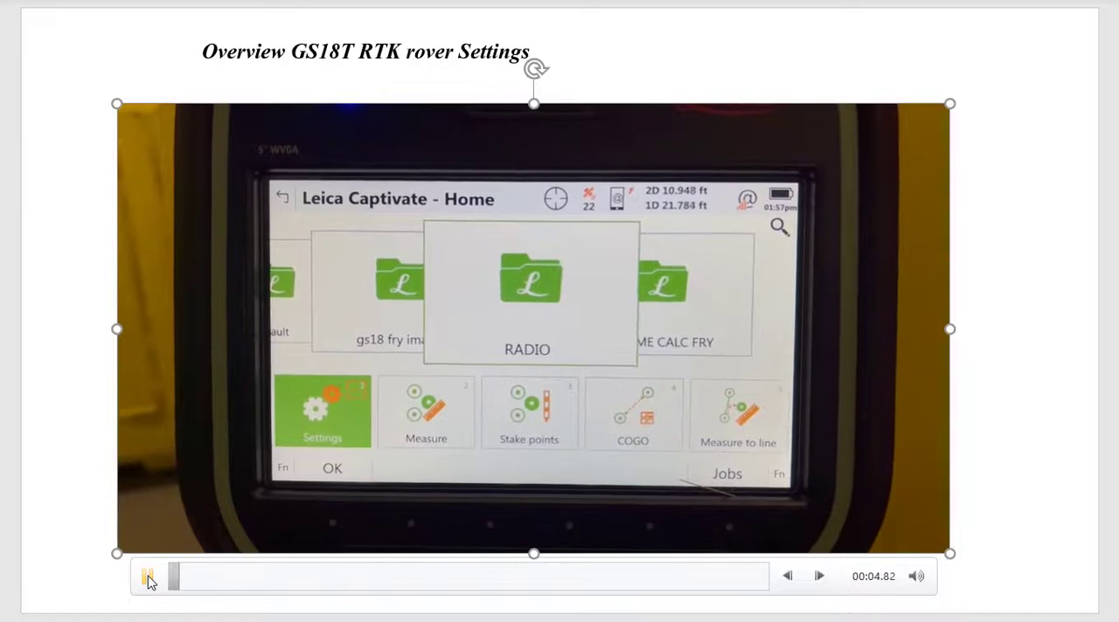
click(818, 575)
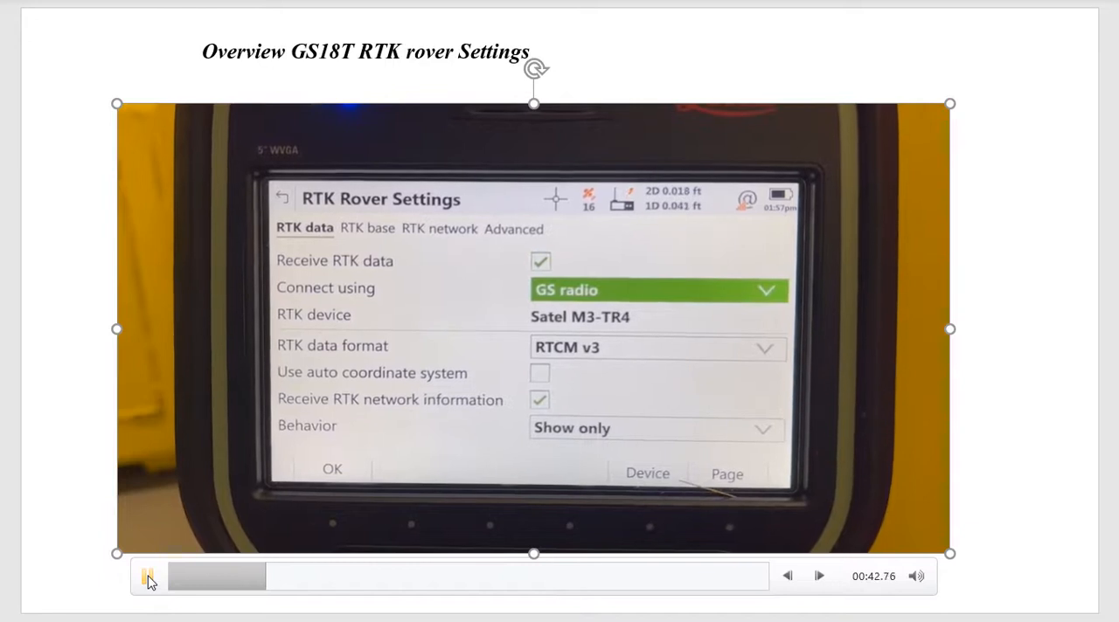
Step: Let the video run to about 01:12, the RTK base tab with auto-detected sensor and antenna
click(657, 291)
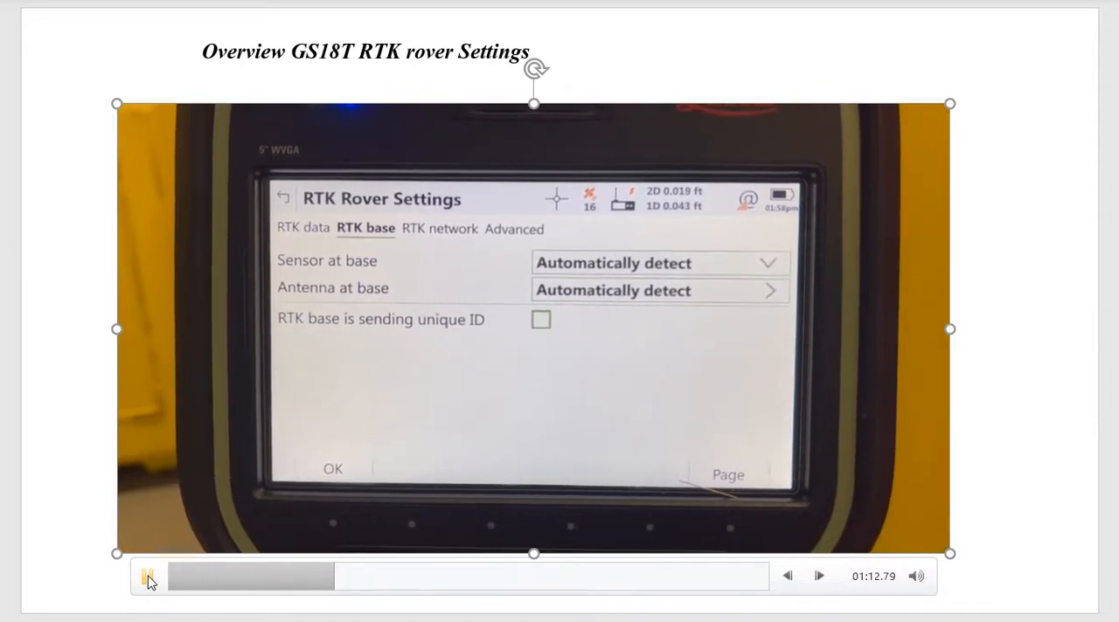
Step: Continue playback to about 02:08, the Radio Settings with Satel M3-TR4 on channel 2, 461.1 MHz
click(541, 318)
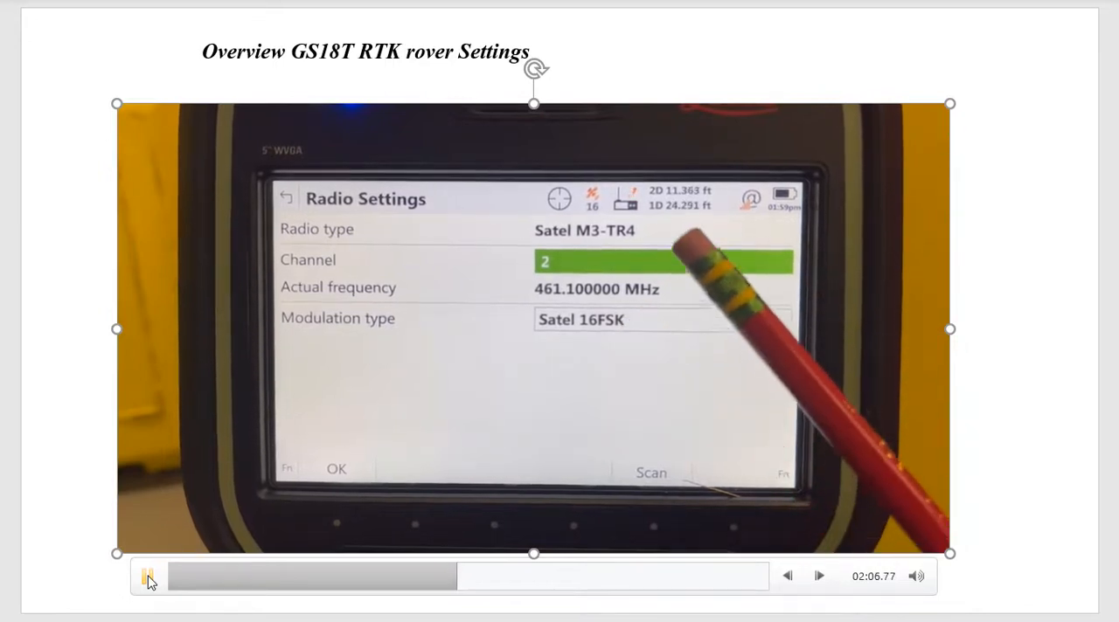
Step: Play the video on to about 04:22, the controller Home screen, and pause it there
click(819, 575)
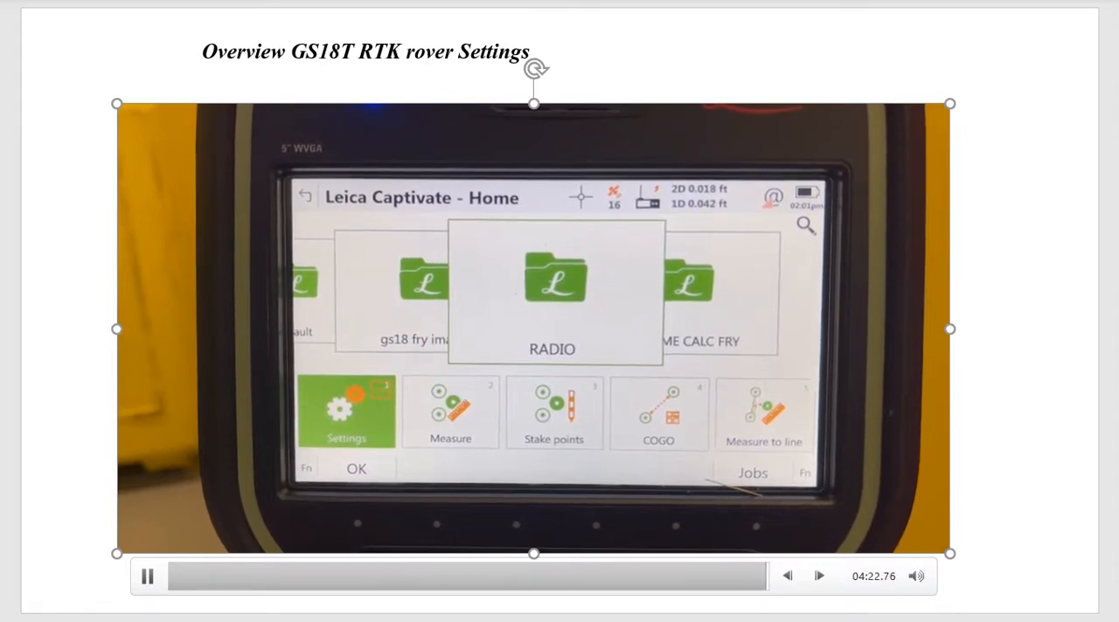
click(147, 577)
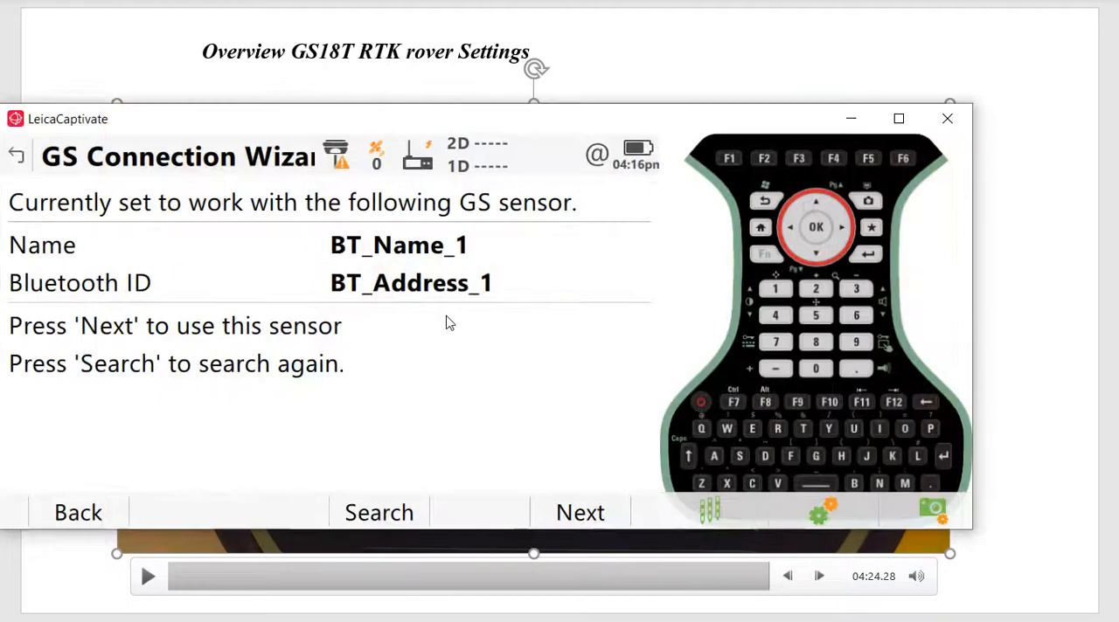
Step: Move past the connection wizard into Customisation and show the App visibility list
click(77, 512)
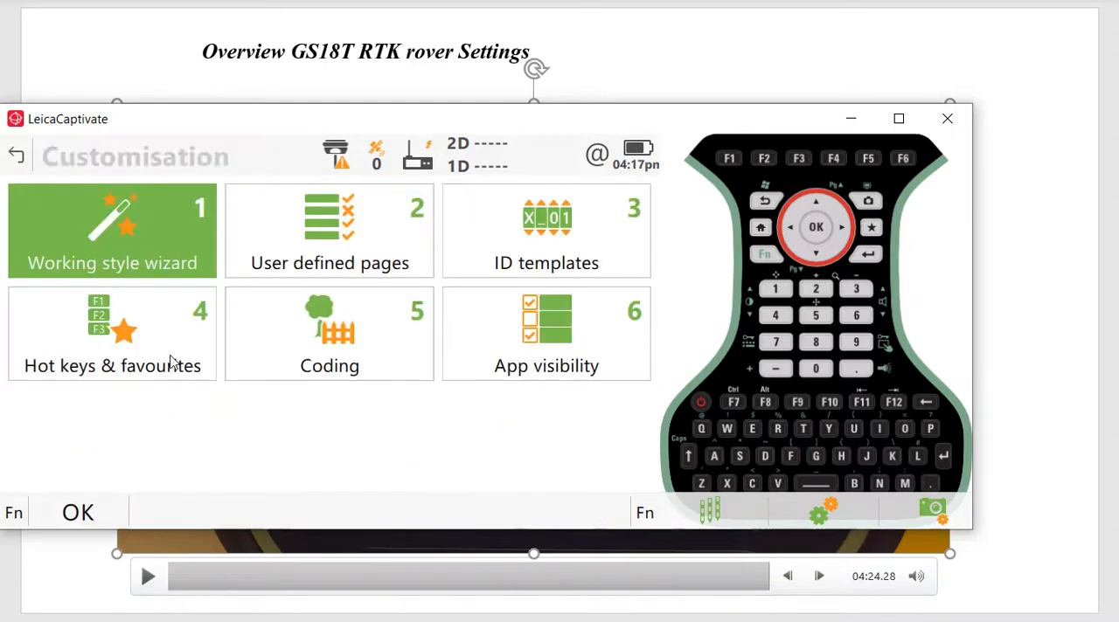
click(545, 332)
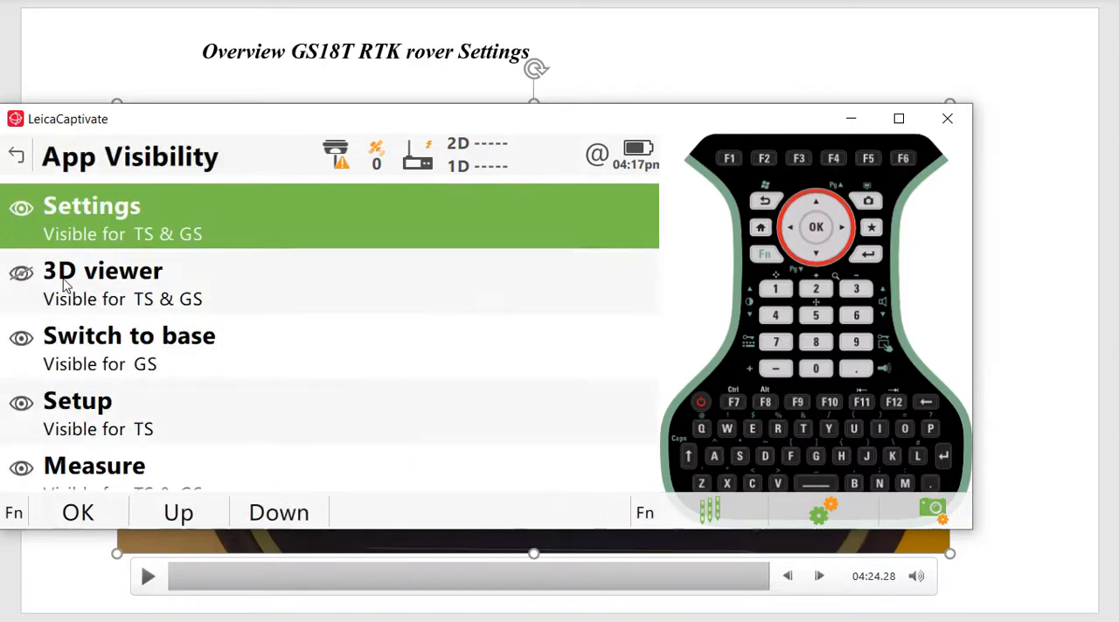
mouse_move(56, 388)
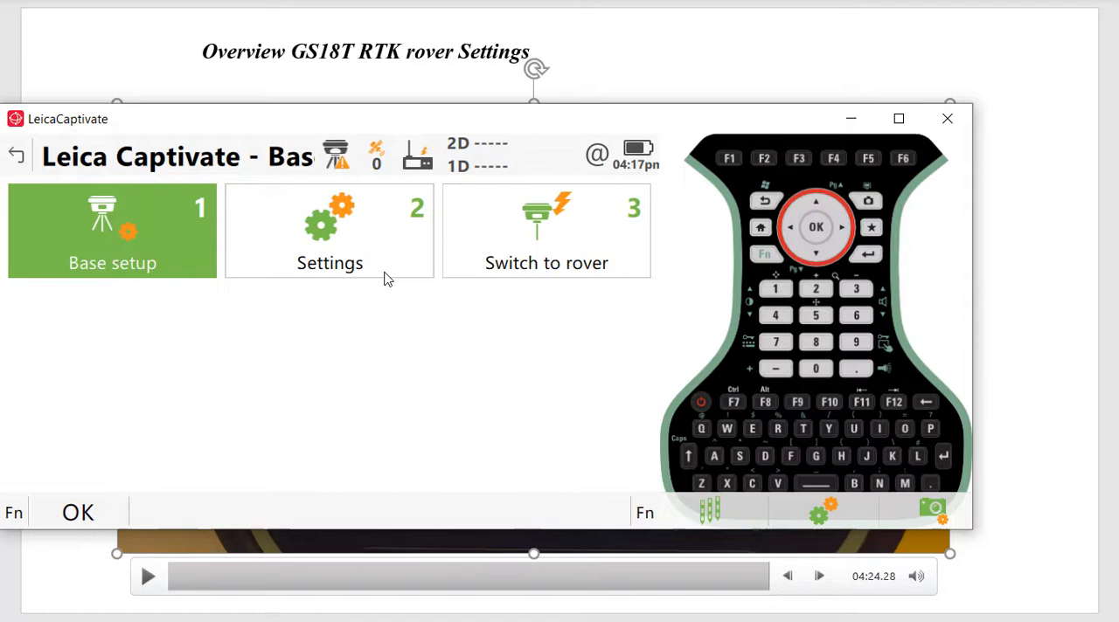
mouse_move(406, 247)
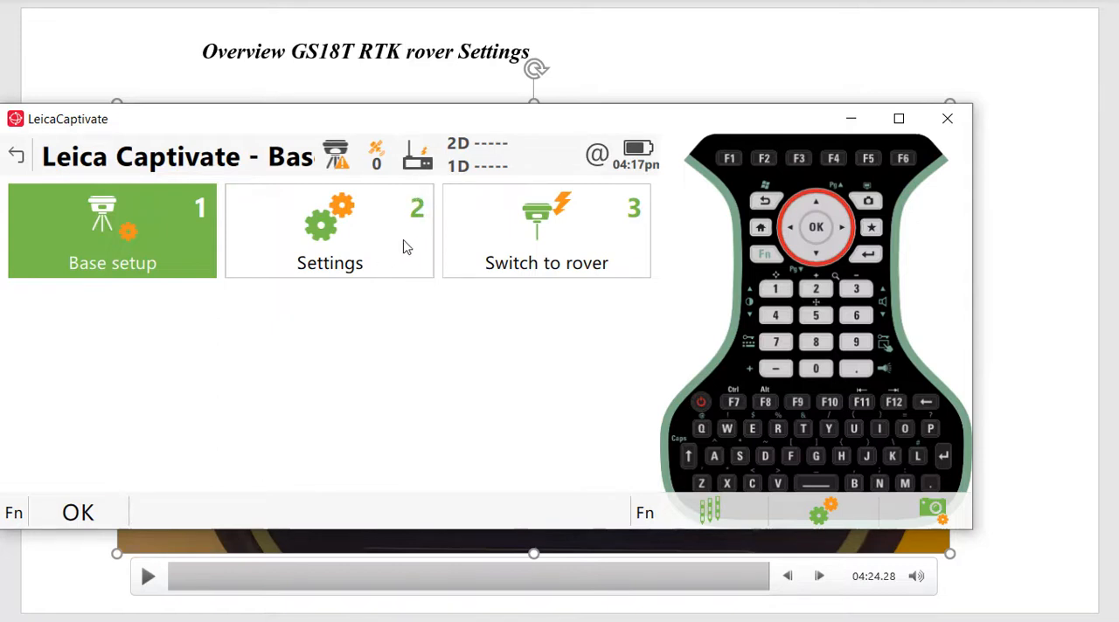
mouse_move(379, 255)
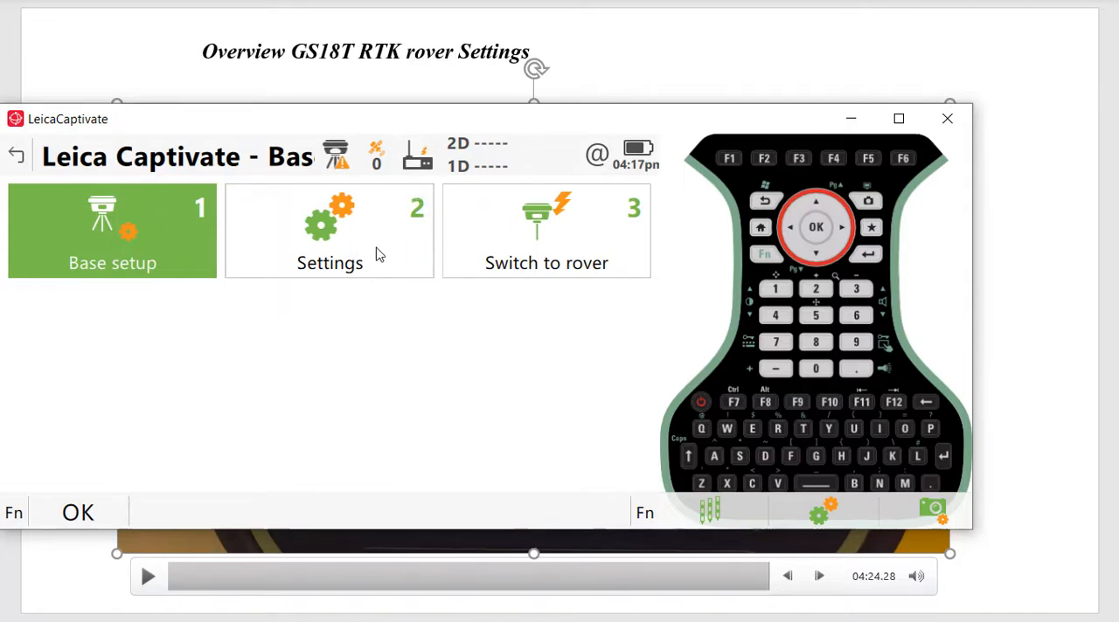
Step: From base Settings > Connections, bring up the radio settings for Base RTK 1
click(328, 230)
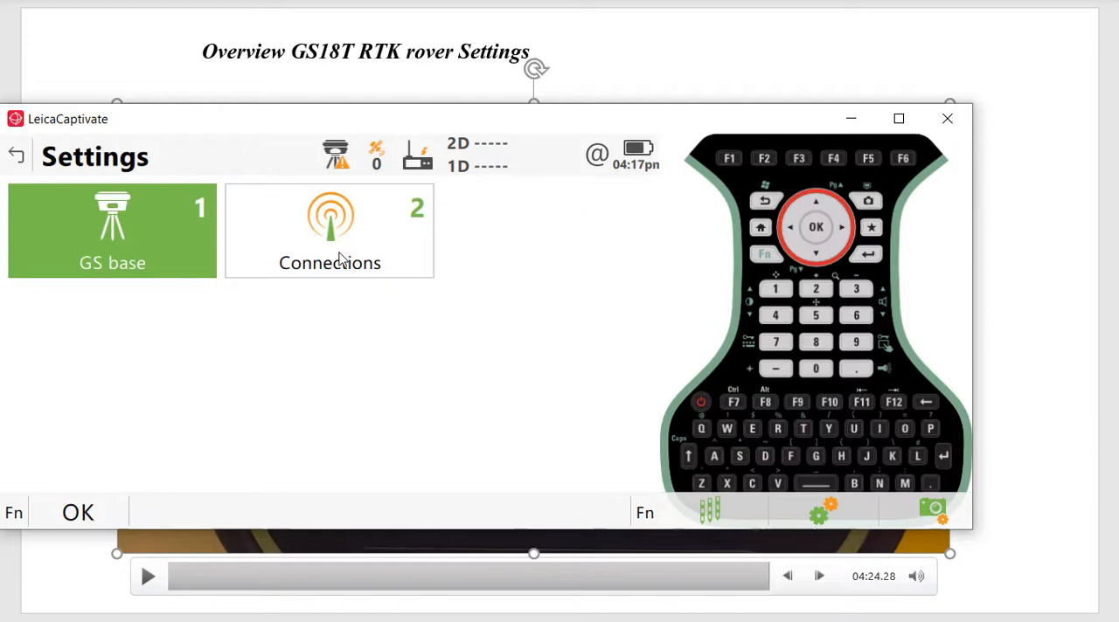
click(329, 231)
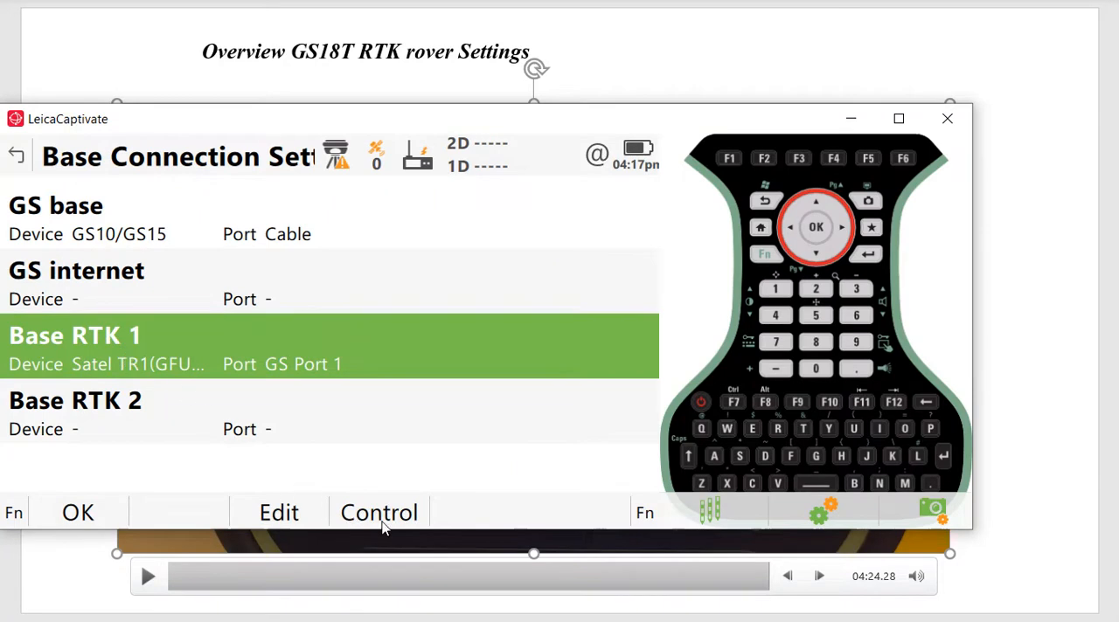
click(278, 512)
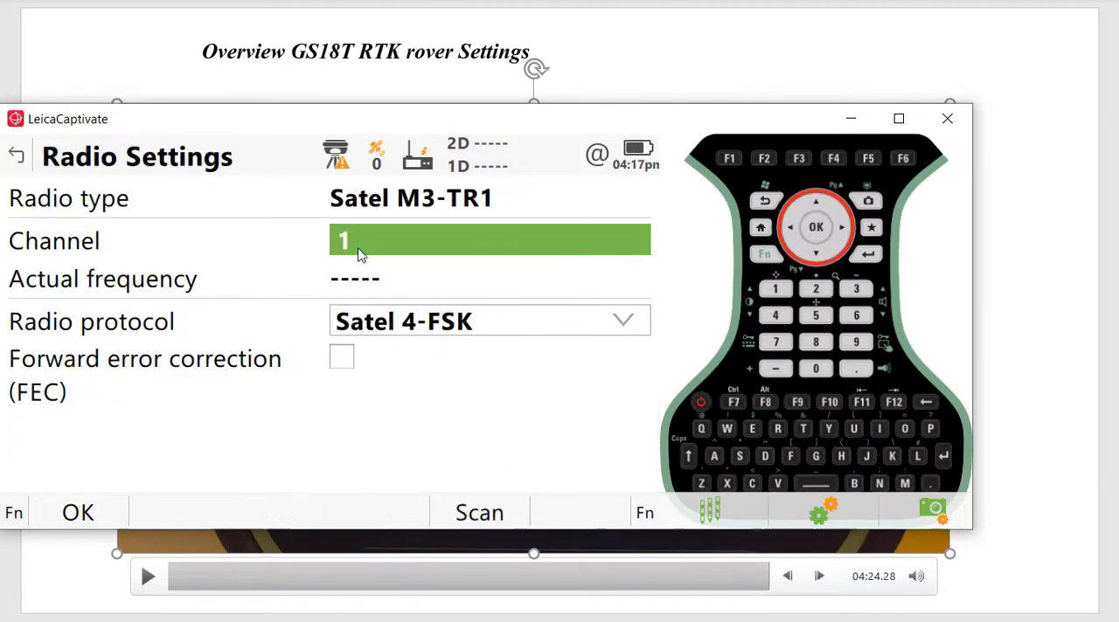
mouse_move(333, 283)
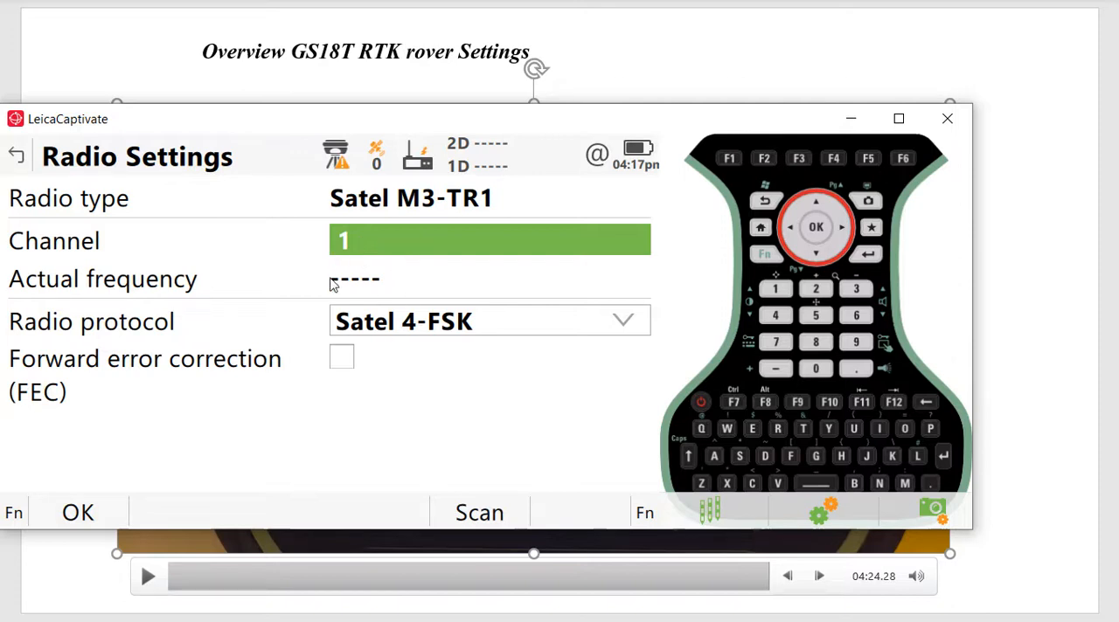
mouse_move(349, 335)
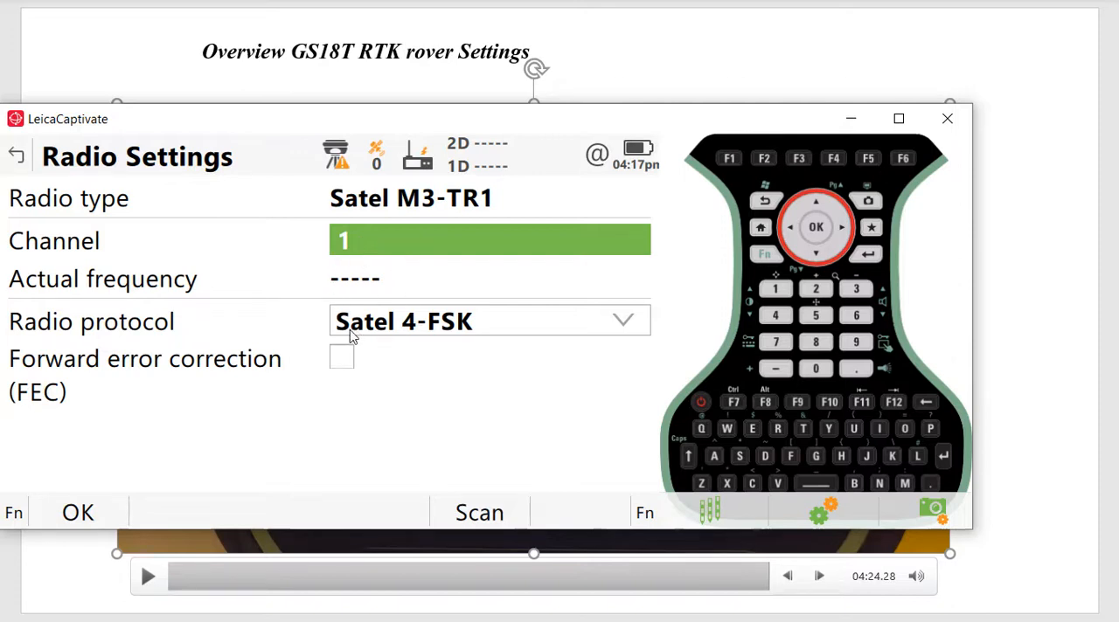
Step: Set the base radio protocol to Satel 16-FSK and accept the radio settings
click(622, 322)
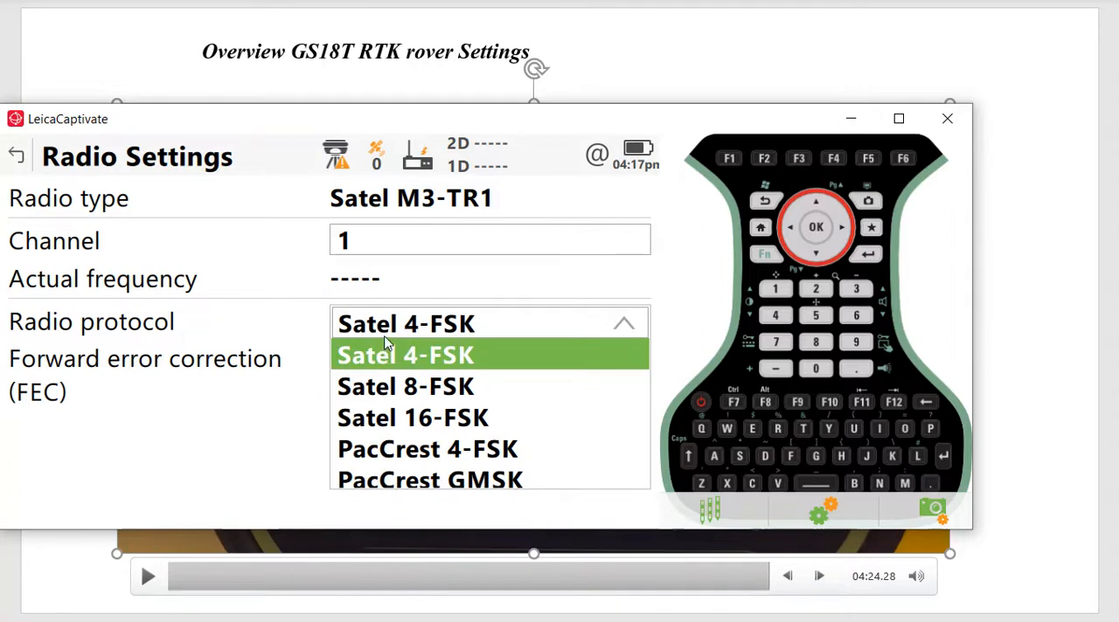
mouse_move(394, 428)
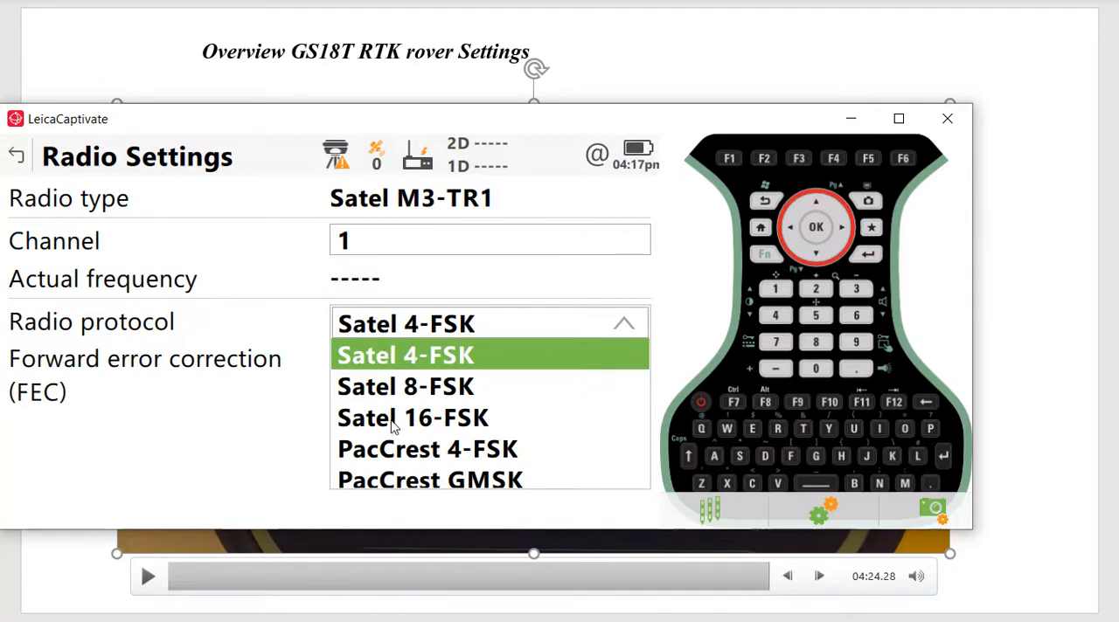
click(412, 416)
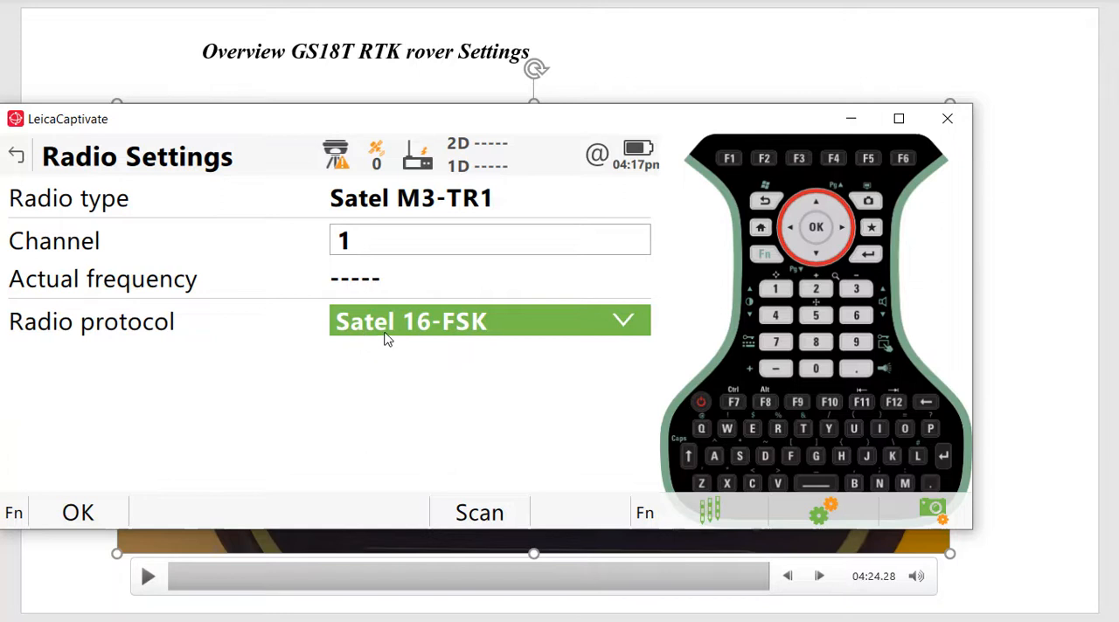
mouse_move(357, 253)
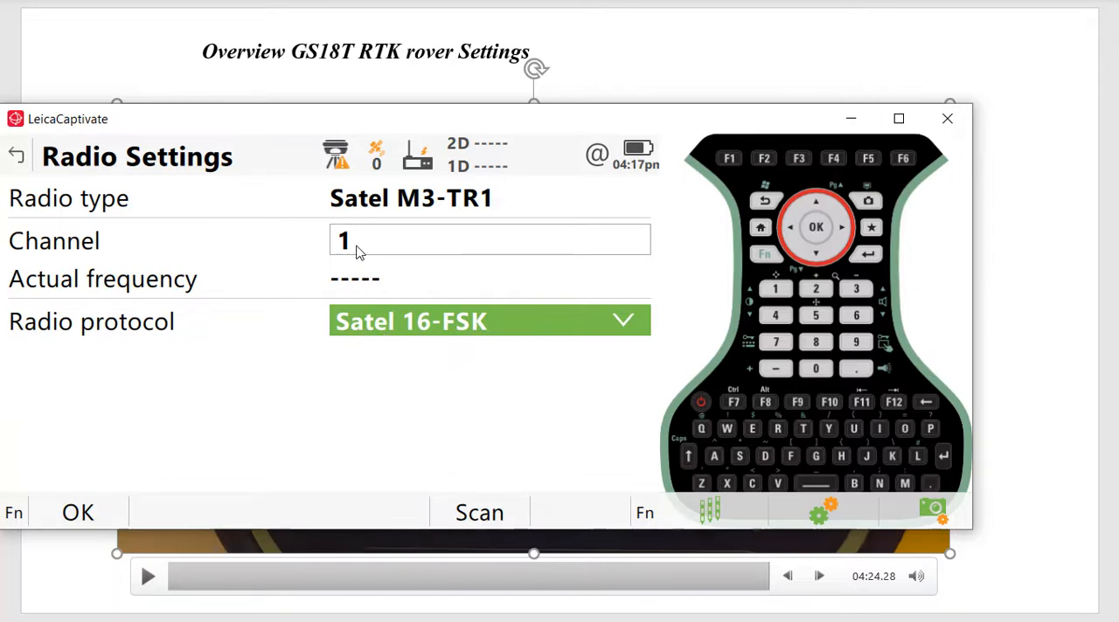
mouse_move(132, 493)
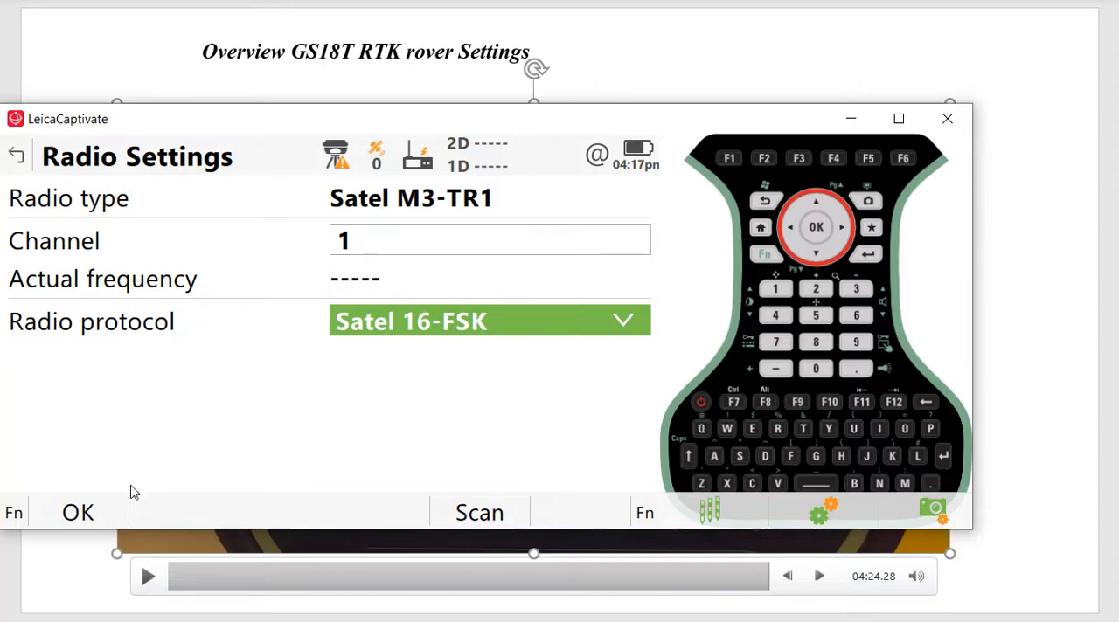
mouse_move(105, 514)
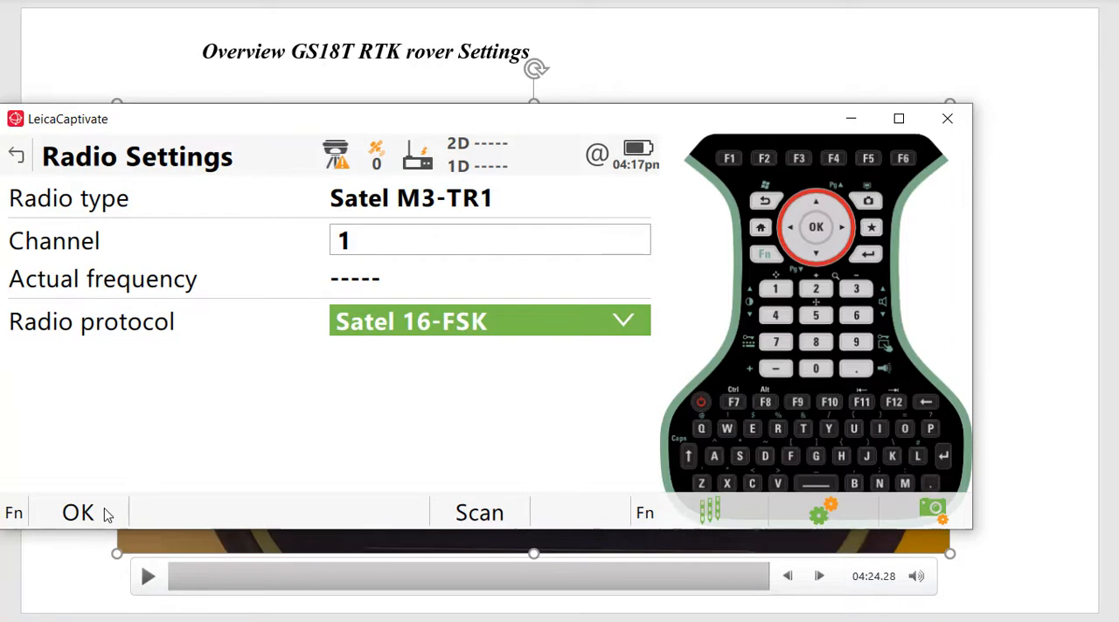
click(77, 514)
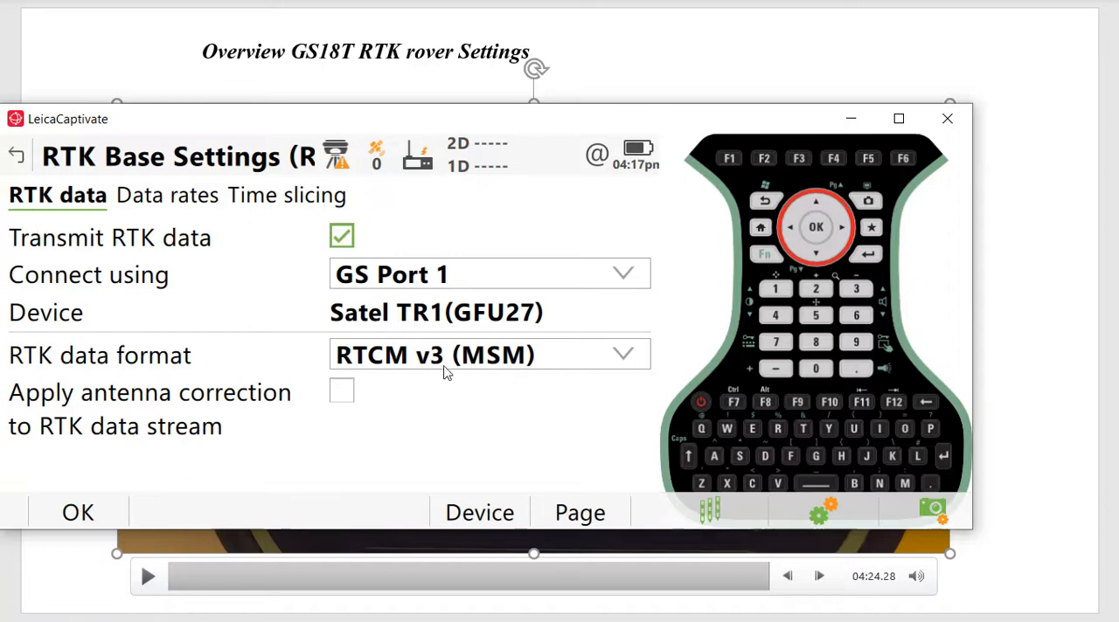
mouse_move(381, 382)
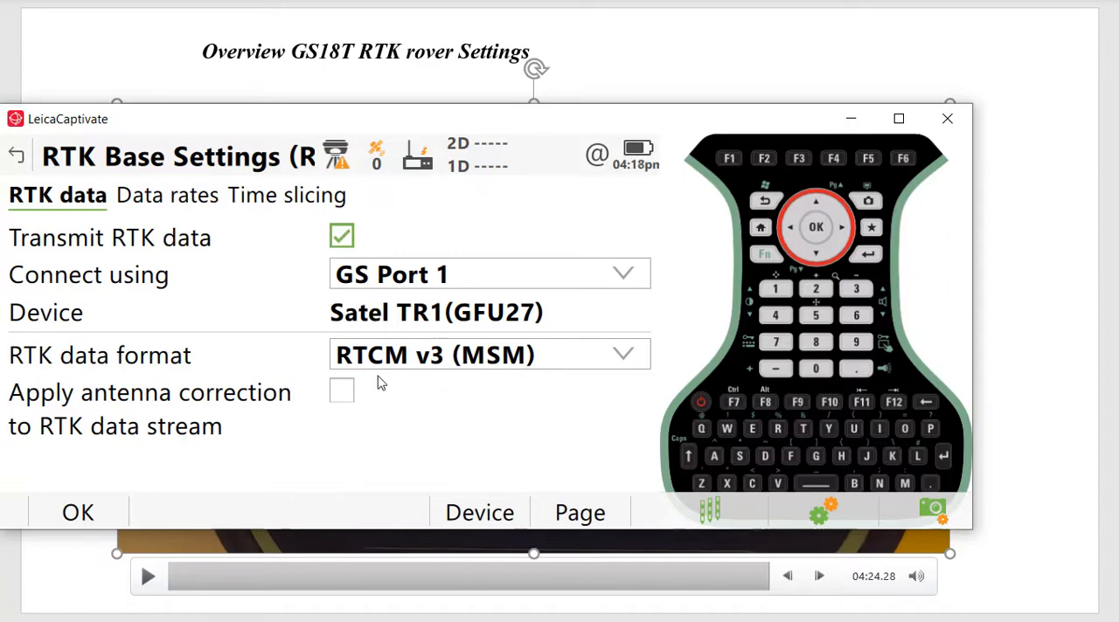
mouse_move(428, 357)
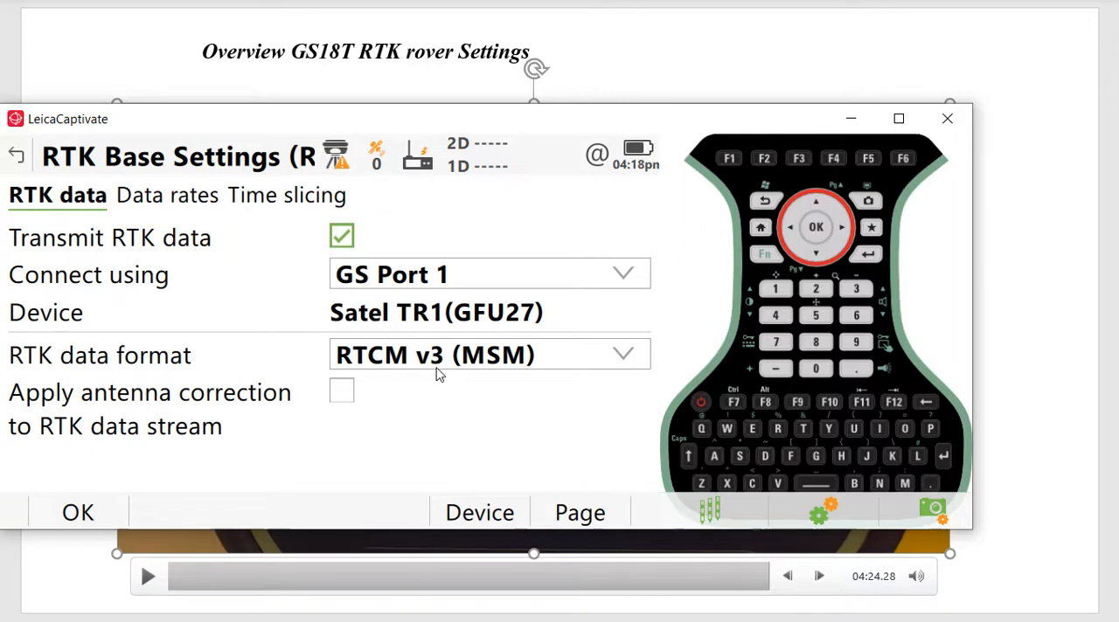
Step: Keep RTCM v3 (MSM) as the RTK data format and accept the base settings
click(623, 353)
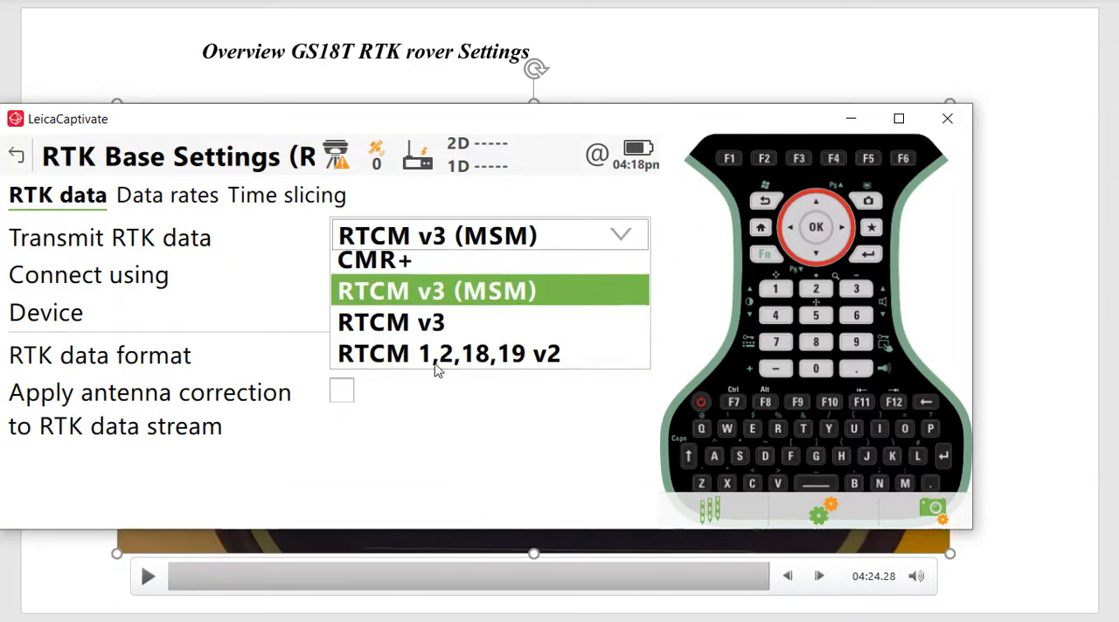
click(435, 290)
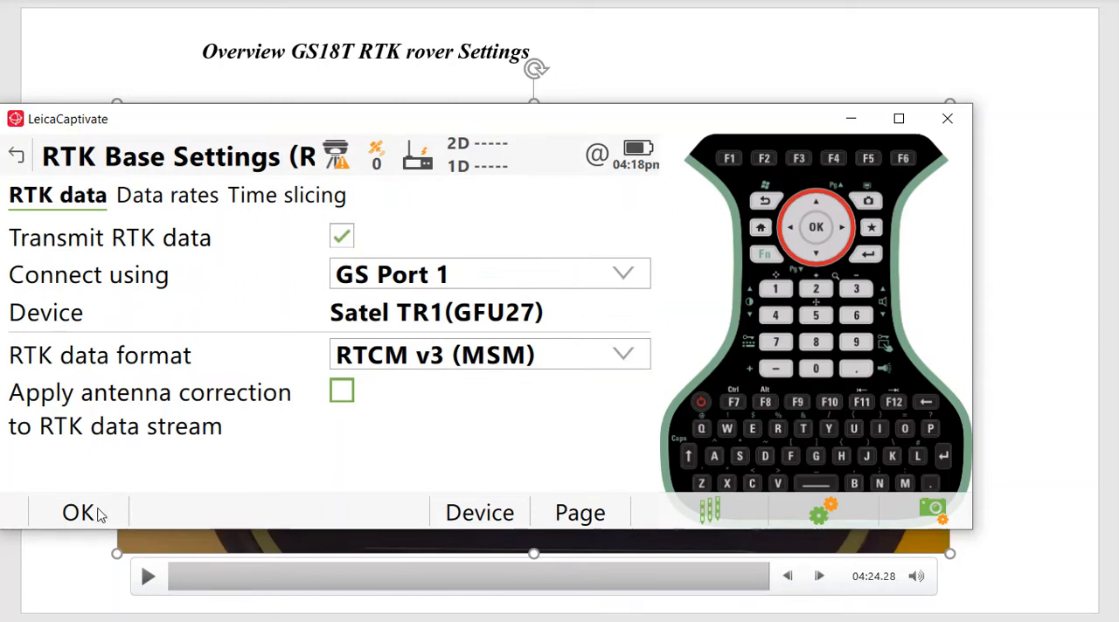
click(77, 512)
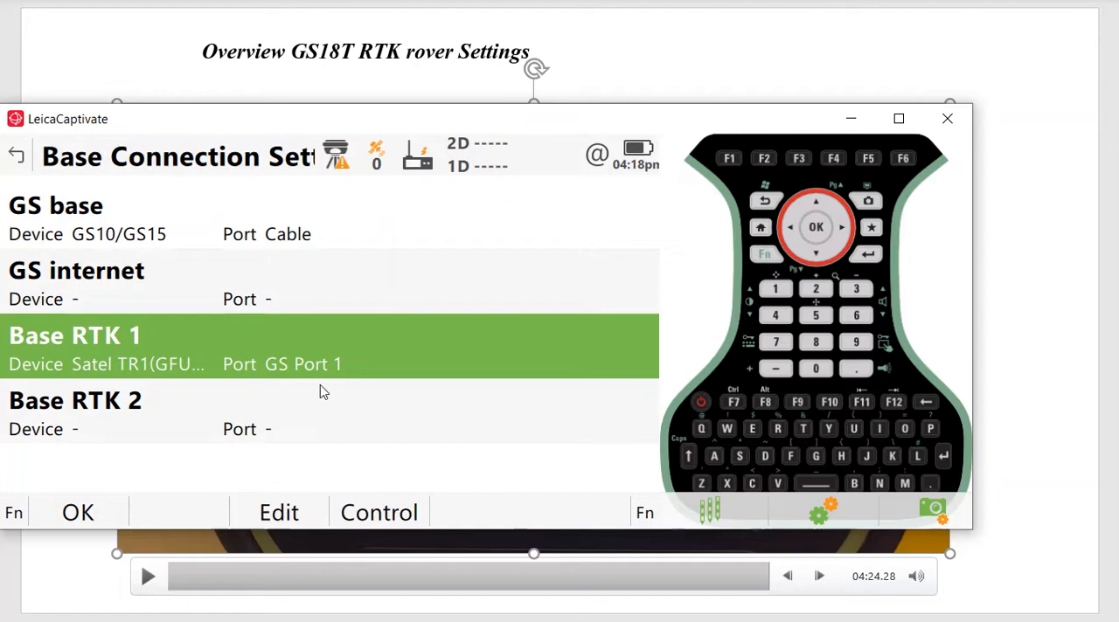
mouse_move(341, 375)
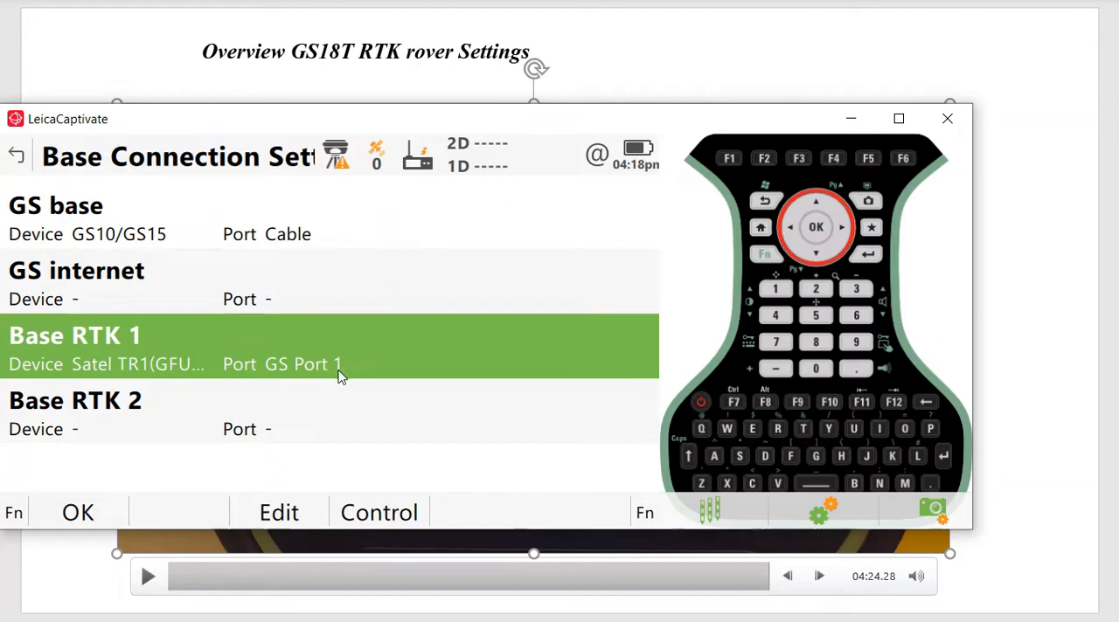
mouse_move(322, 500)
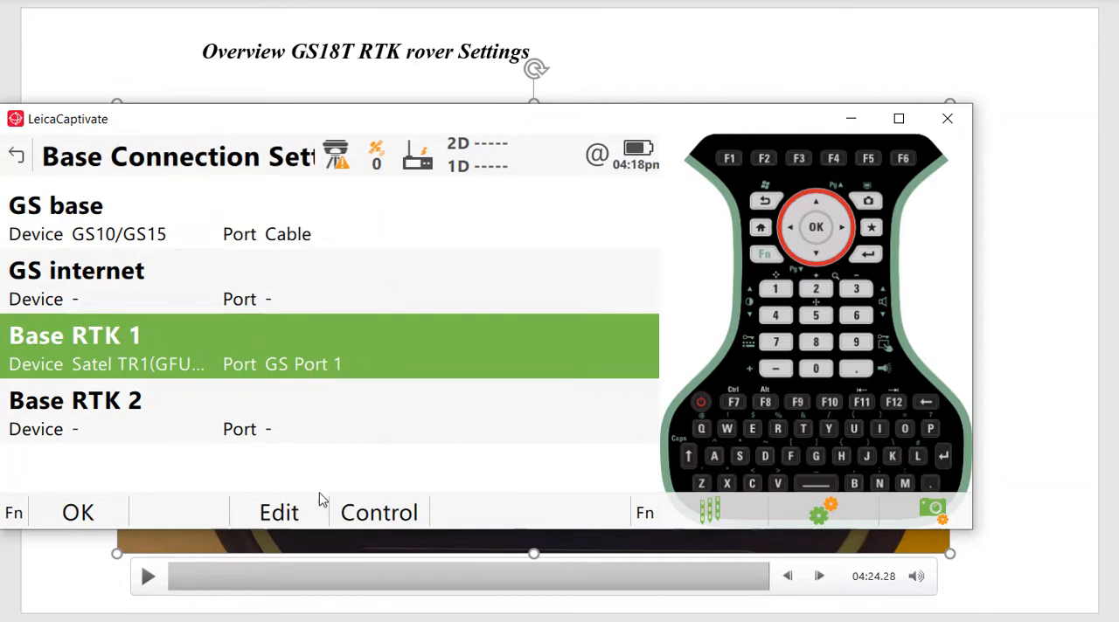
Step: Keep Satel TR1(GFU27) as the Base RTK 1 device, accept it, and reopen its Radio Settings
click(280, 513)
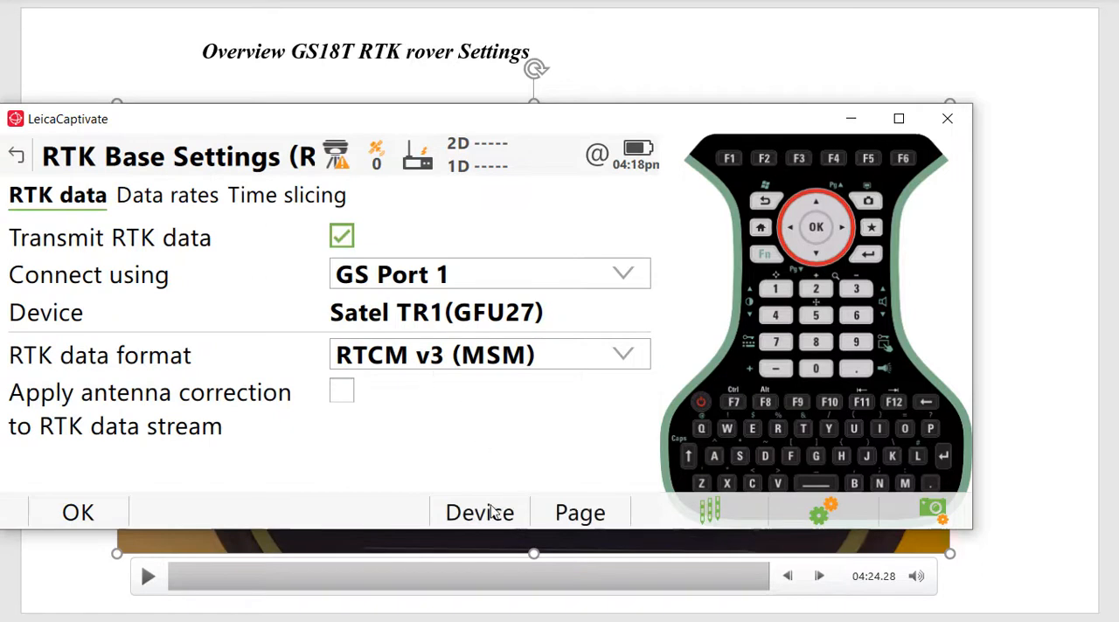
click(479, 512)
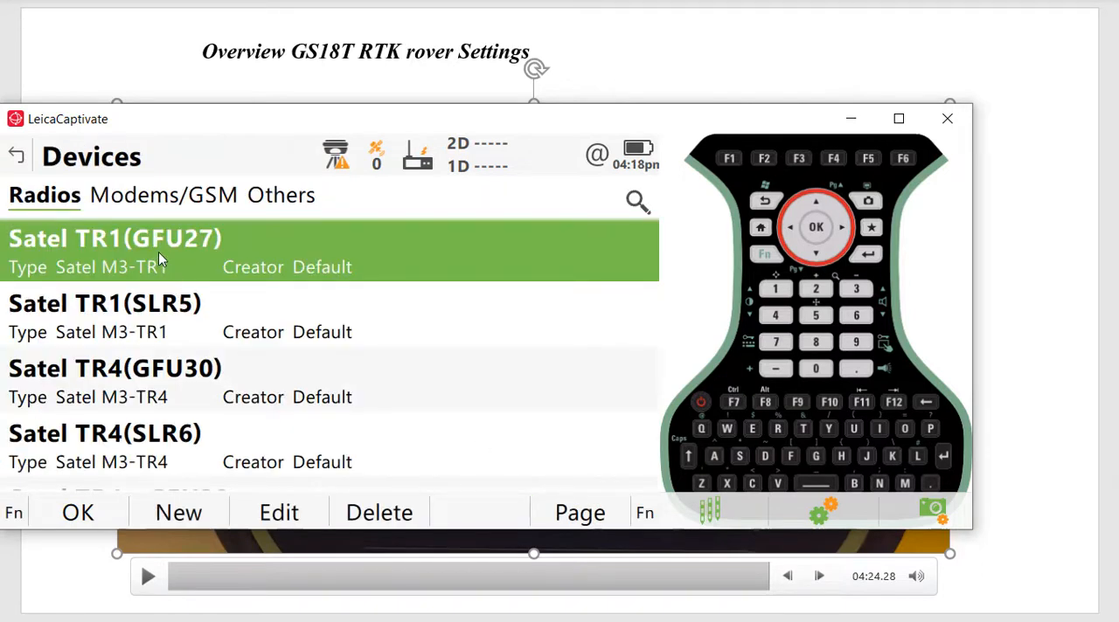
mouse_move(217, 255)
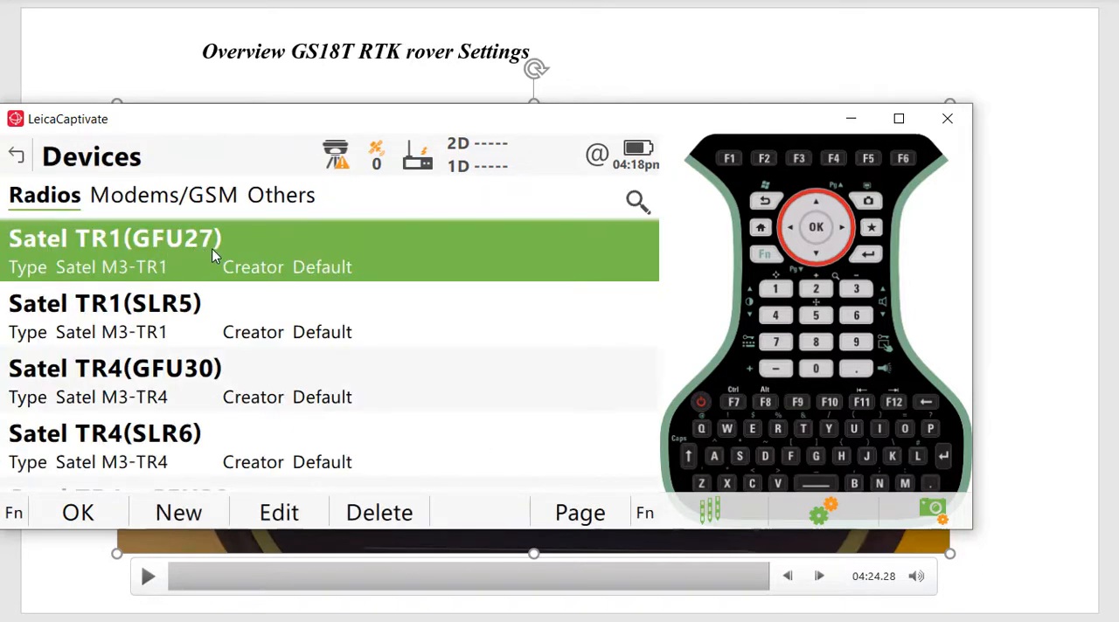
scroll(up, 3)
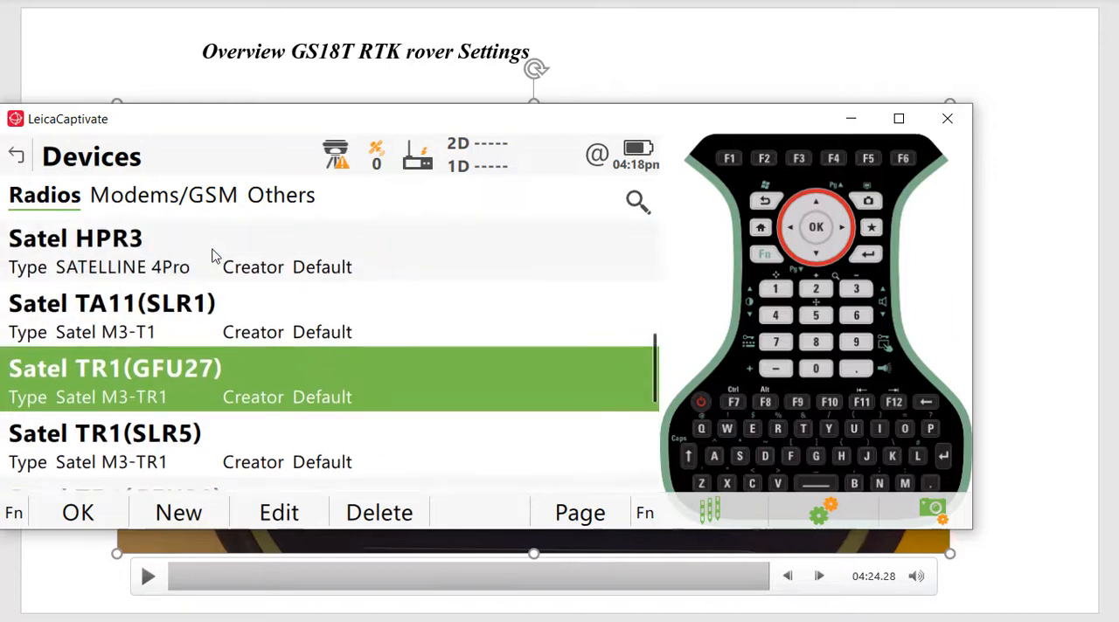
mouse_move(143, 259)
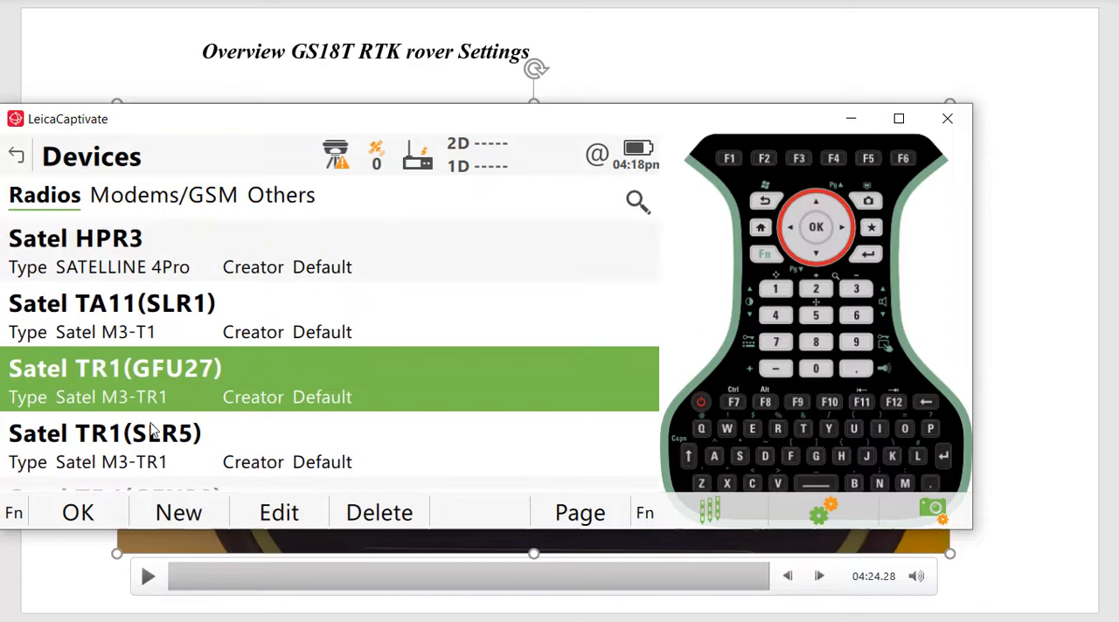
click(278, 512)
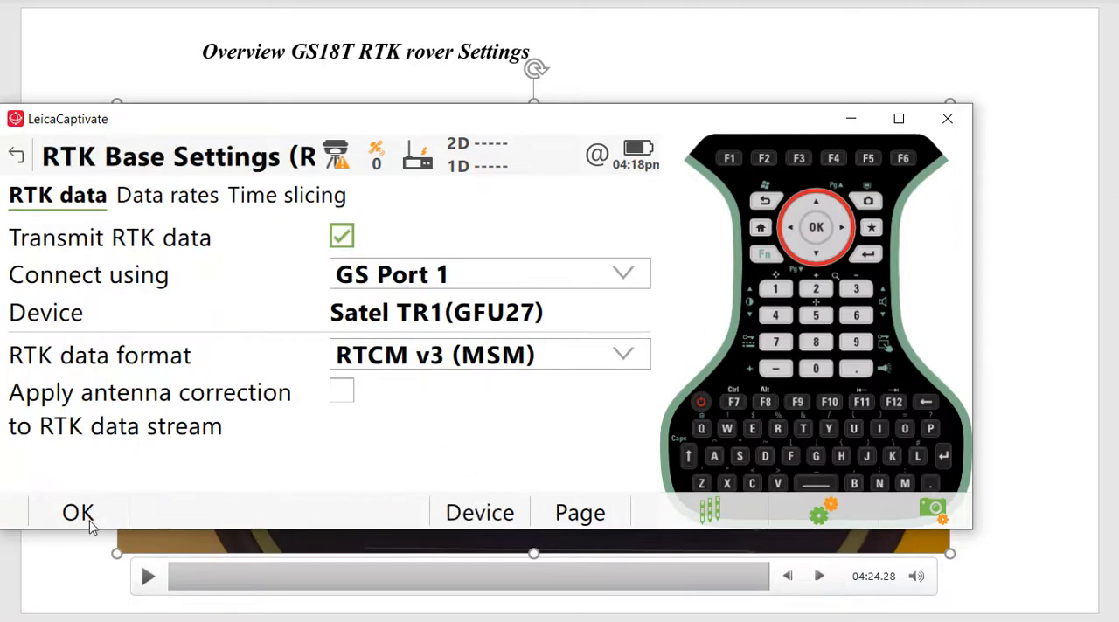
click(77, 514)
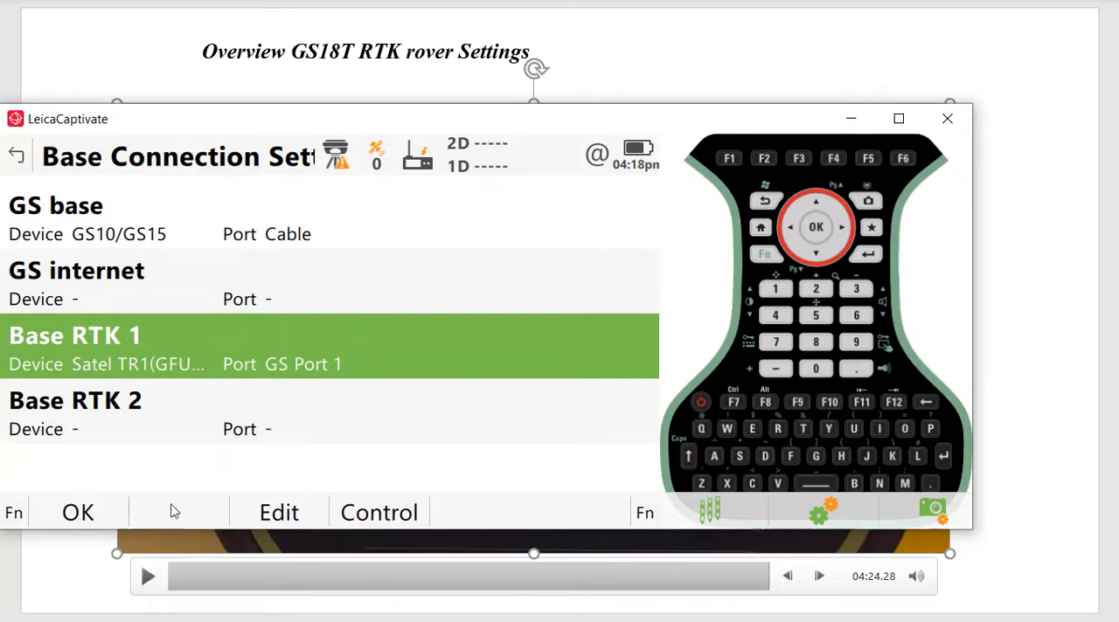
click(278, 513)
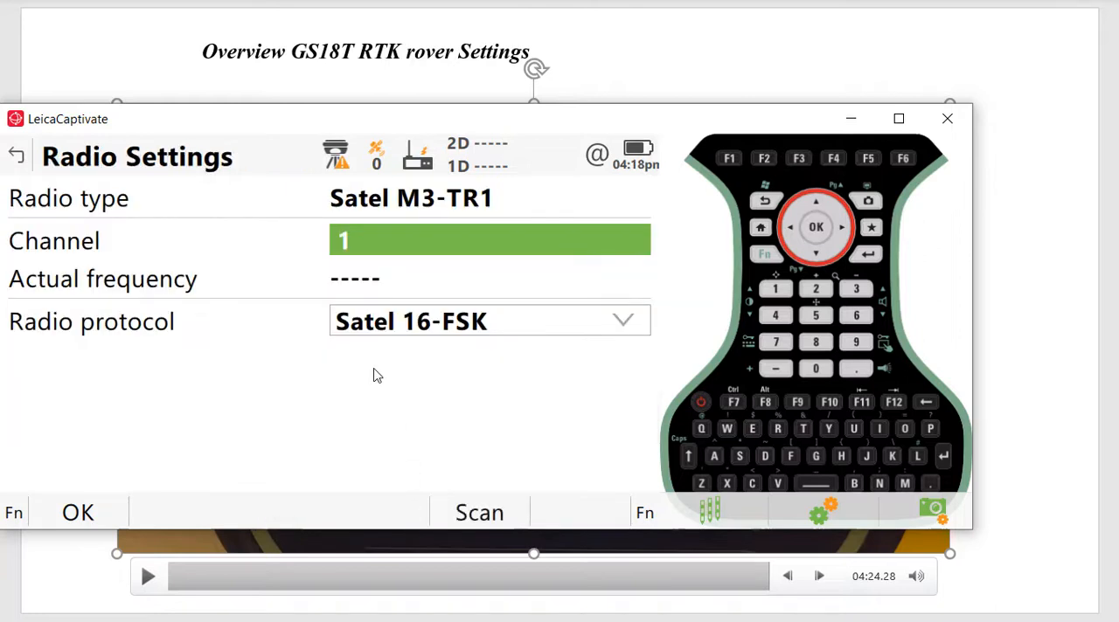
mouse_move(394, 330)
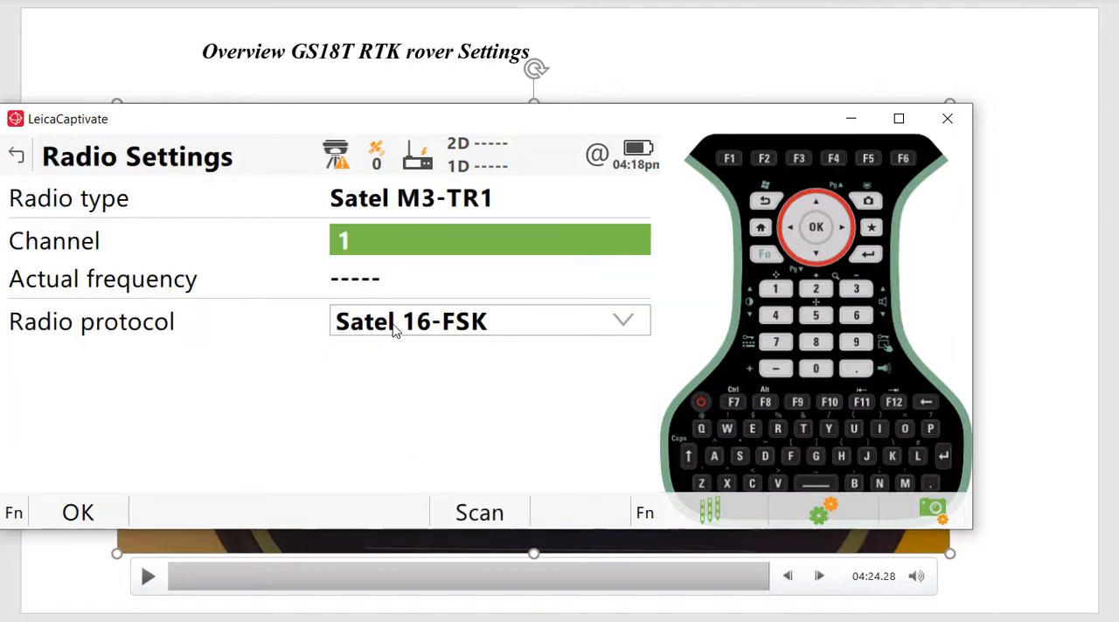
mouse_move(462, 333)
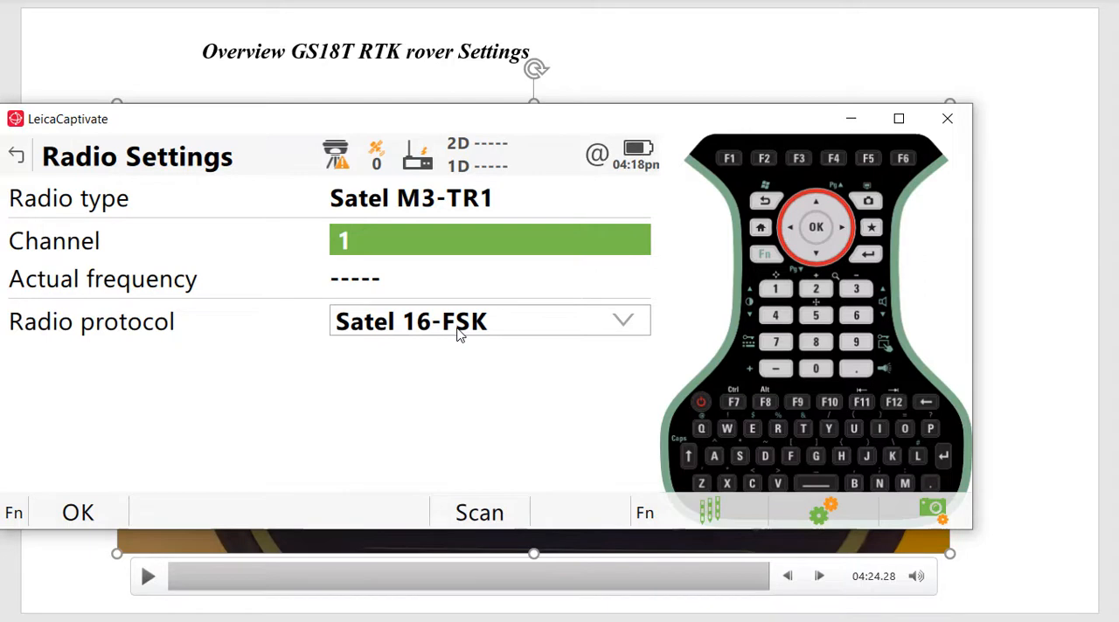
mouse_move(437, 350)
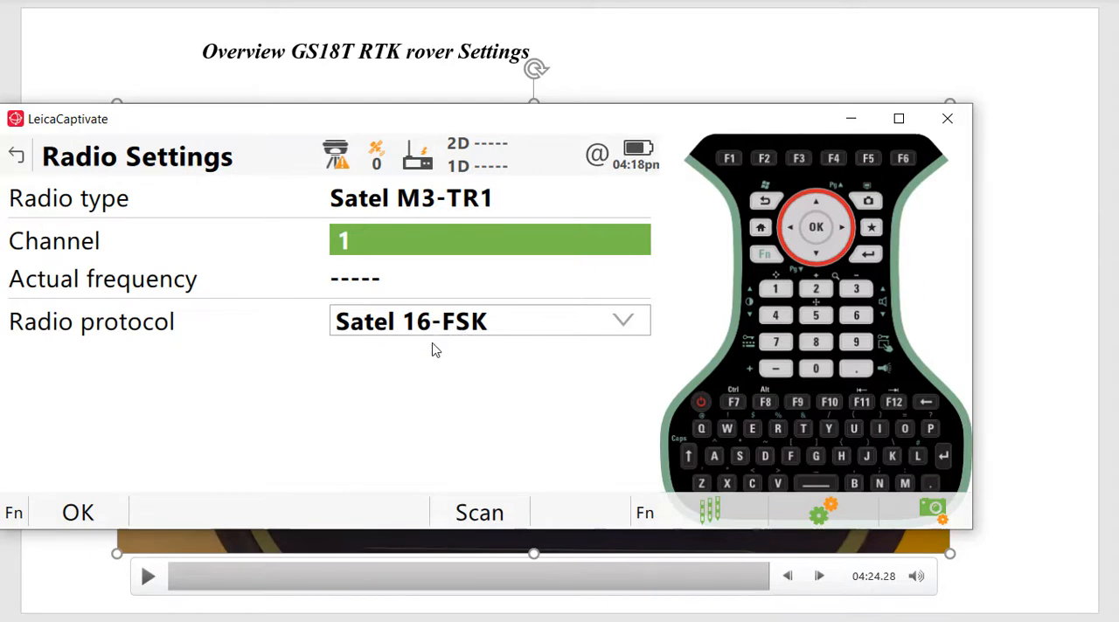
mouse_move(104, 514)
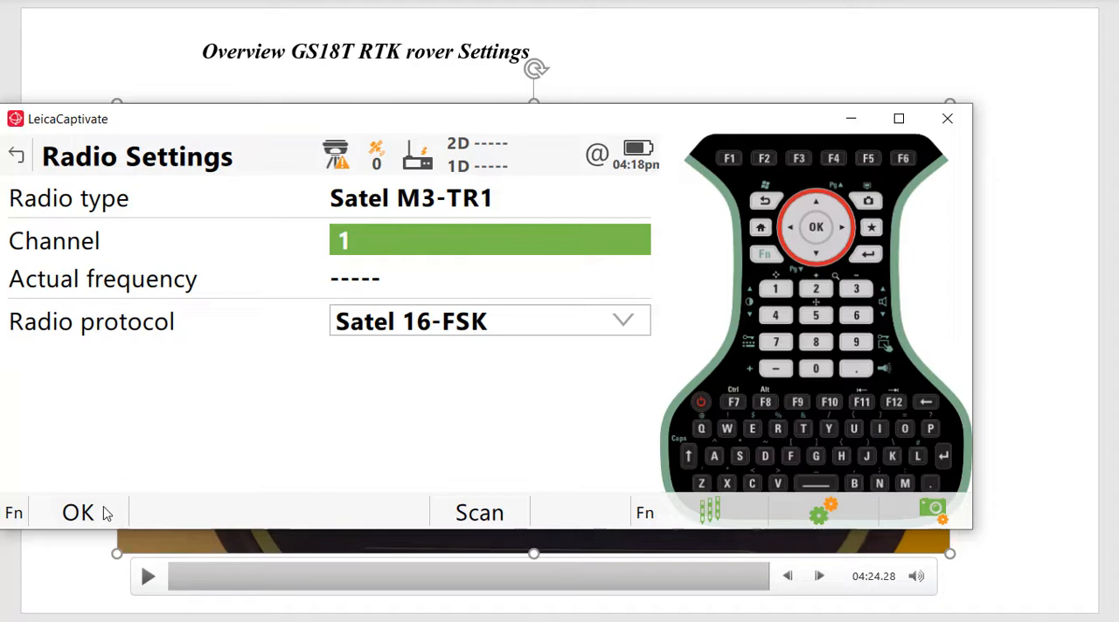
mouse_move(105, 517)
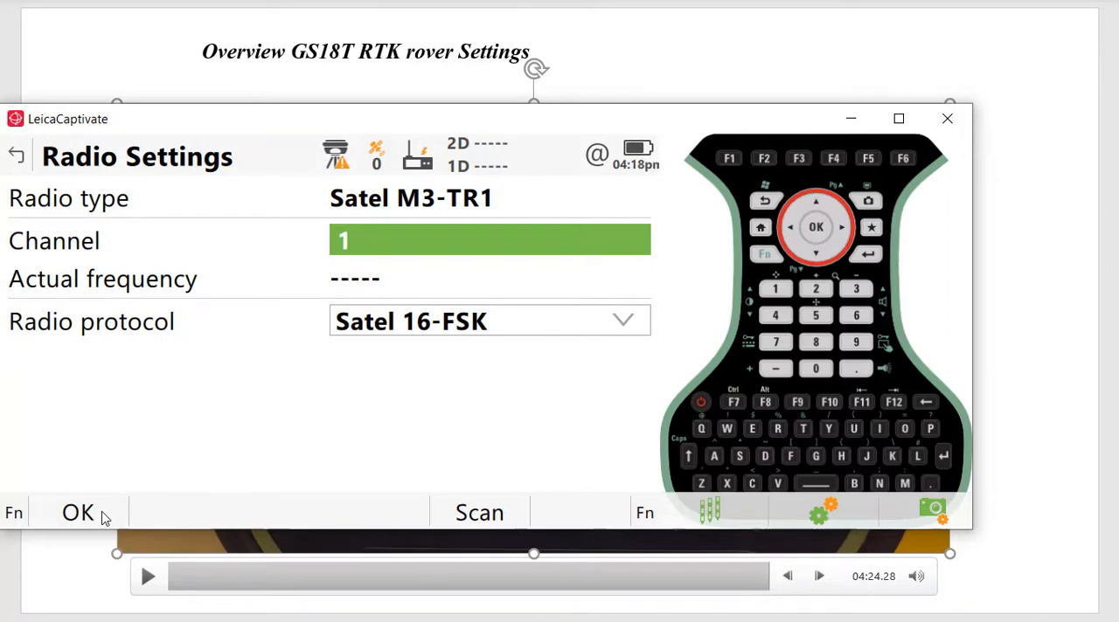
Step: Accept Radio Settings with channel 1 and Satel 16-FSK, returning to Base Connection Settings
click(77, 512)
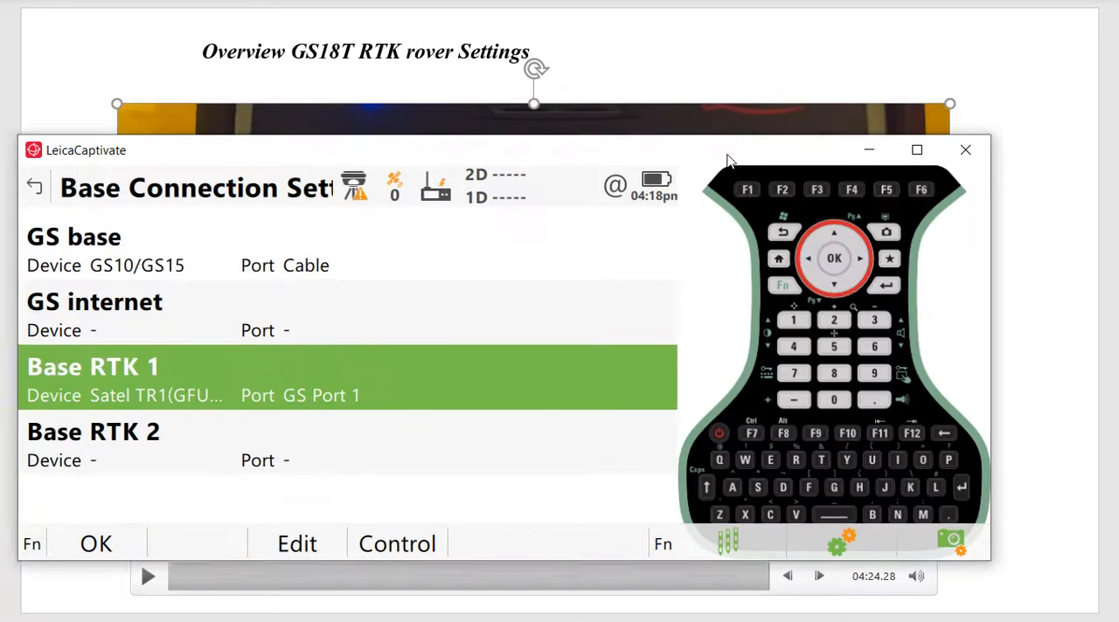
click(965, 150)
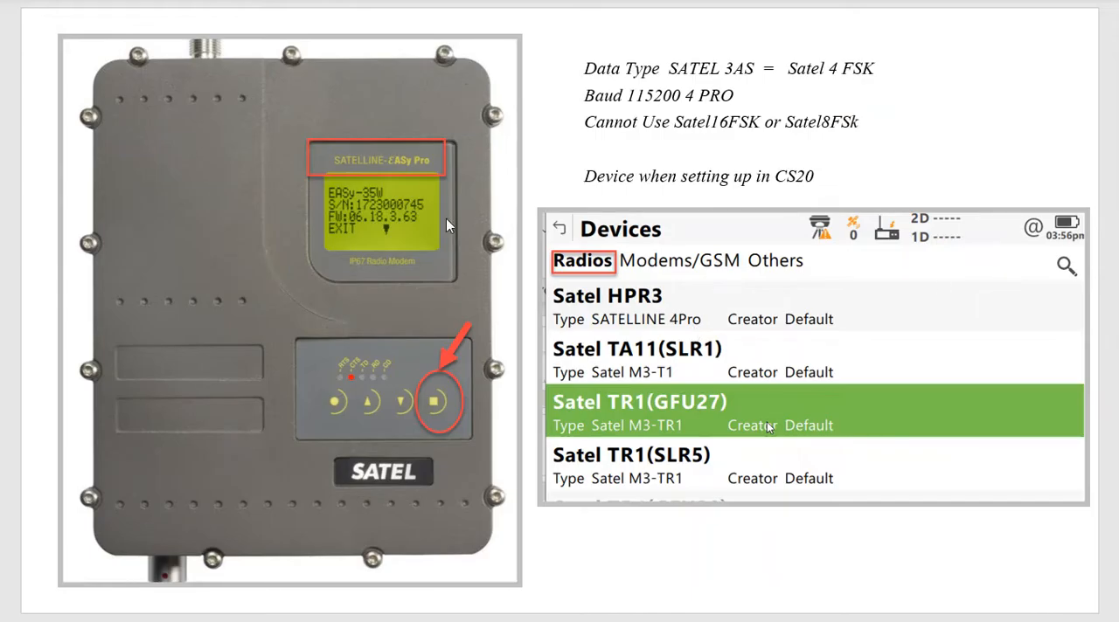
mouse_move(428, 213)
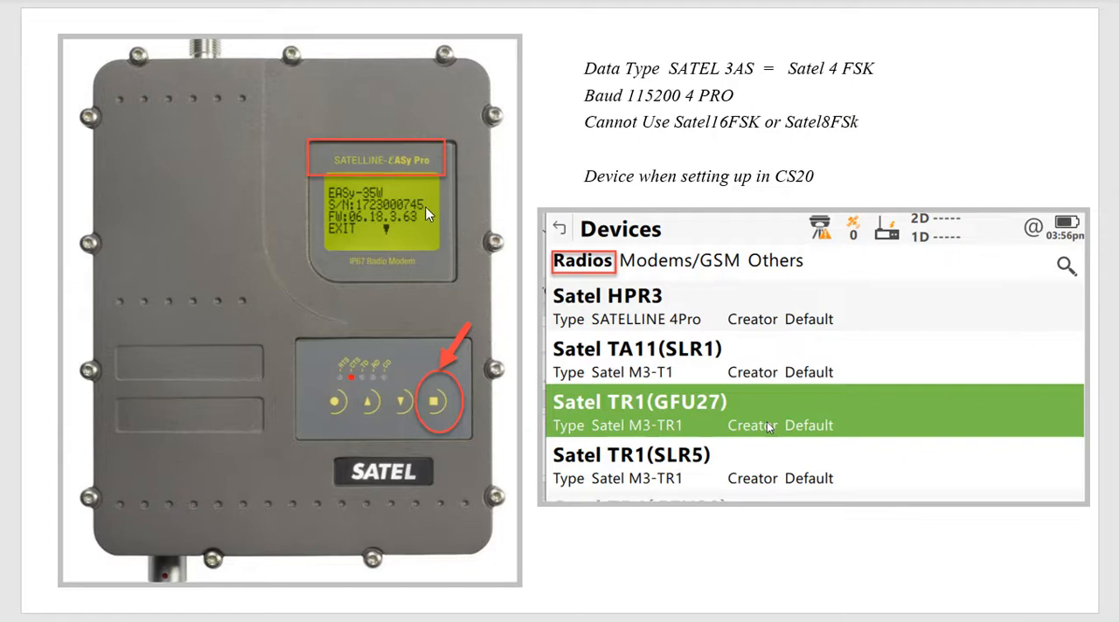
mouse_move(398, 170)
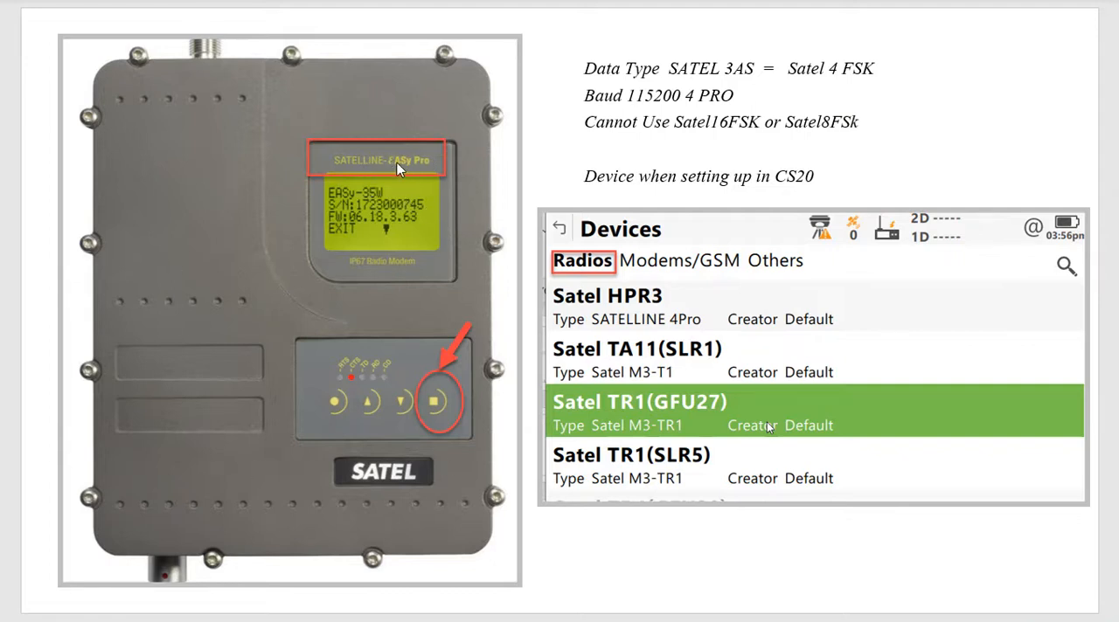
mouse_move(404, 178)
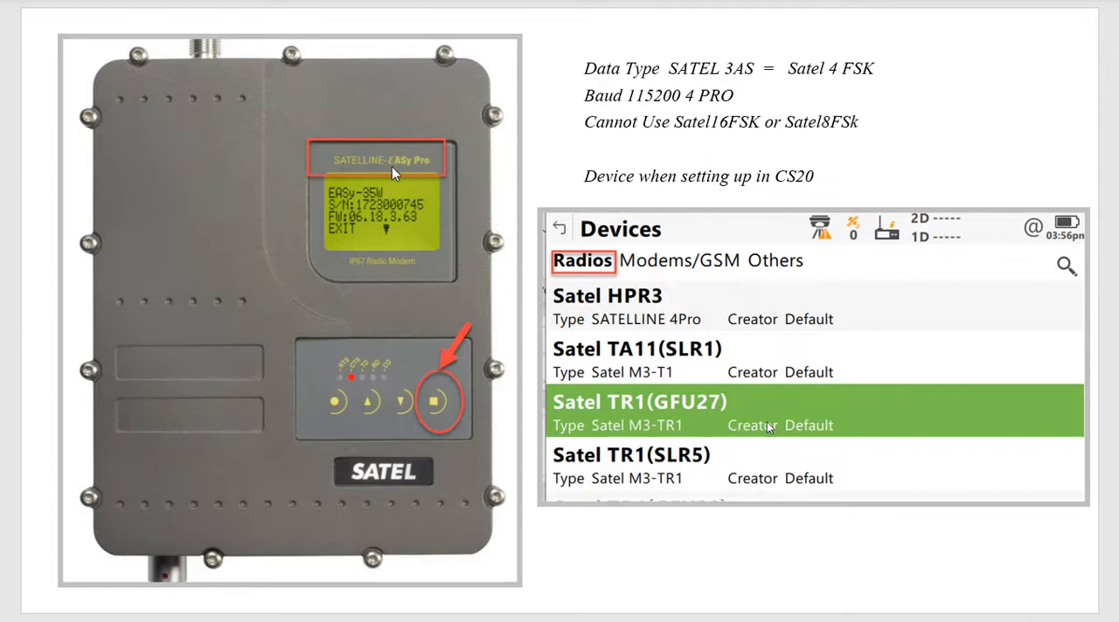
mouse_move(433, 395)
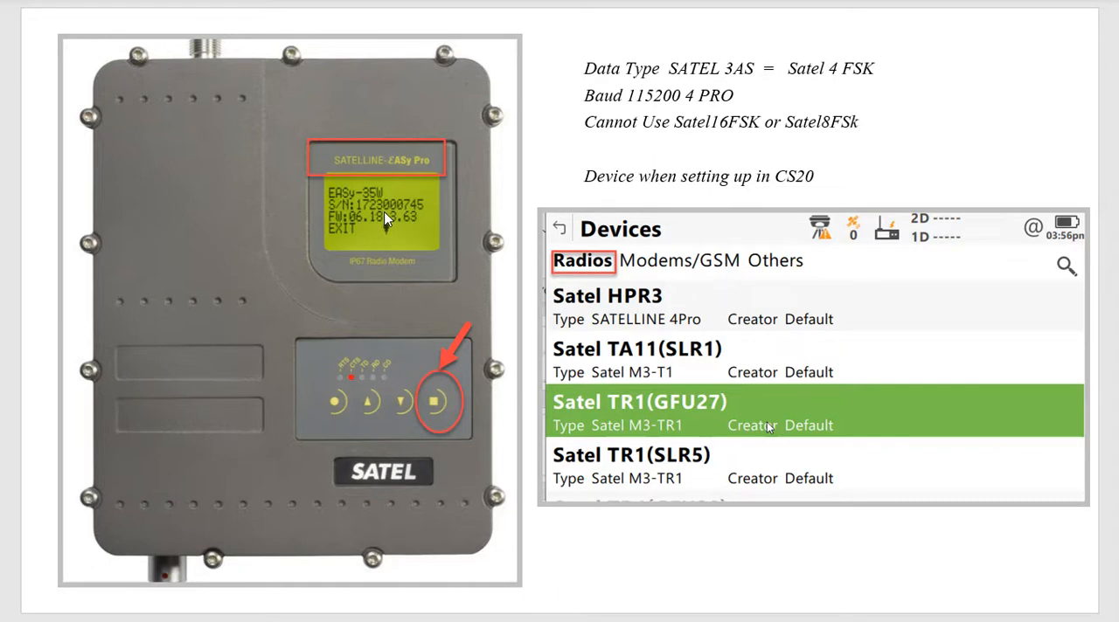
mouse_move(420, 245)
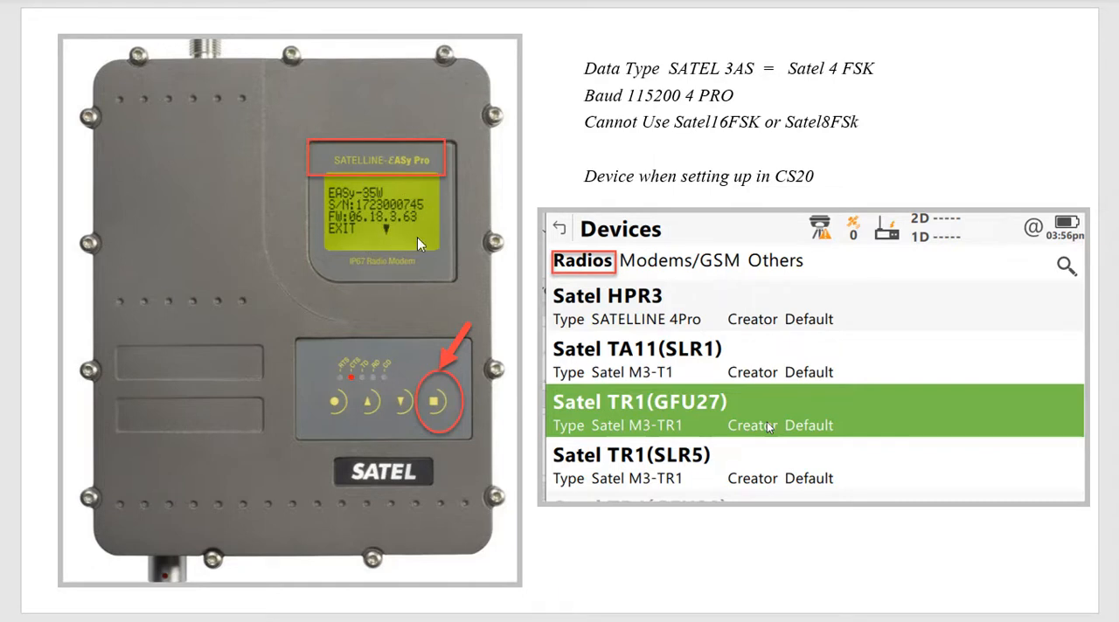
mouse_move(395, 245)
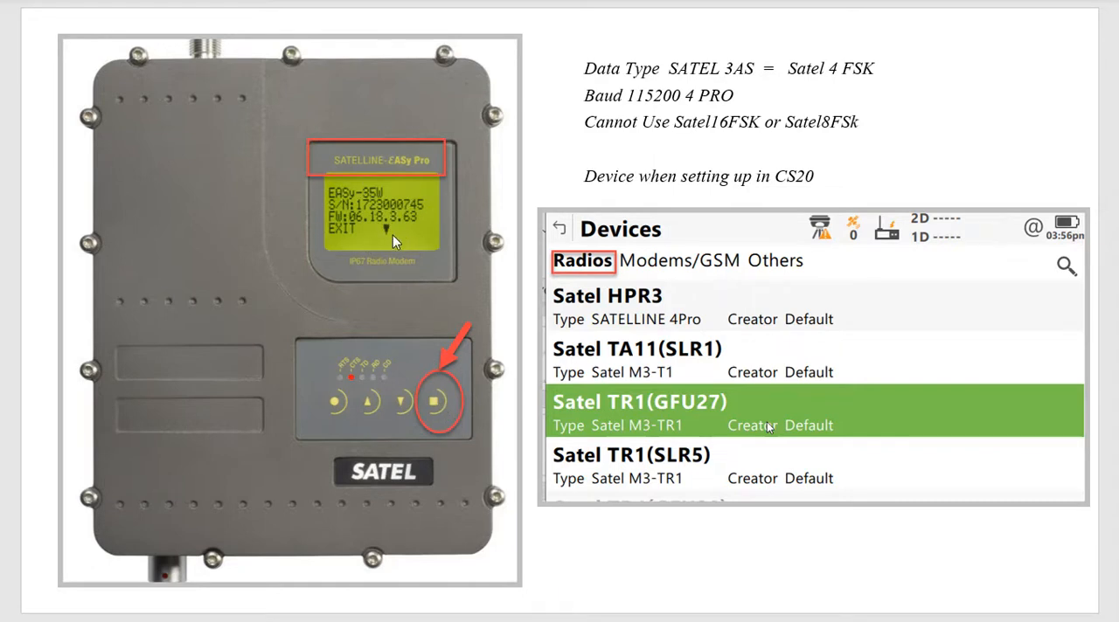
mouse_move(394, 262)
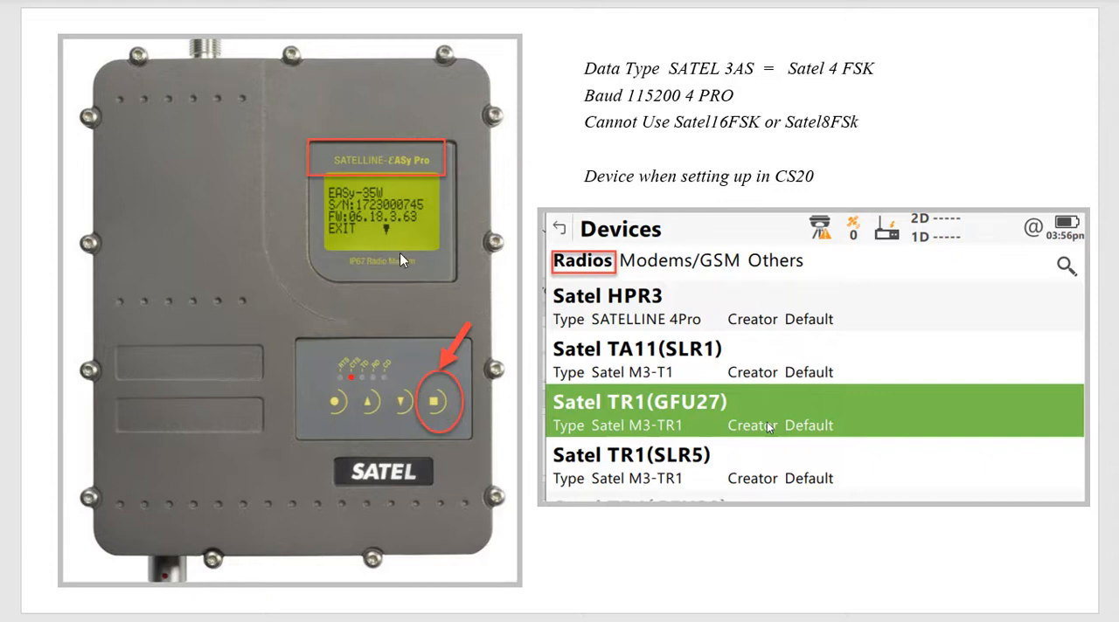
mouse_move(394, 227)
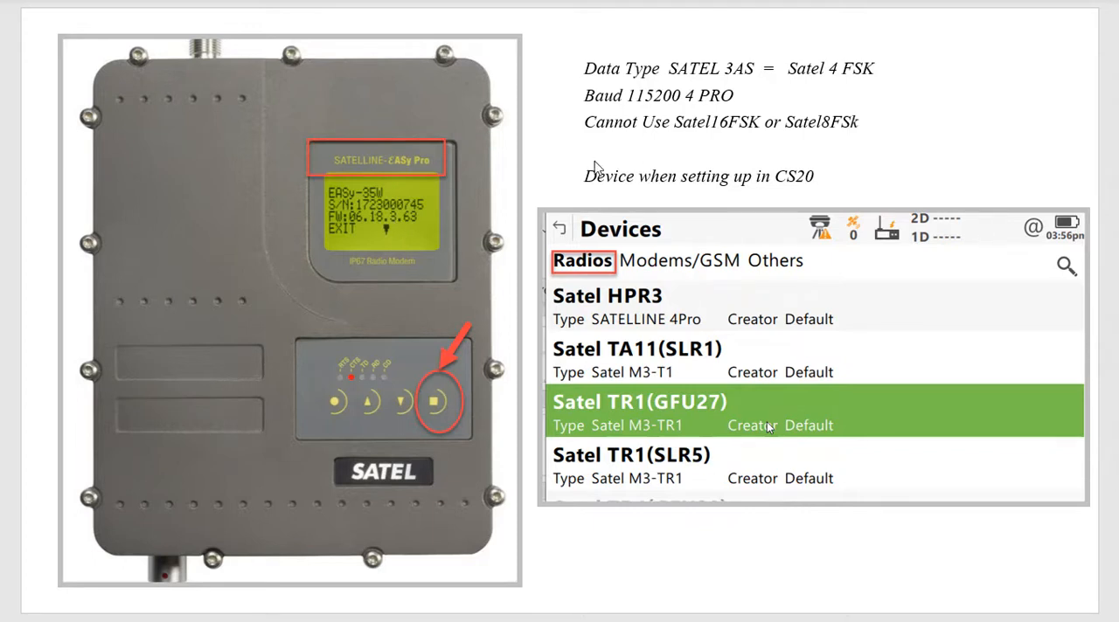
mouse_move(420, 169)
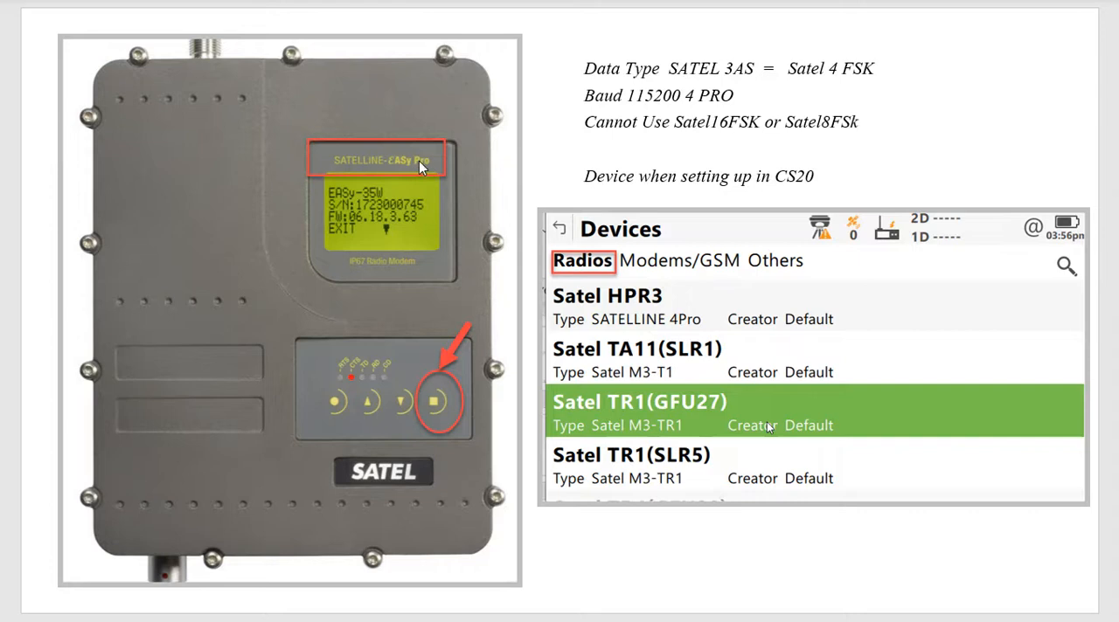
mouse_move(729, 135)
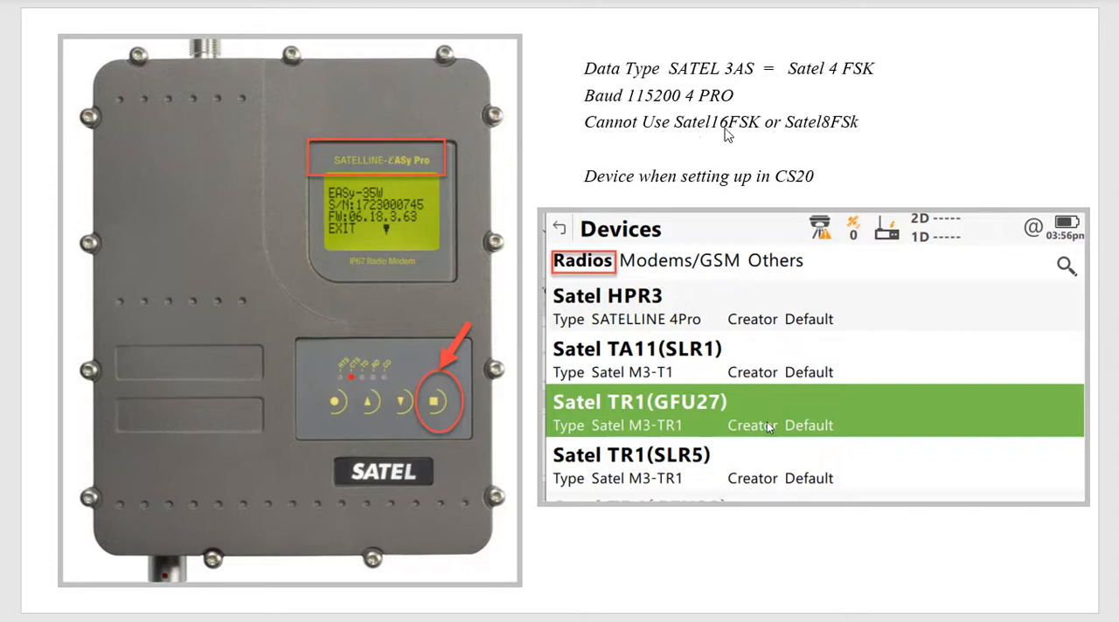
mouse_move(828, 136)
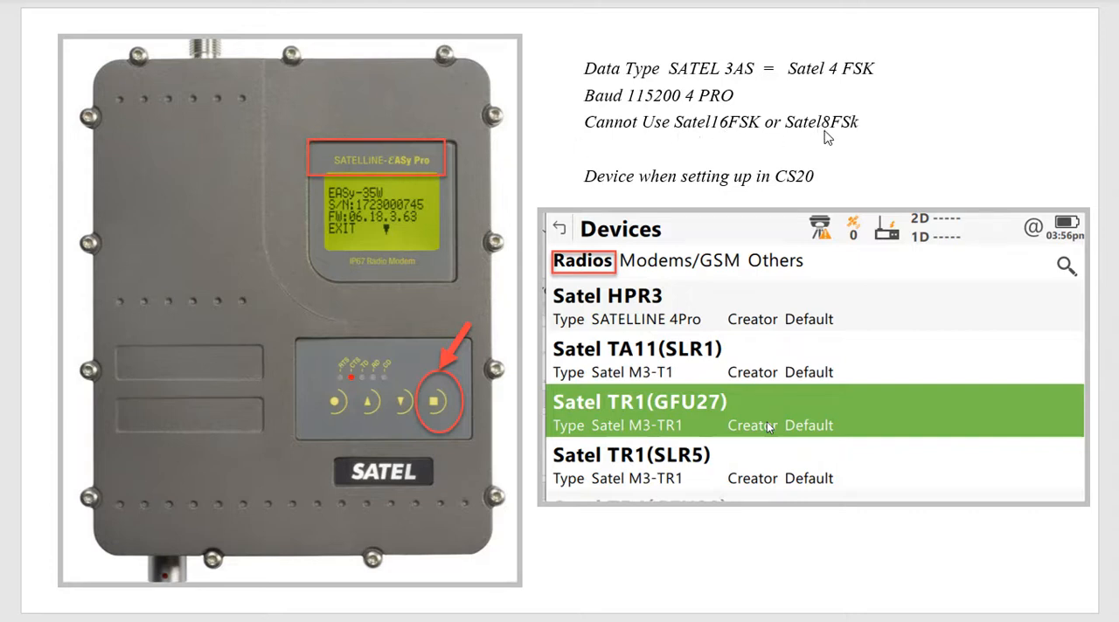
mouse_move(688, 103)
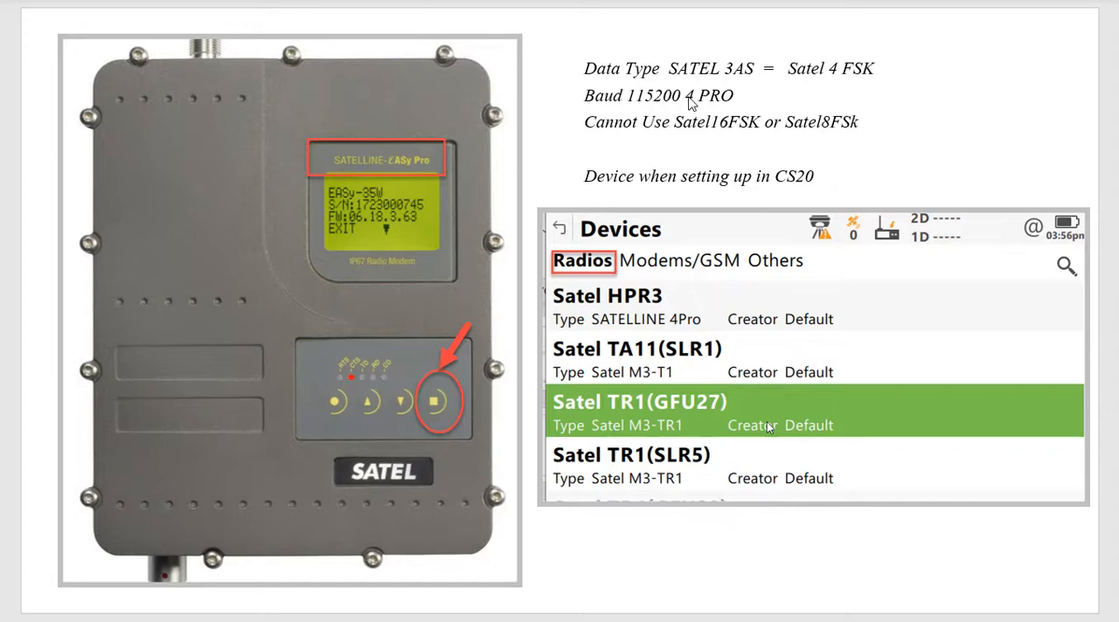
mouse_move(692, 77)
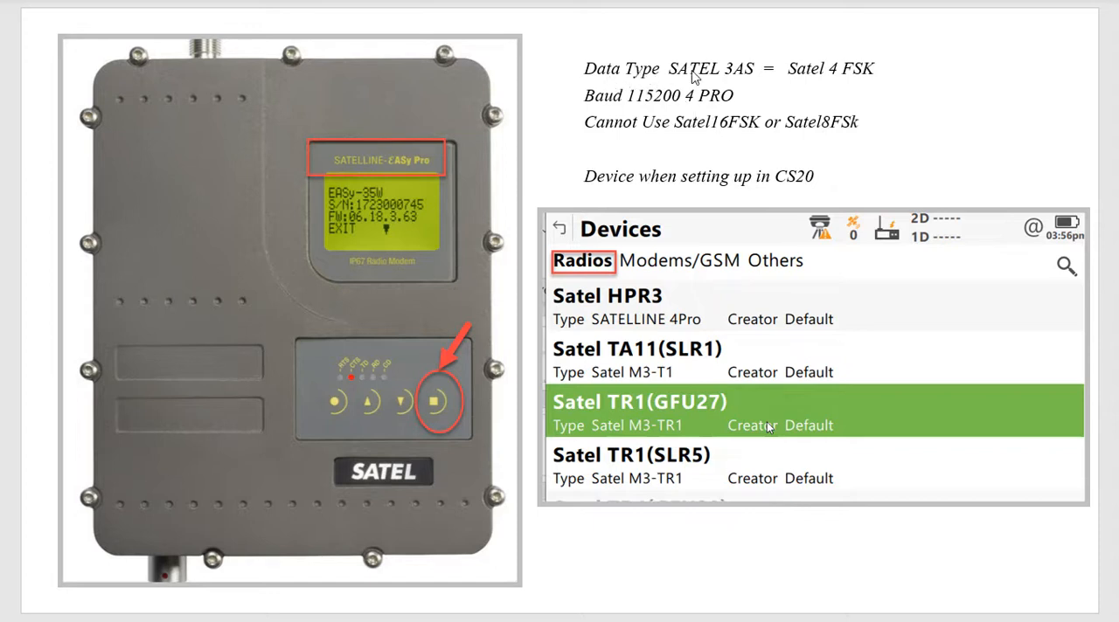
mouse_move(829, 81)
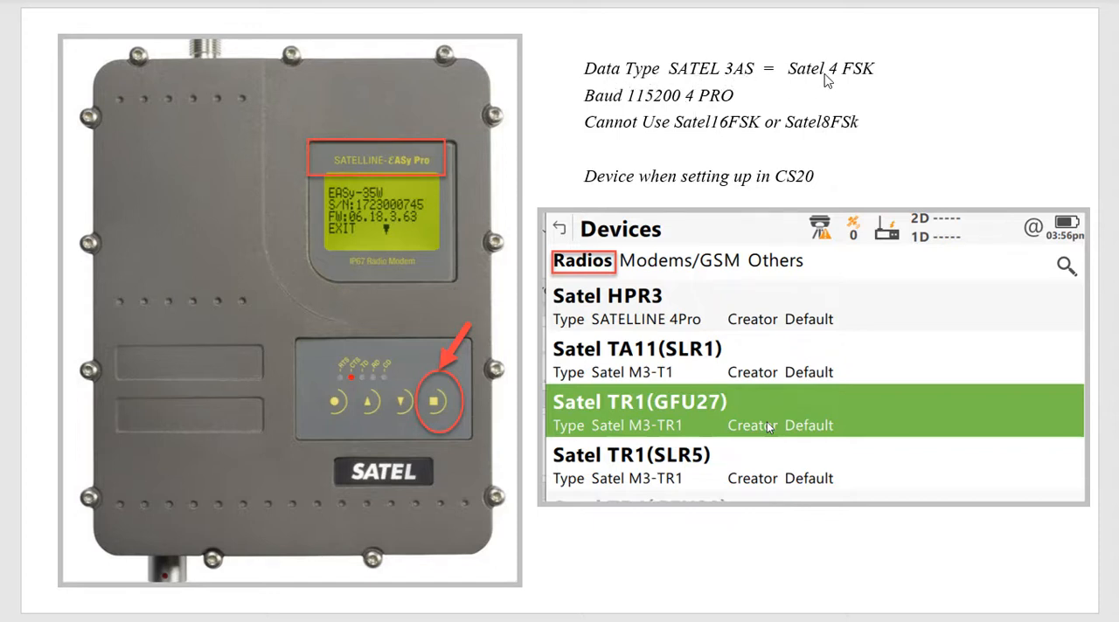
mouse_move(867, 81)
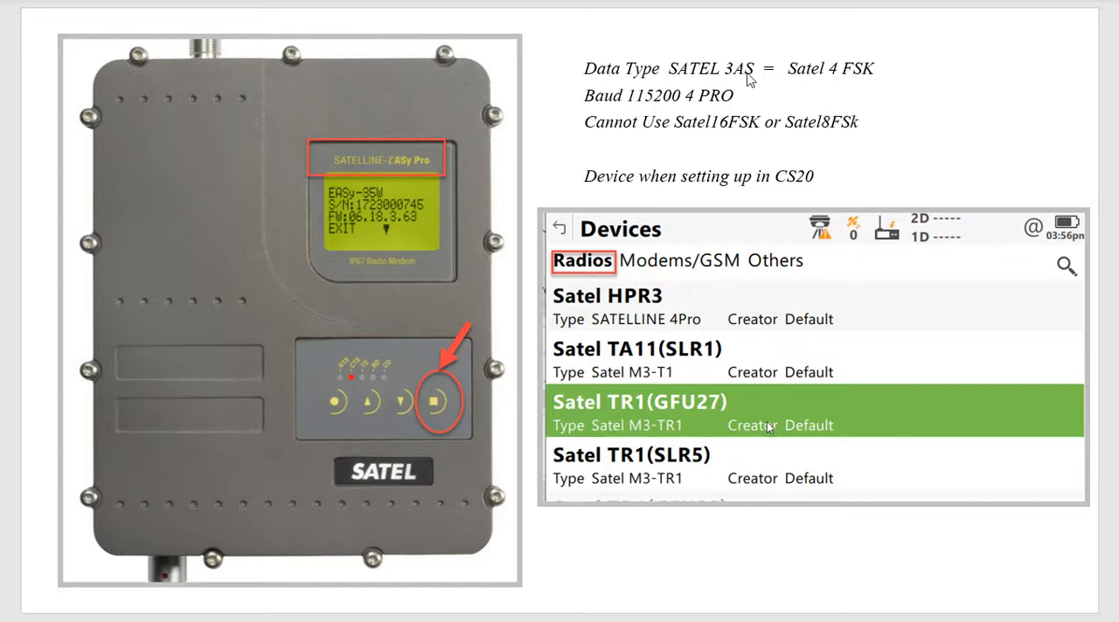
mouse_move(620, 106)
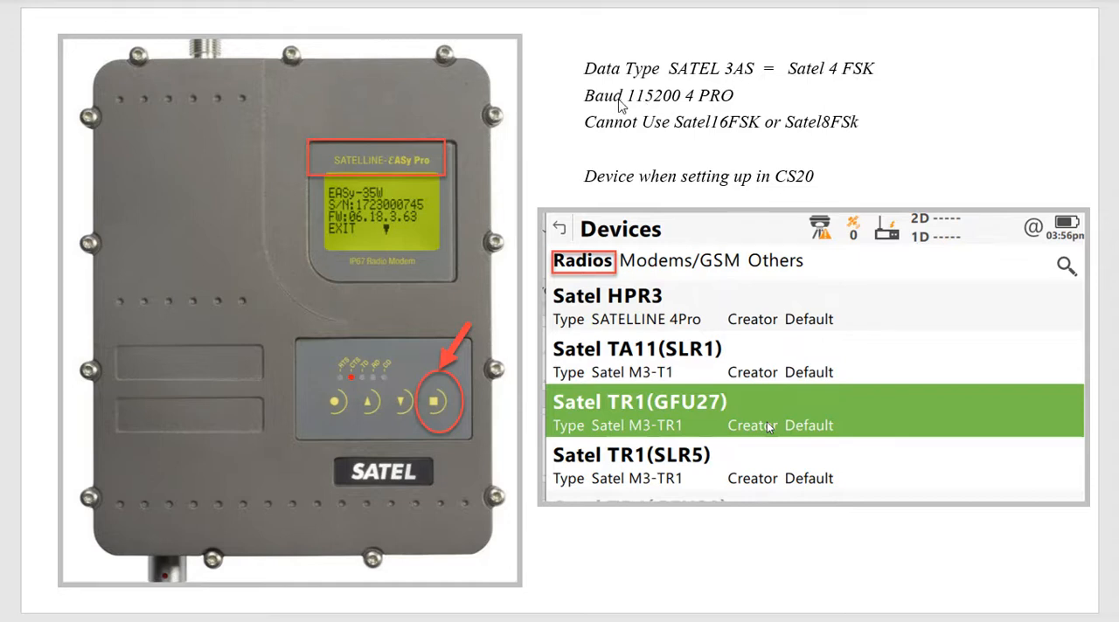
mouse_move(680, 106)
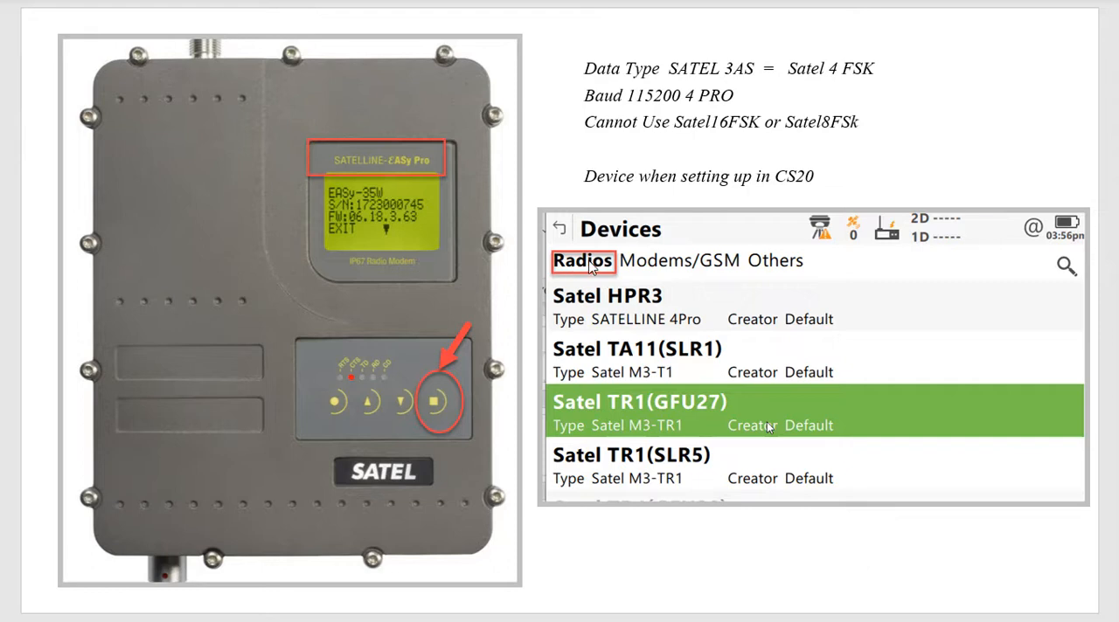
mouse_move(668, 425)
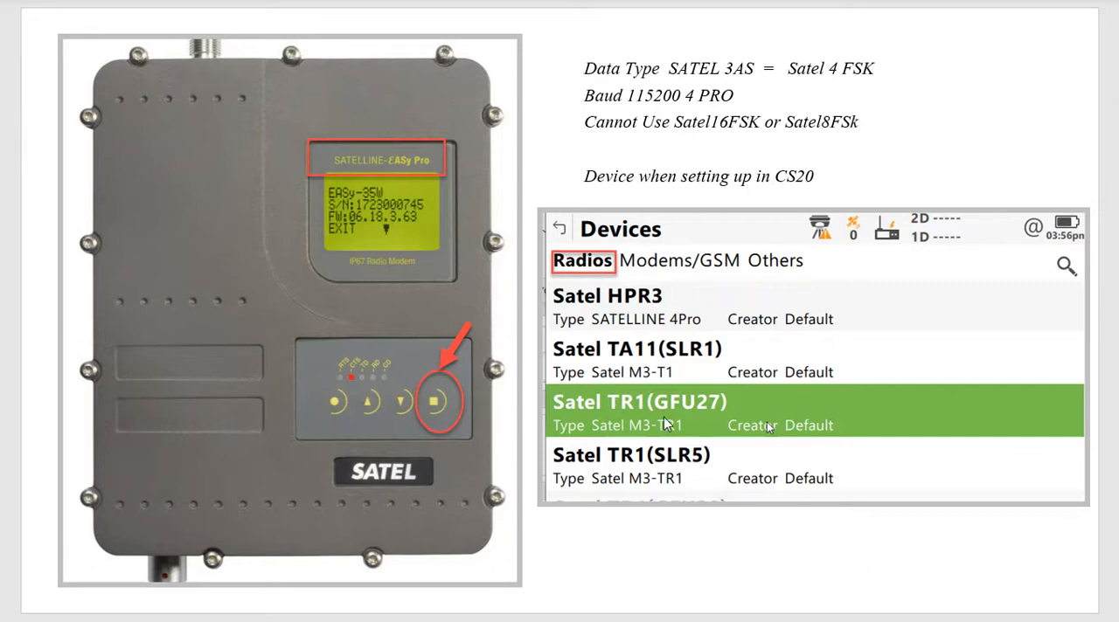
mouse_move(696, 412)
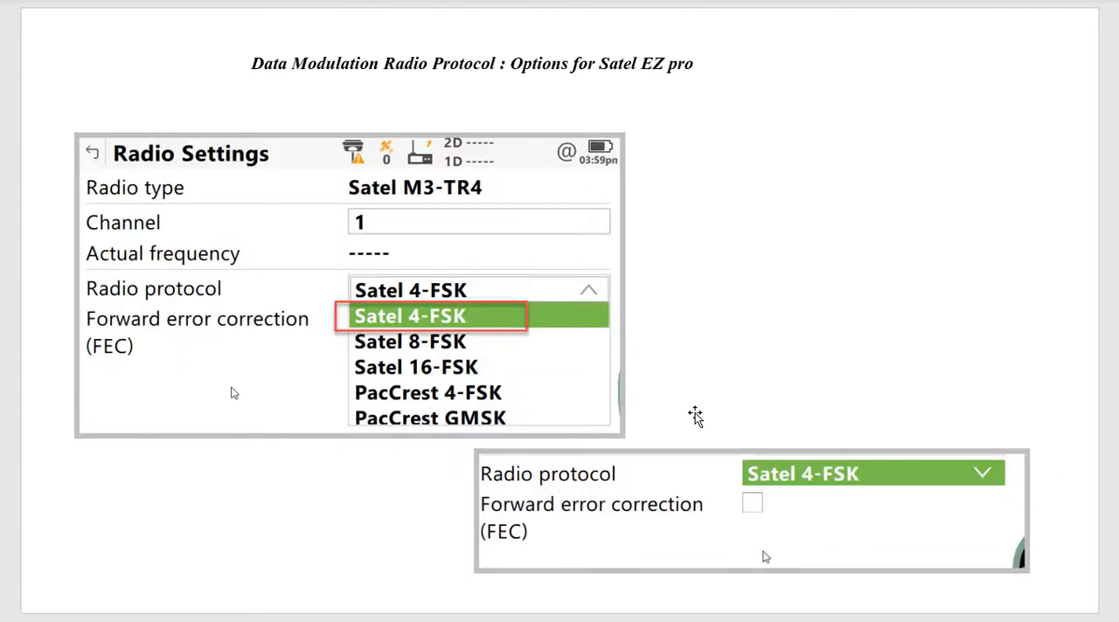
mouse_move(388, 110)
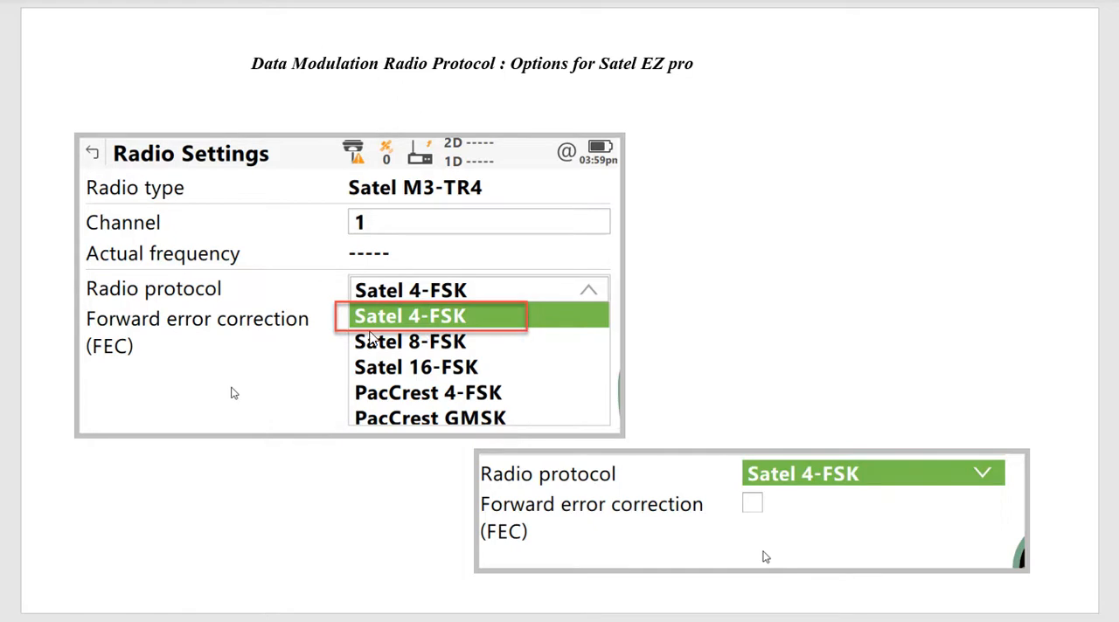
mouse_move(451, 328)
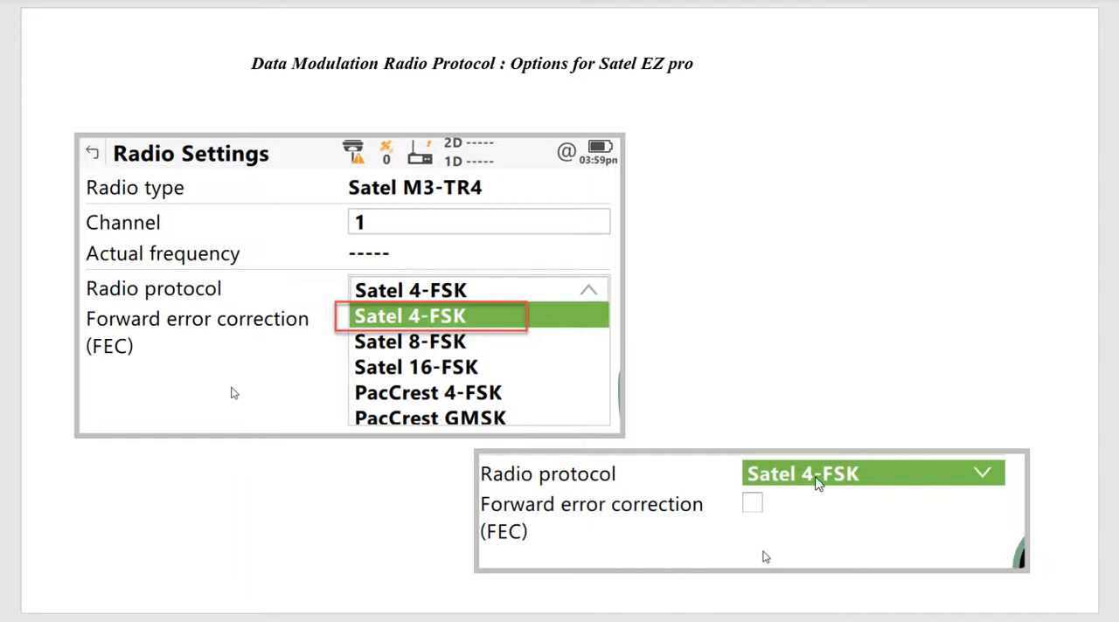
mouse_move(424, 353)
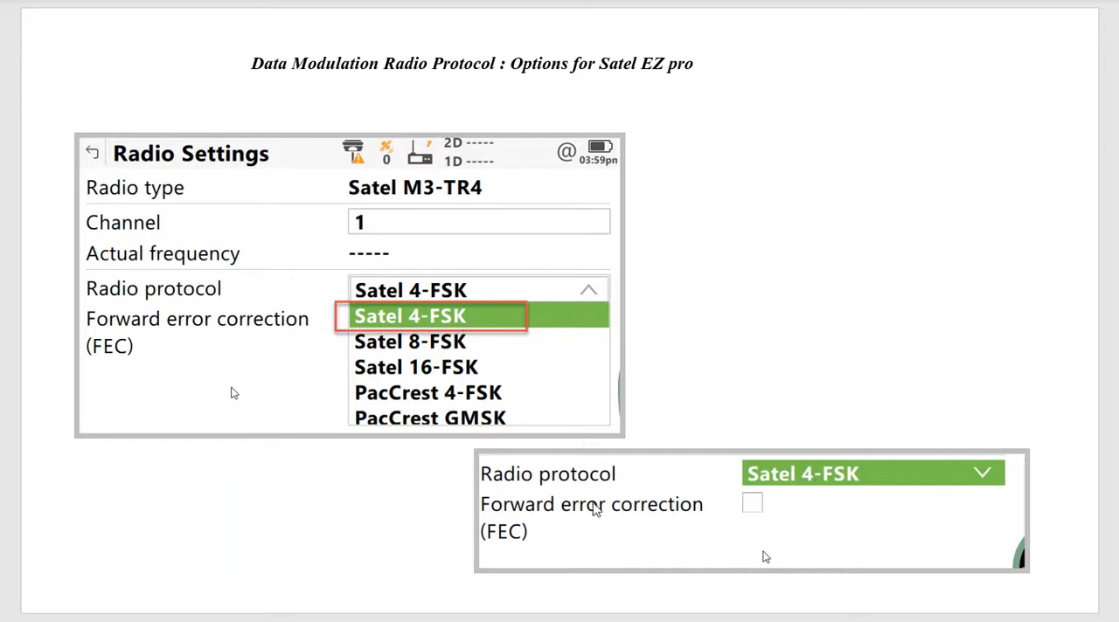
mouse_move(584, 519)
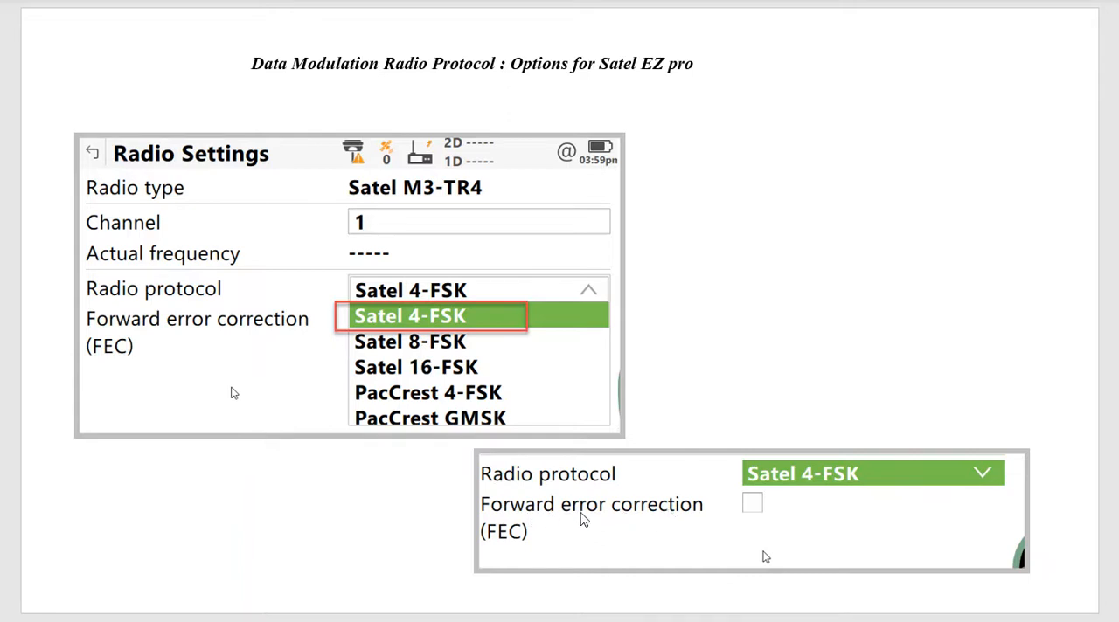
mouse_move(622, 514)
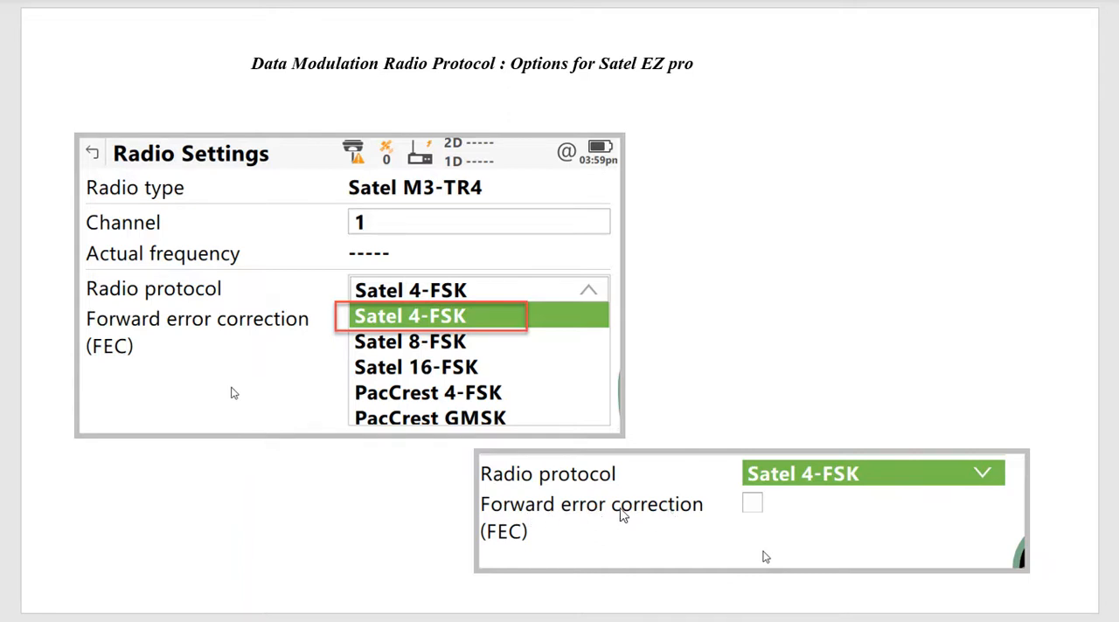
mouse_move(696, 526)
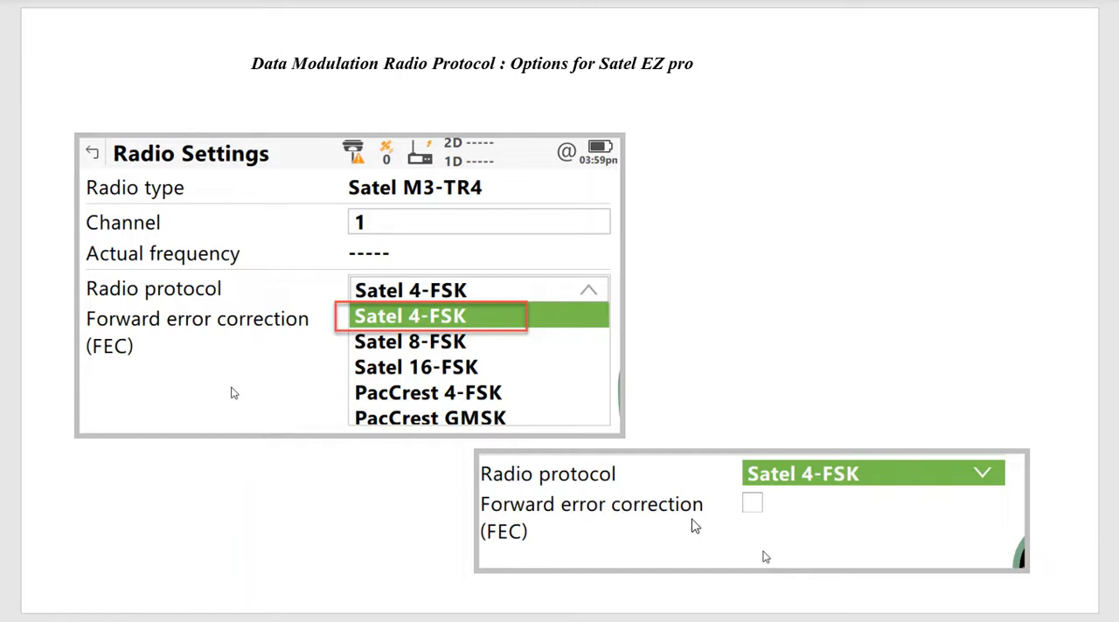
mouse_move(755, 521)
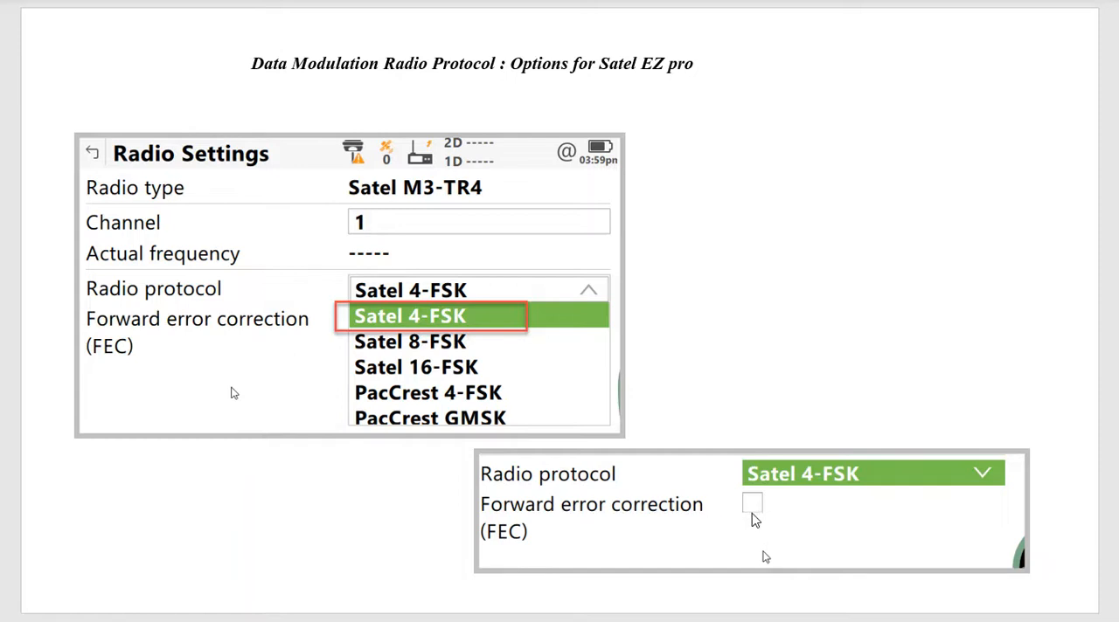
mouse_move(750, 514)
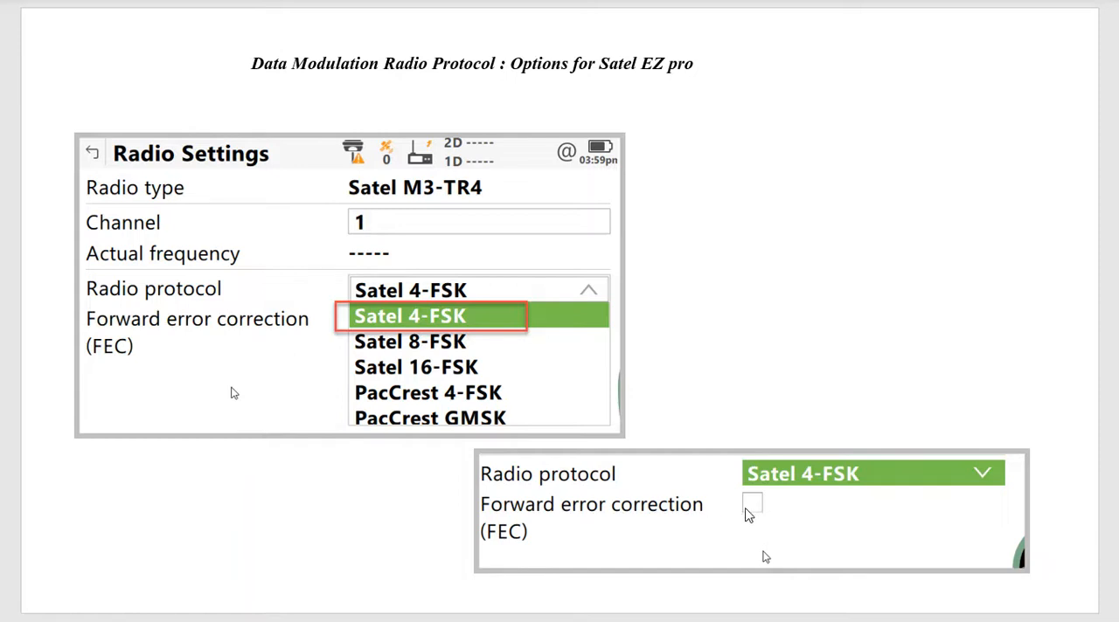
mouse_move(755, 514)
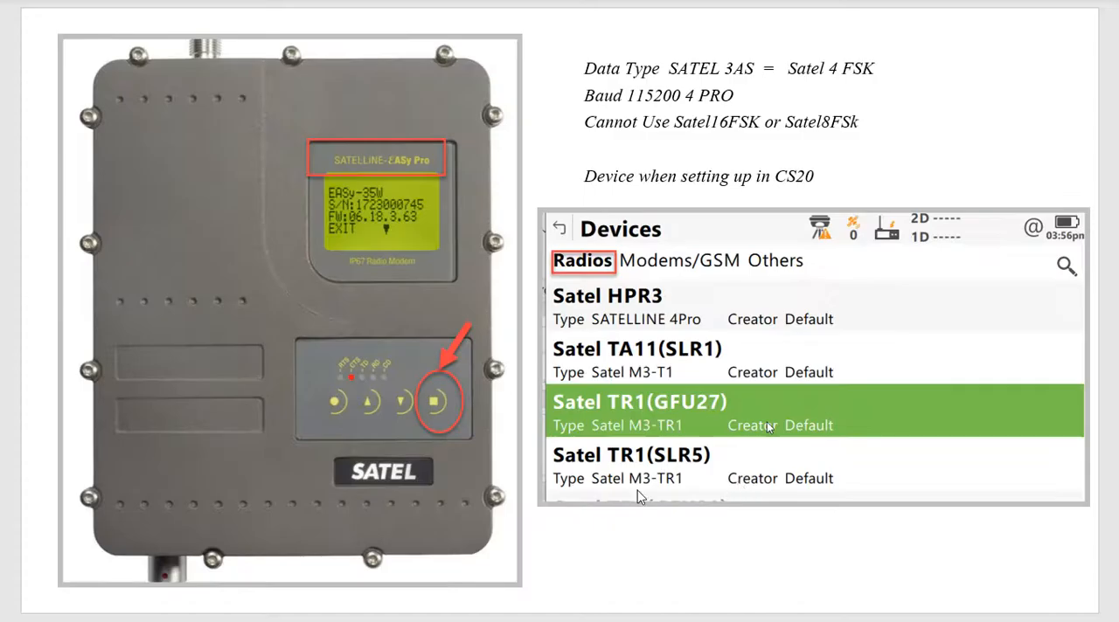
mouse_move(437, 411)
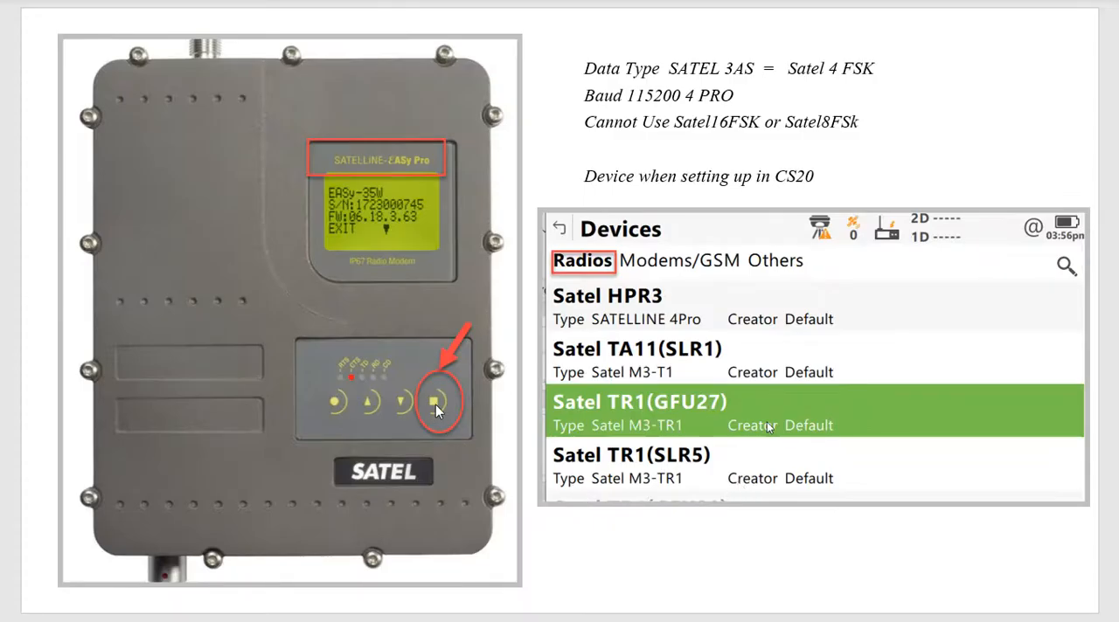
mouse_move(423, 264)
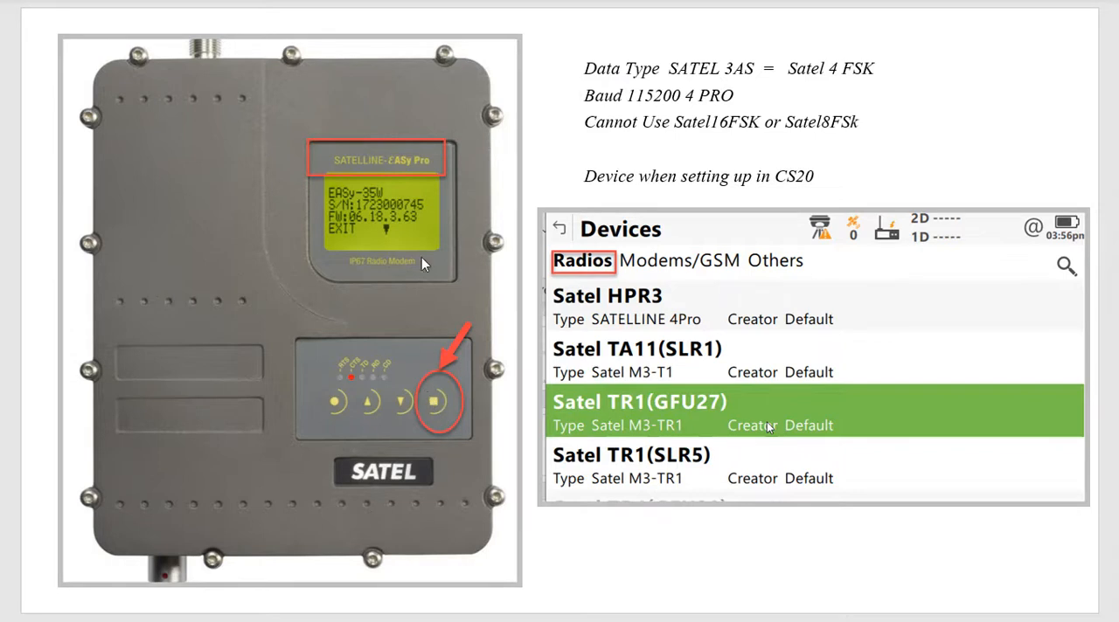
mouse_move(416, 299)
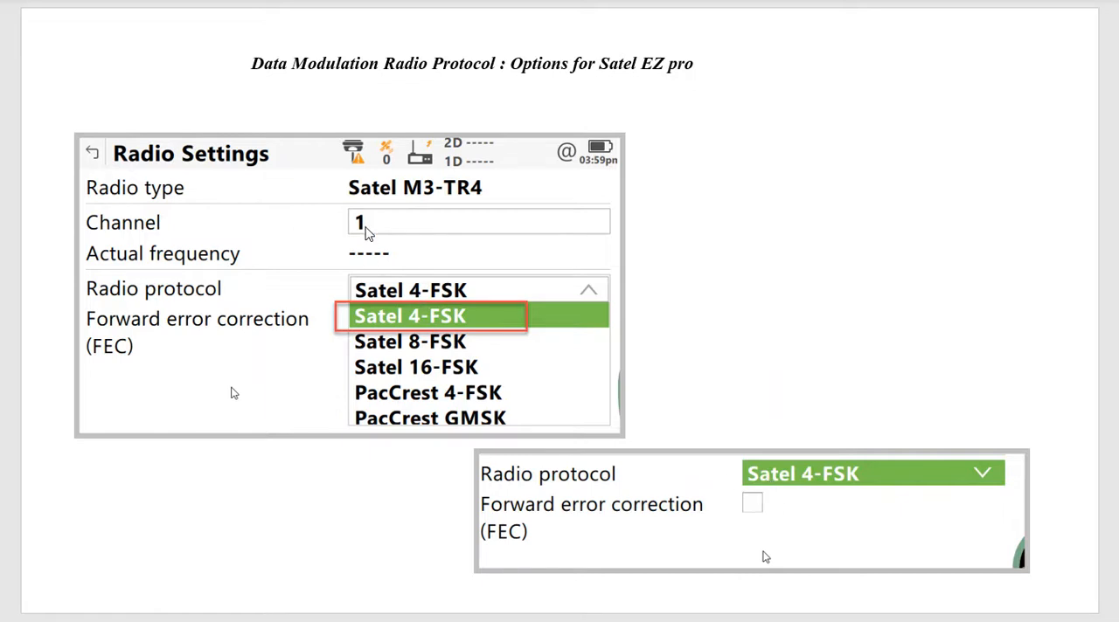
mouse_move(433, 339)
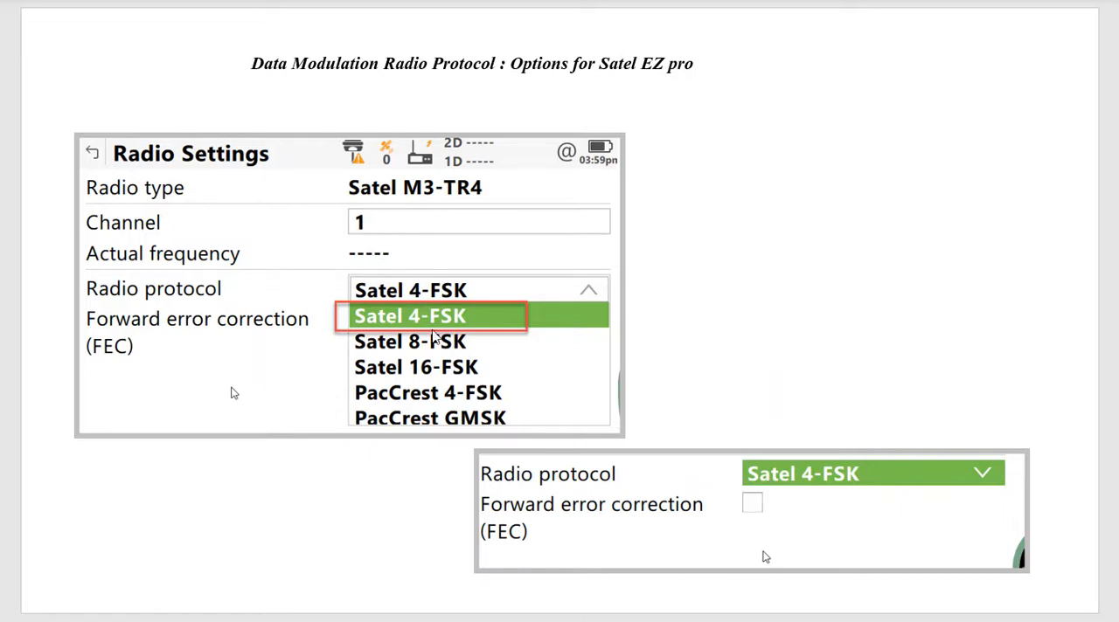
mouse_move(381, 329)
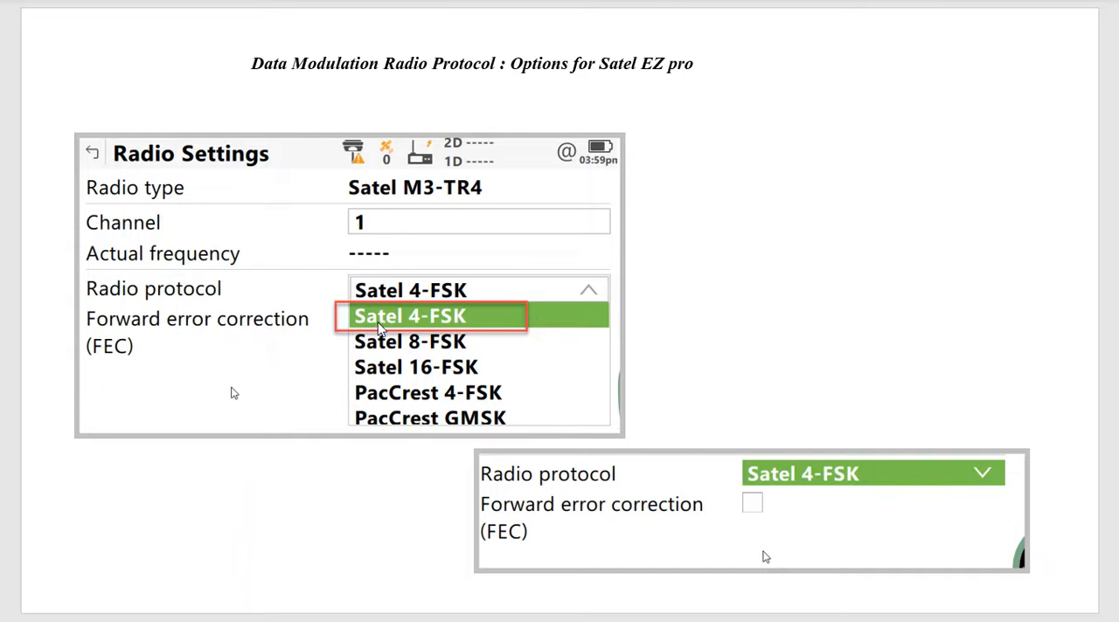
mouse_move(542, 537)
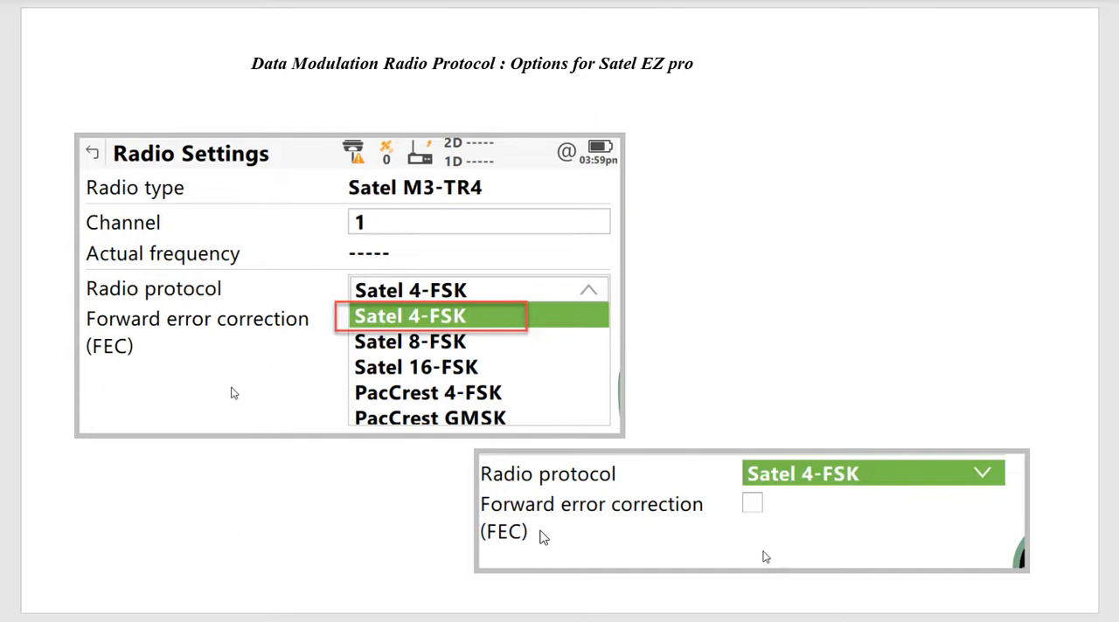
mouse_move(506, 426)
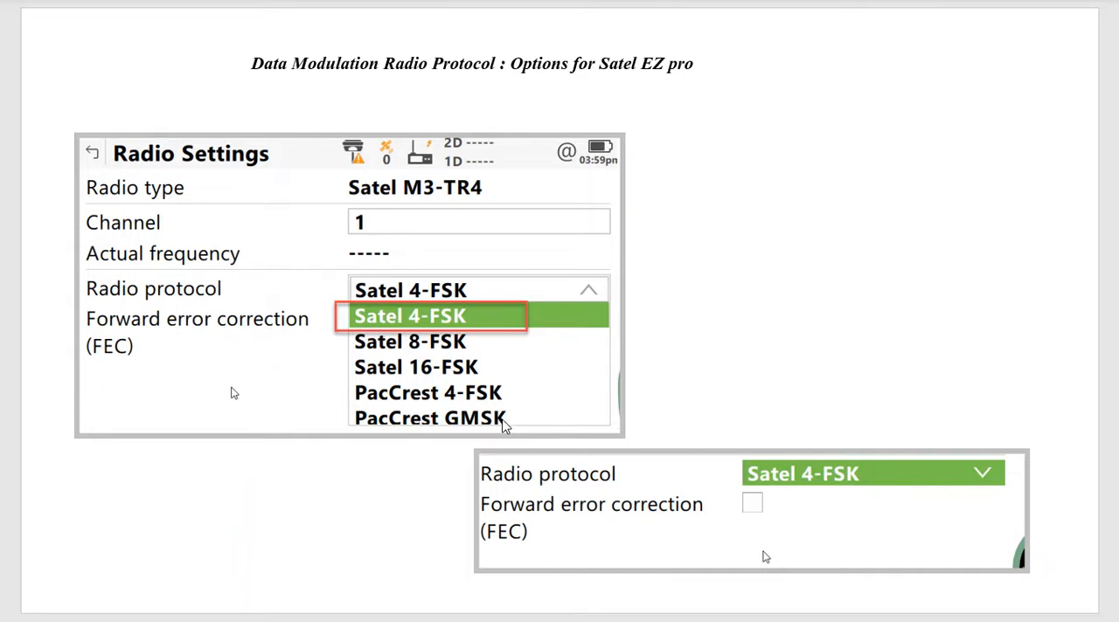
mouse_move(271, 395)
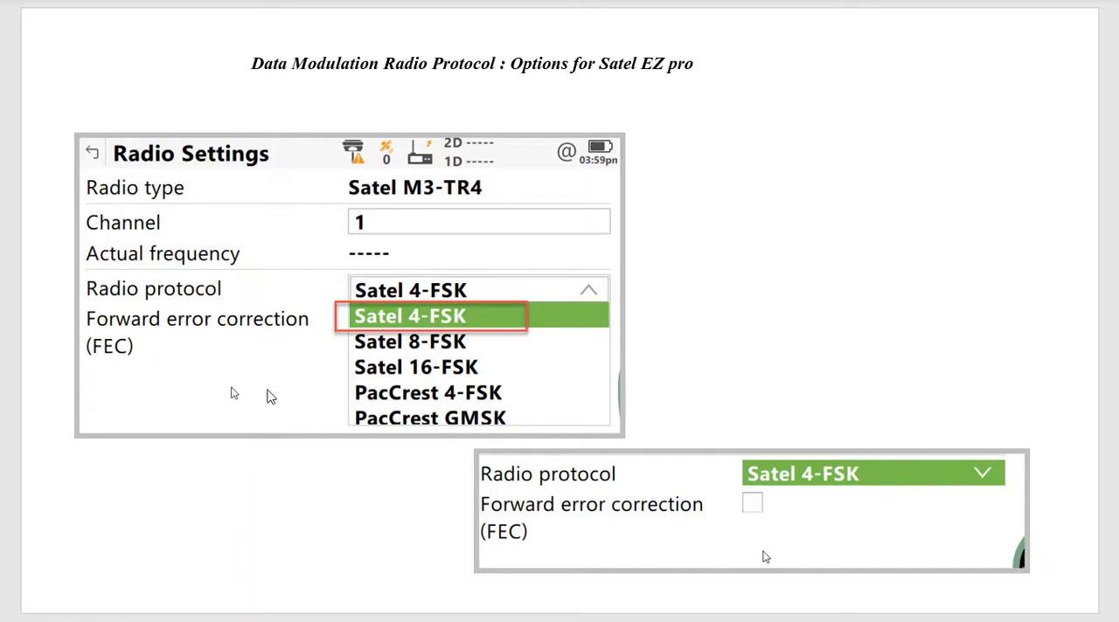
mouse_move(372, 232)
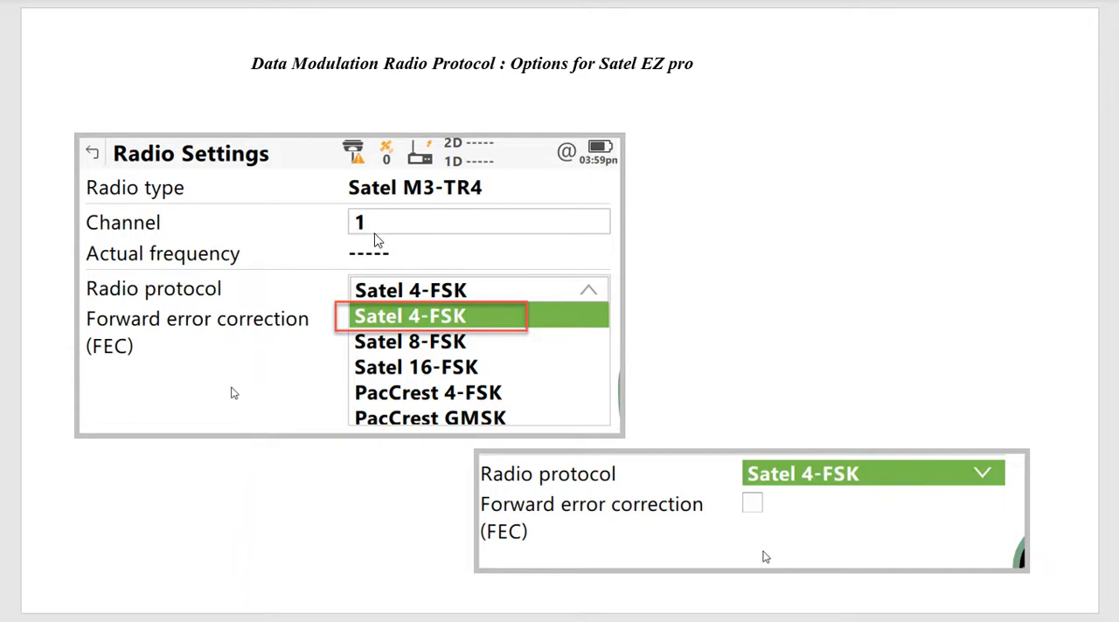
mouse_move(388, 231)
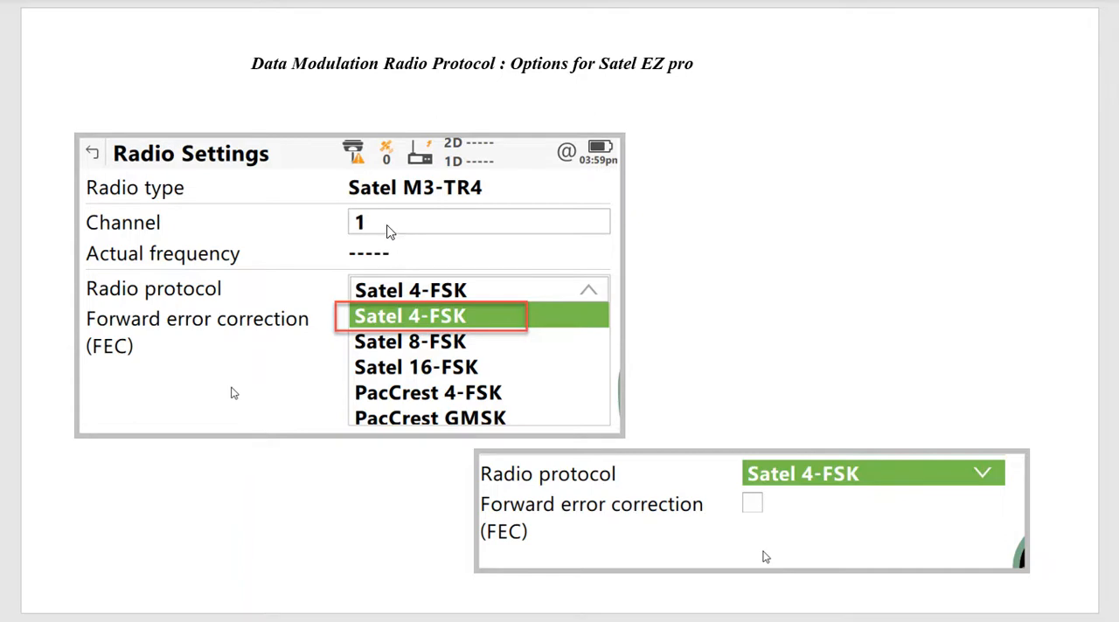
mouse_move(367, 175)
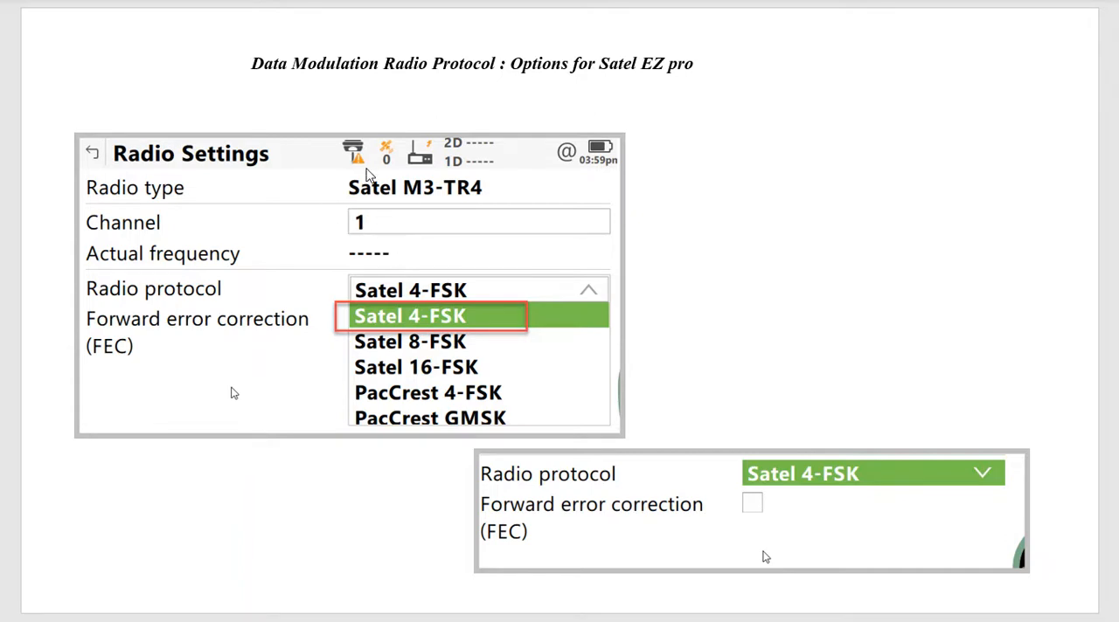
mouse_move(441, 322)
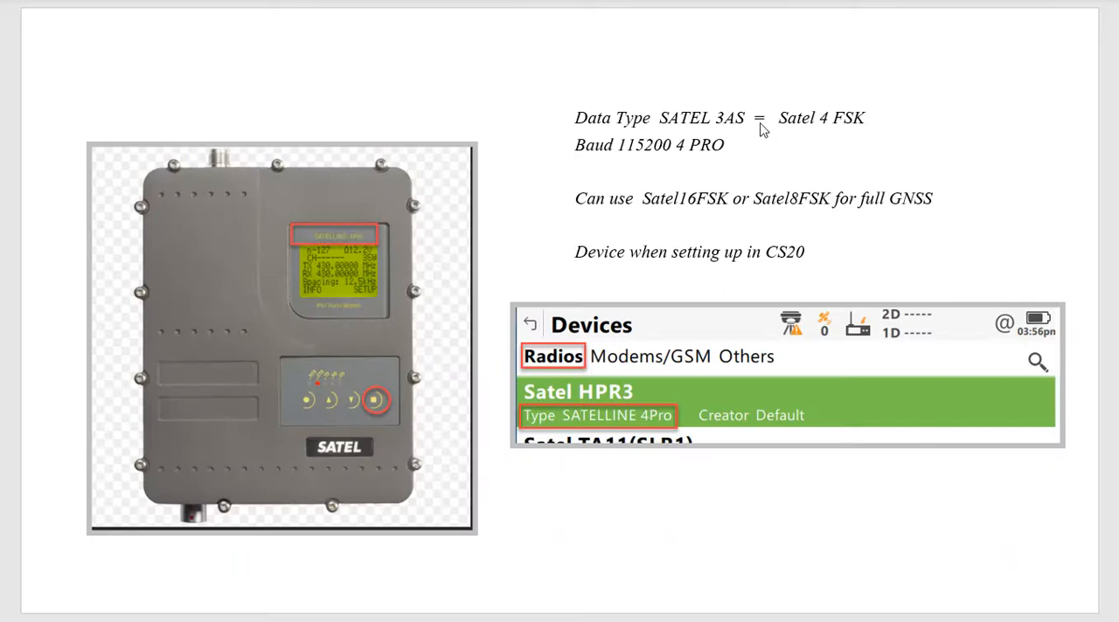
mouse_move(462, 311)
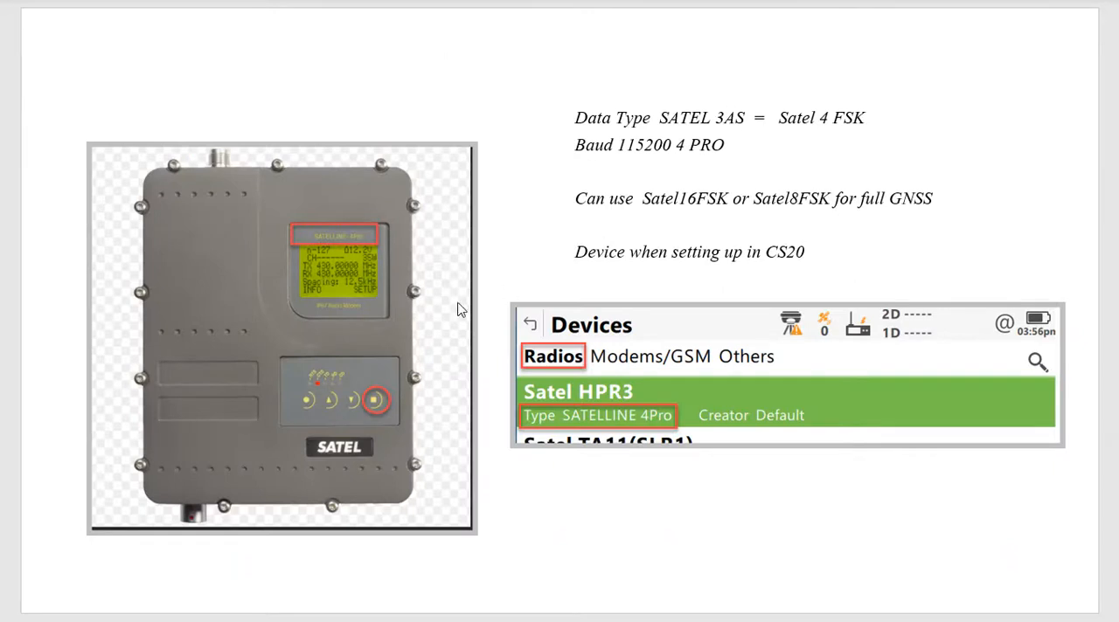
mouse_move(365, 238)
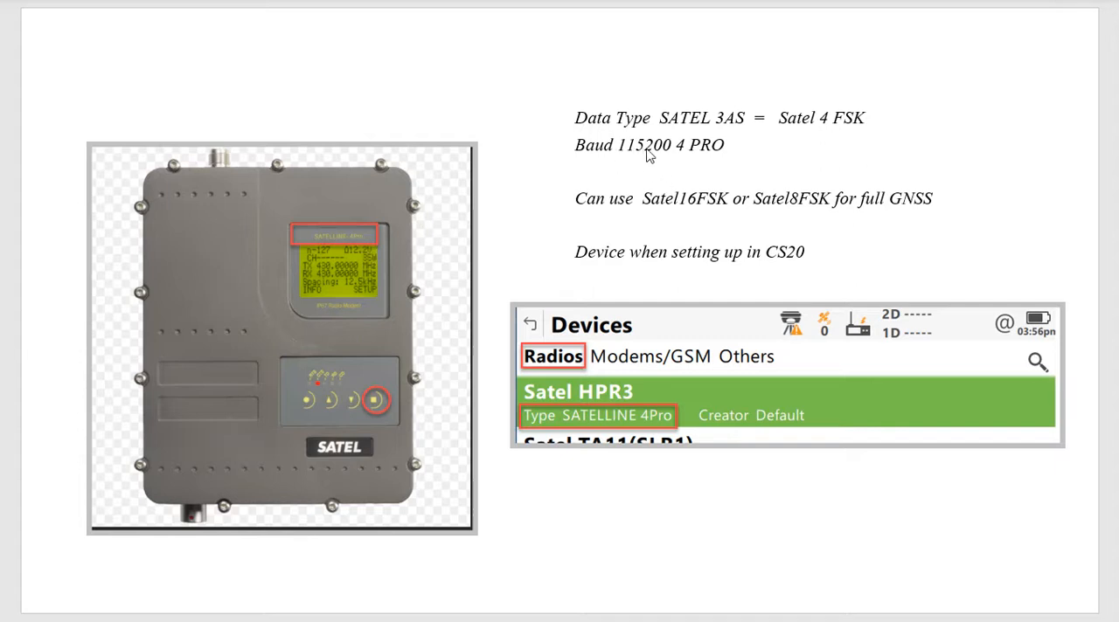
mouse_move(535, 370)
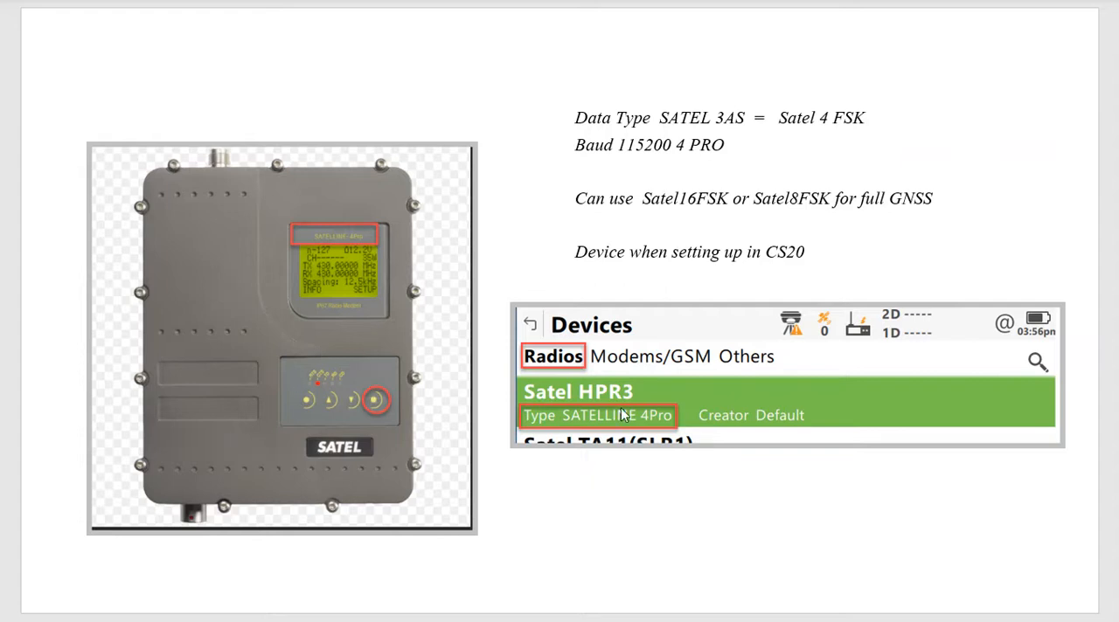
mouse_move(566, 367)
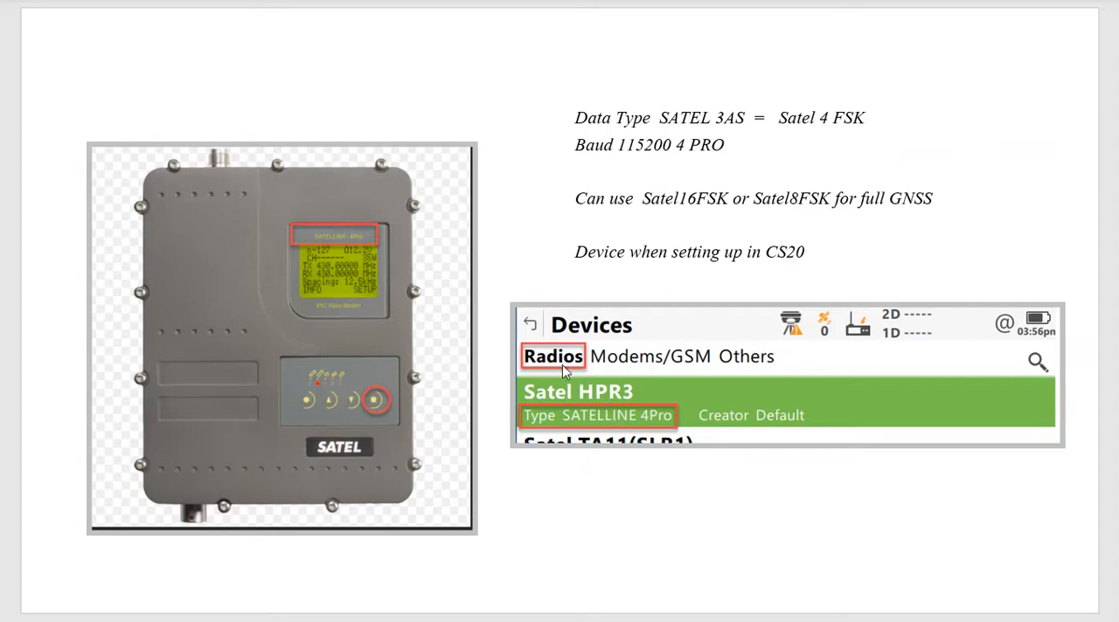
mouse_move(356, 287)
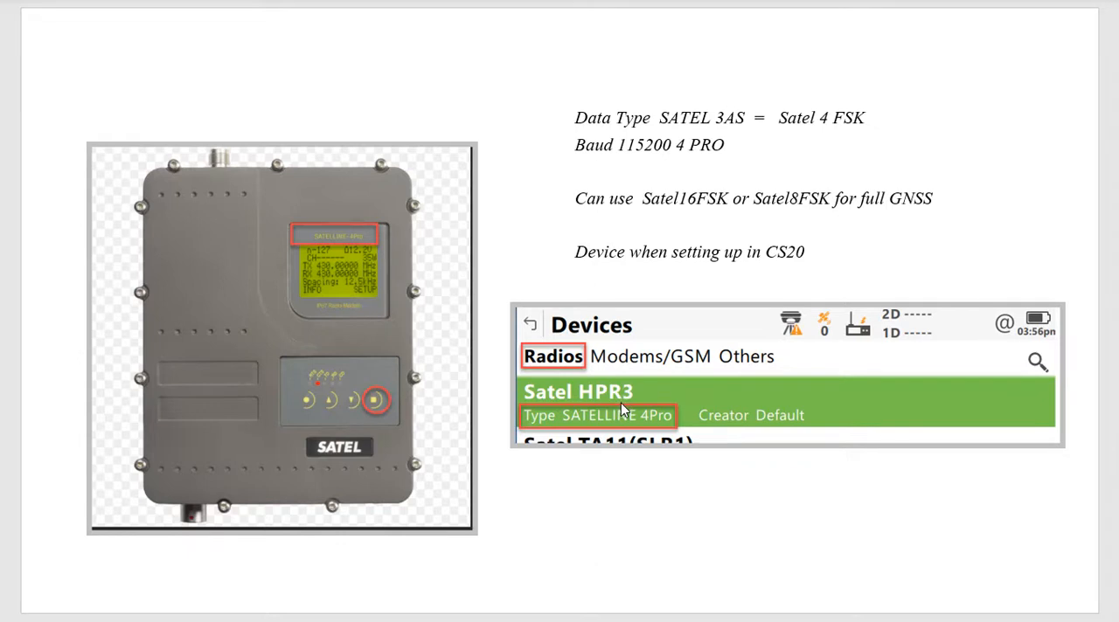
mouse_move(374, 409)
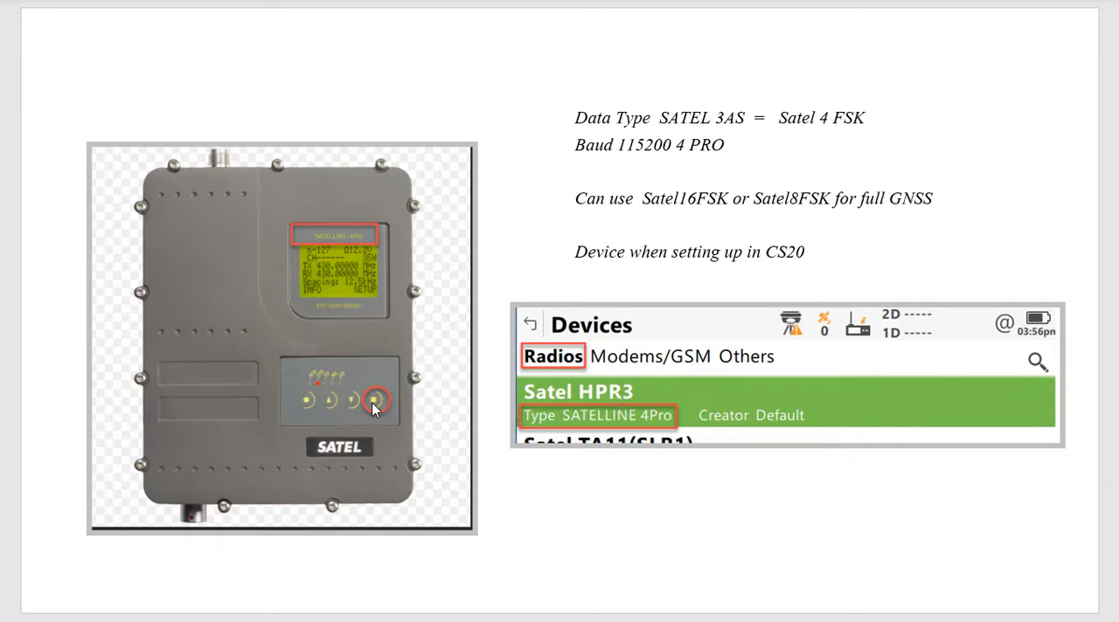
mouse_move(689, 218)
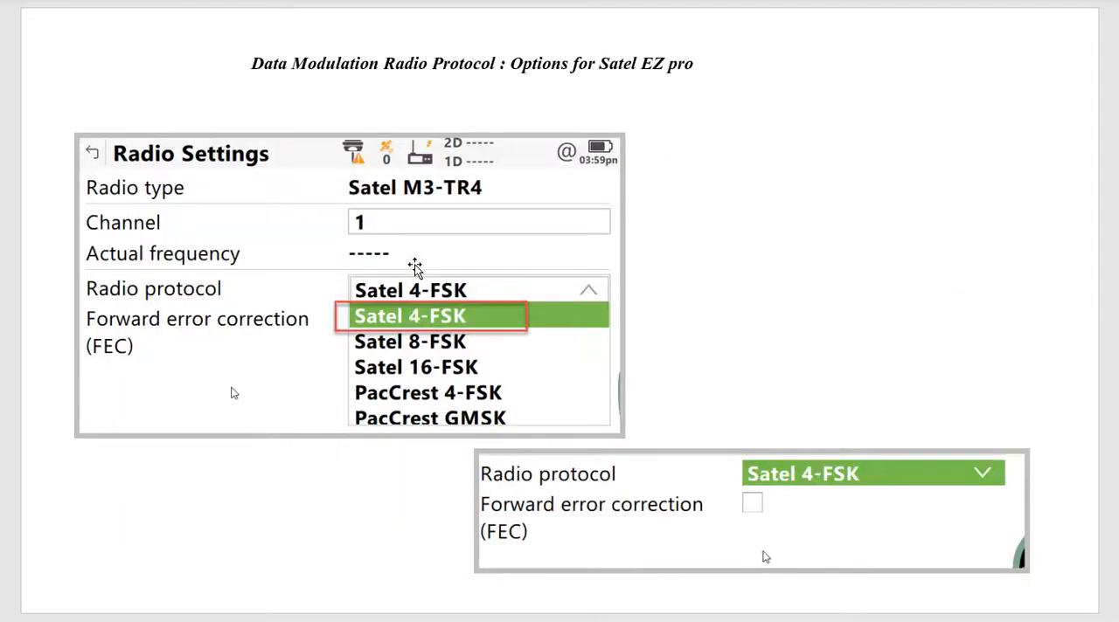
key(Right)
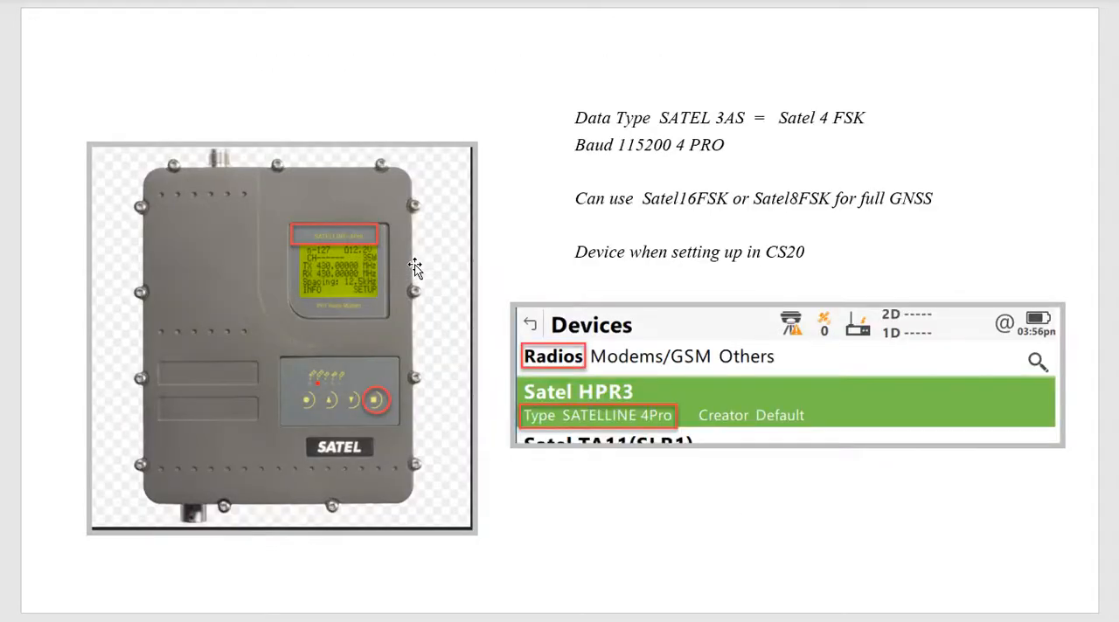
mouse_move(388, 372)
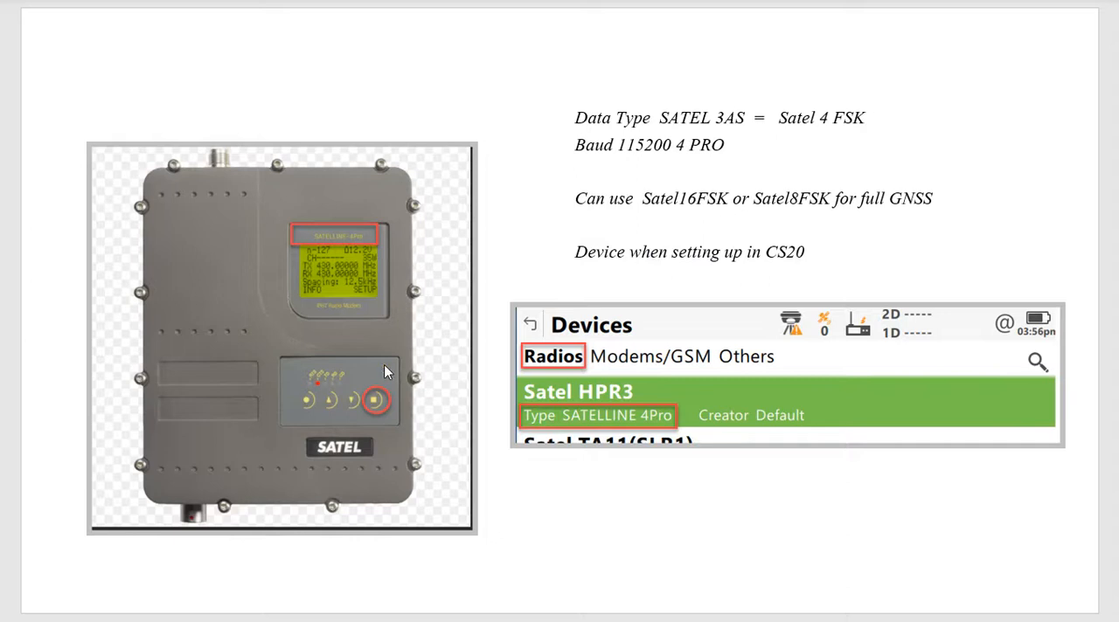
mouse_move(388, 360)
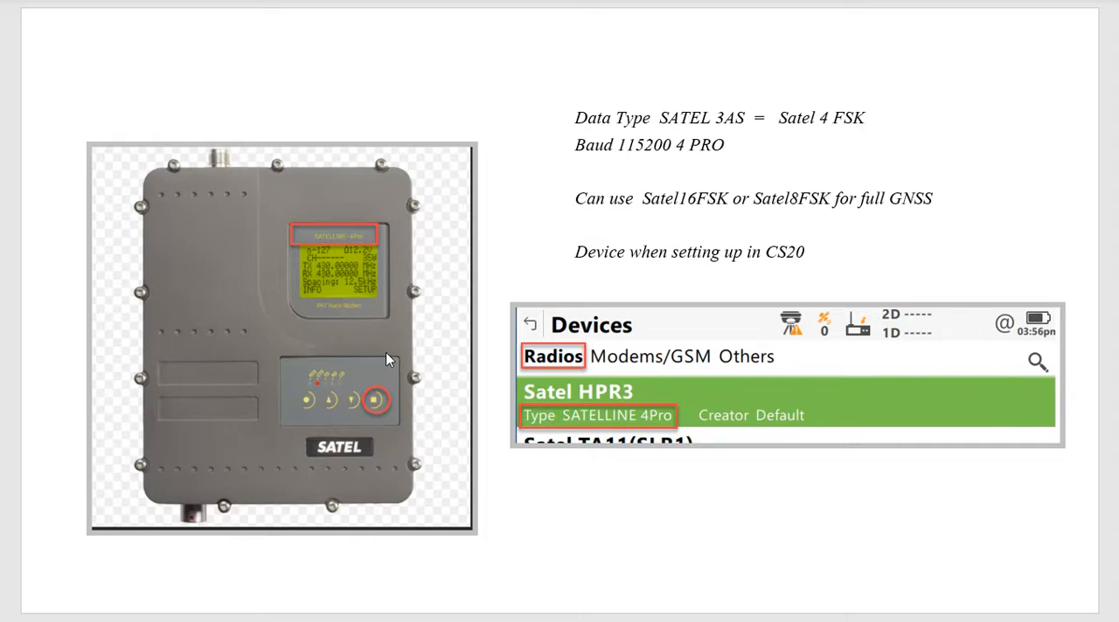
mouse_move(367, 269)
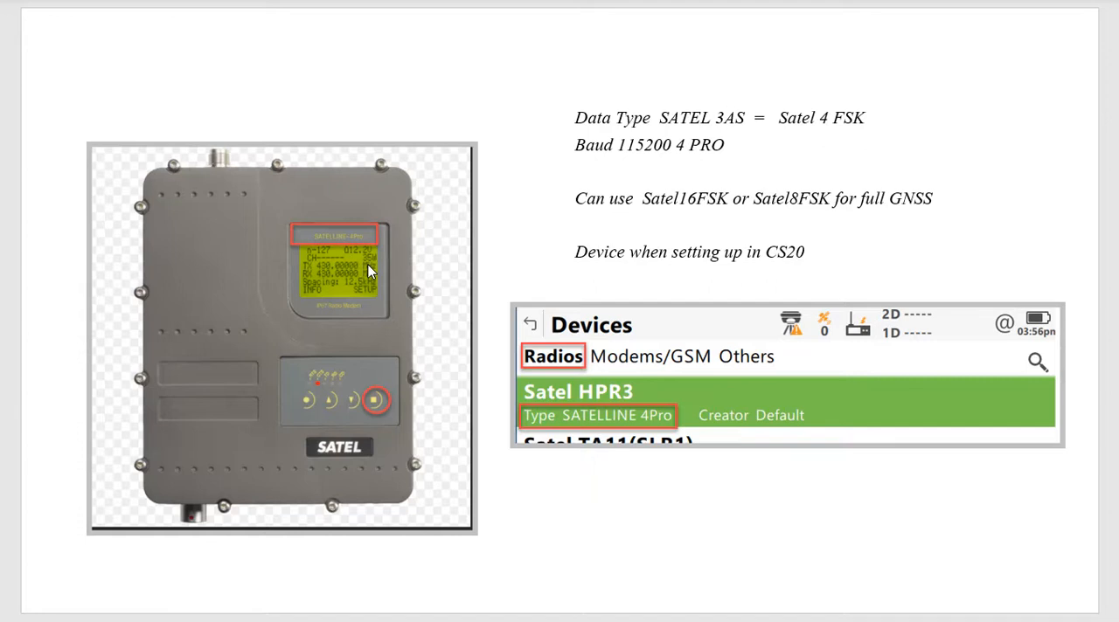
mouse_move(365, 264)
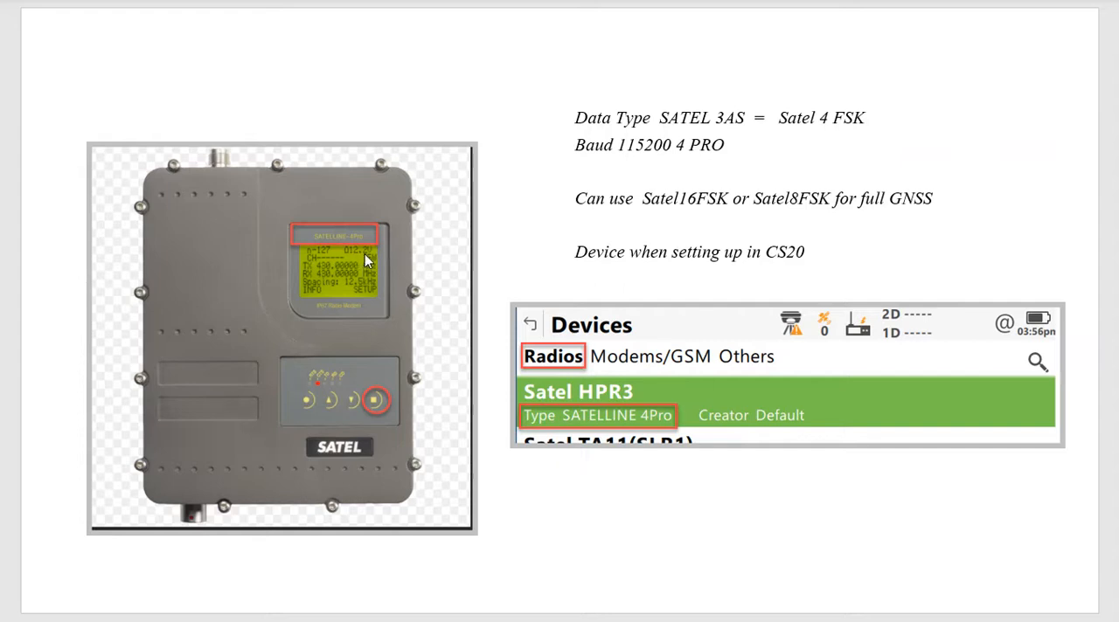
mouse_move(350, 337)
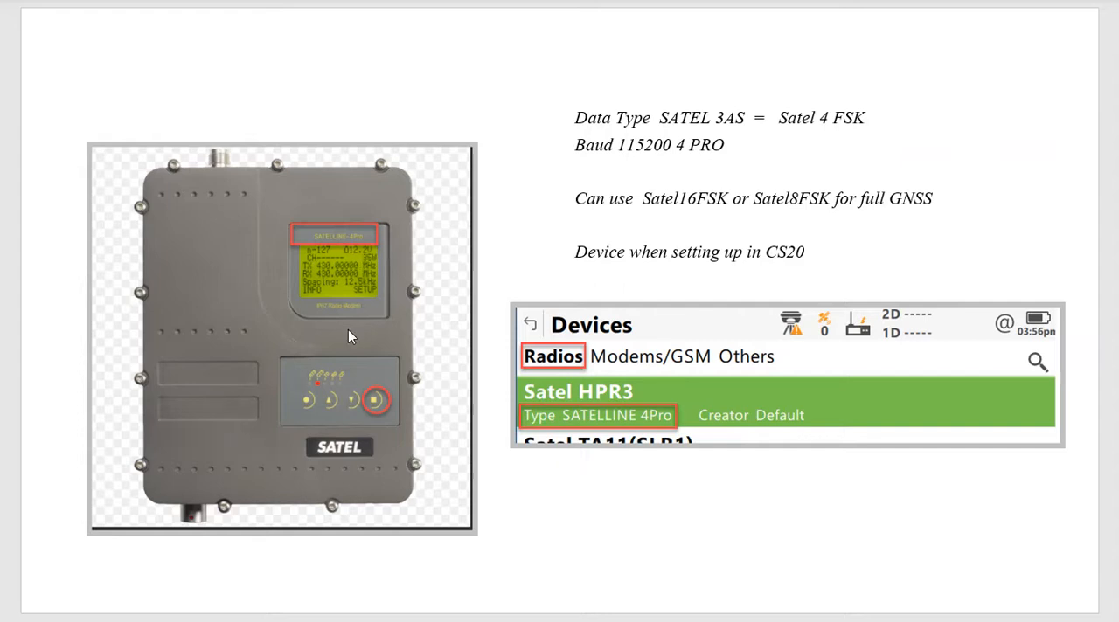
mouse_move(366, 254)
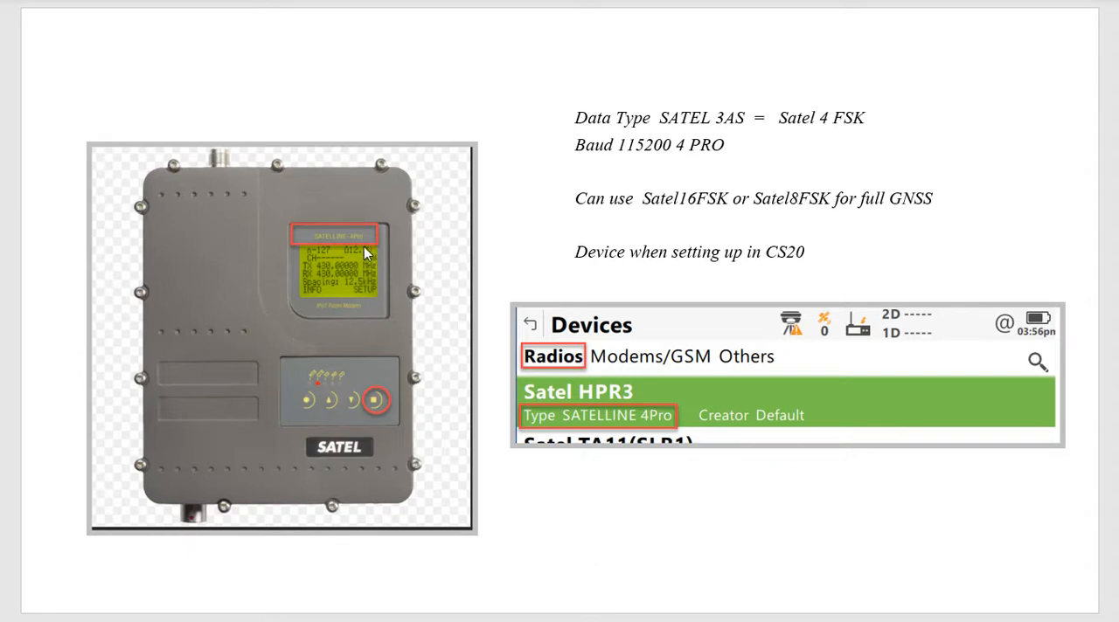
mouse_move(416, 315)
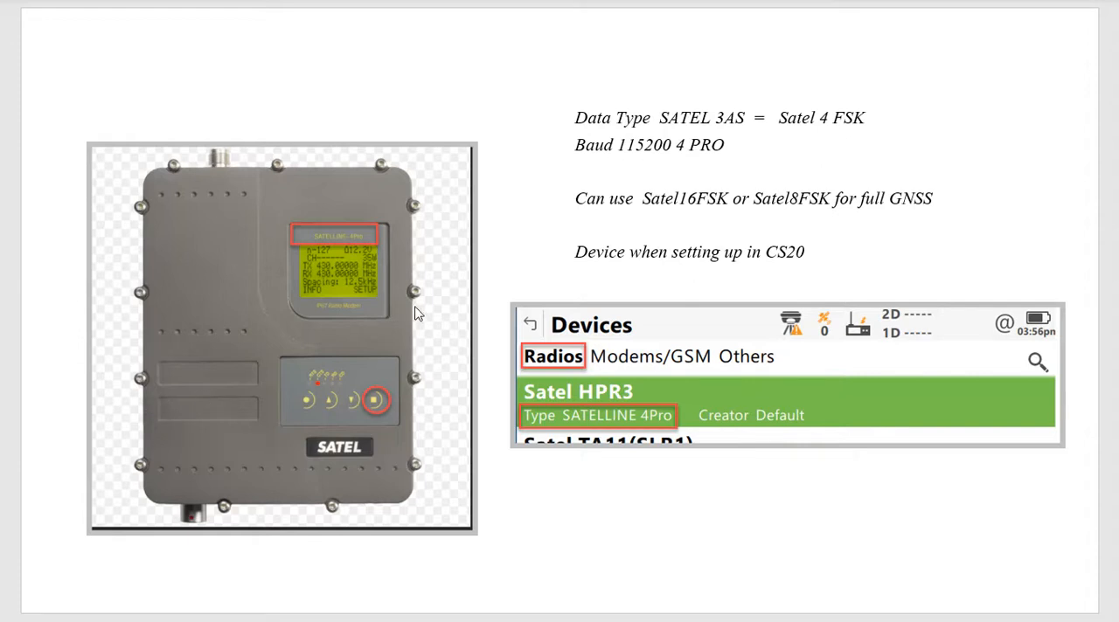
mouse_move(406, 256)
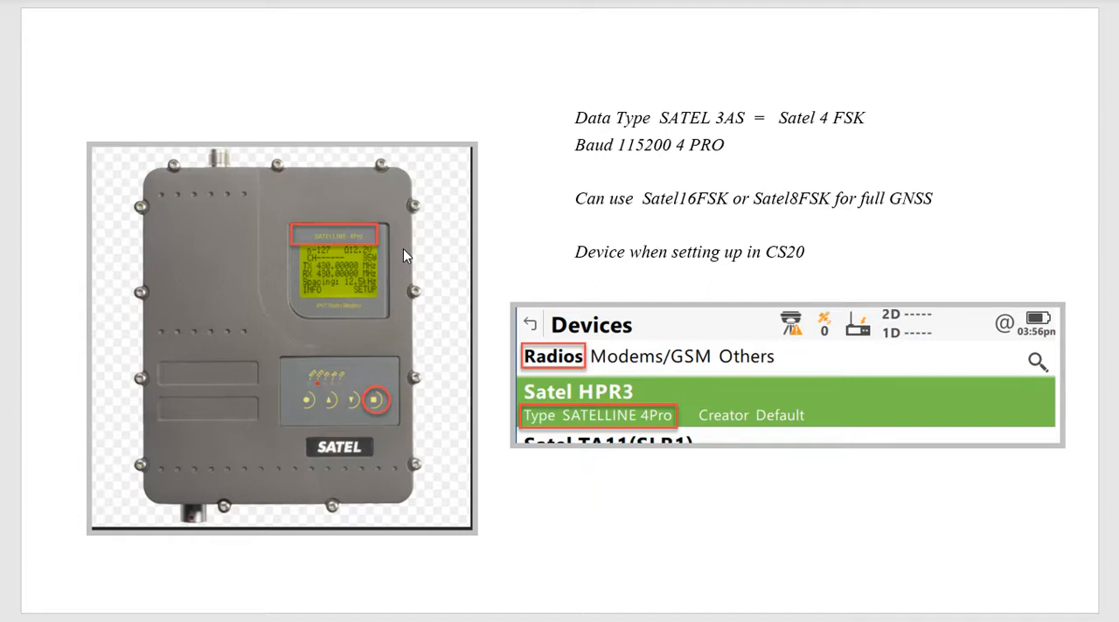
mouse_move(322, 363)
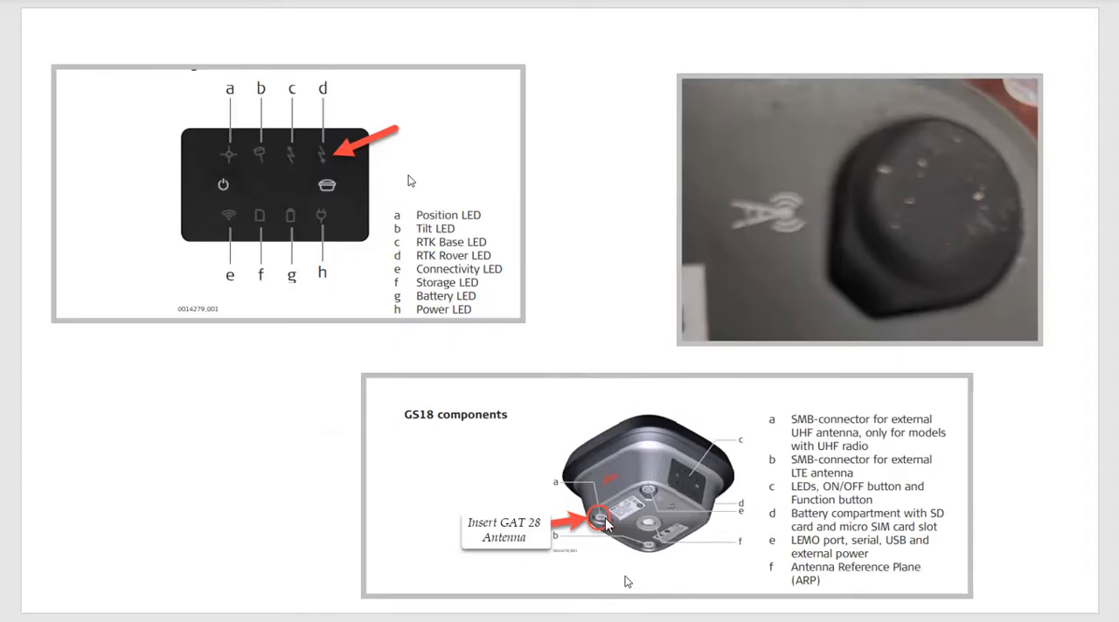
mouse_move(738, 251)
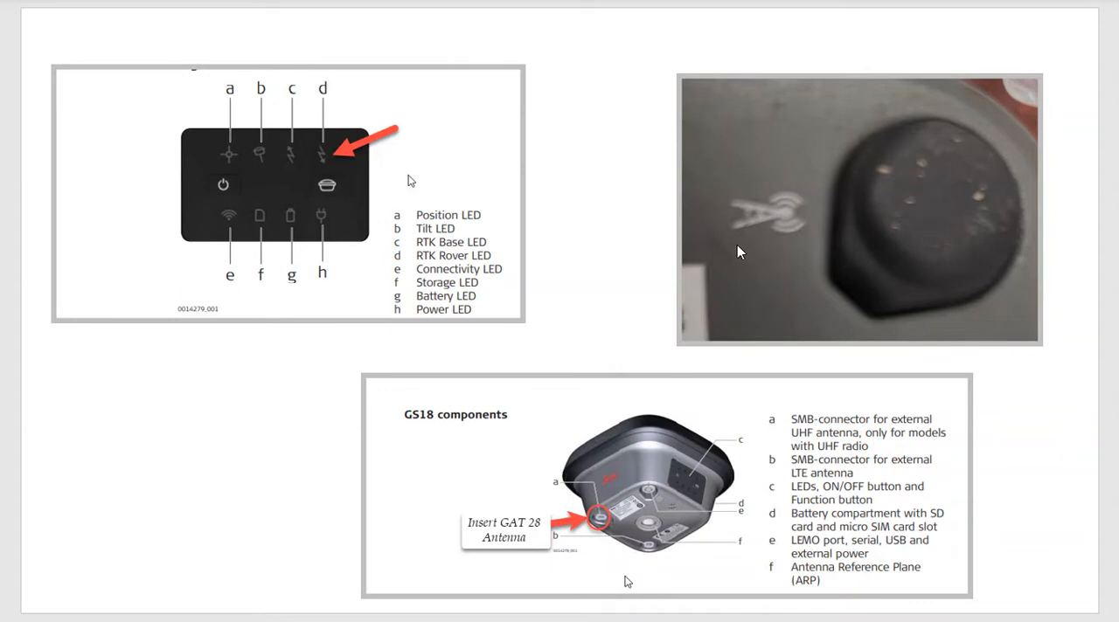
mouse_move(666, 253)
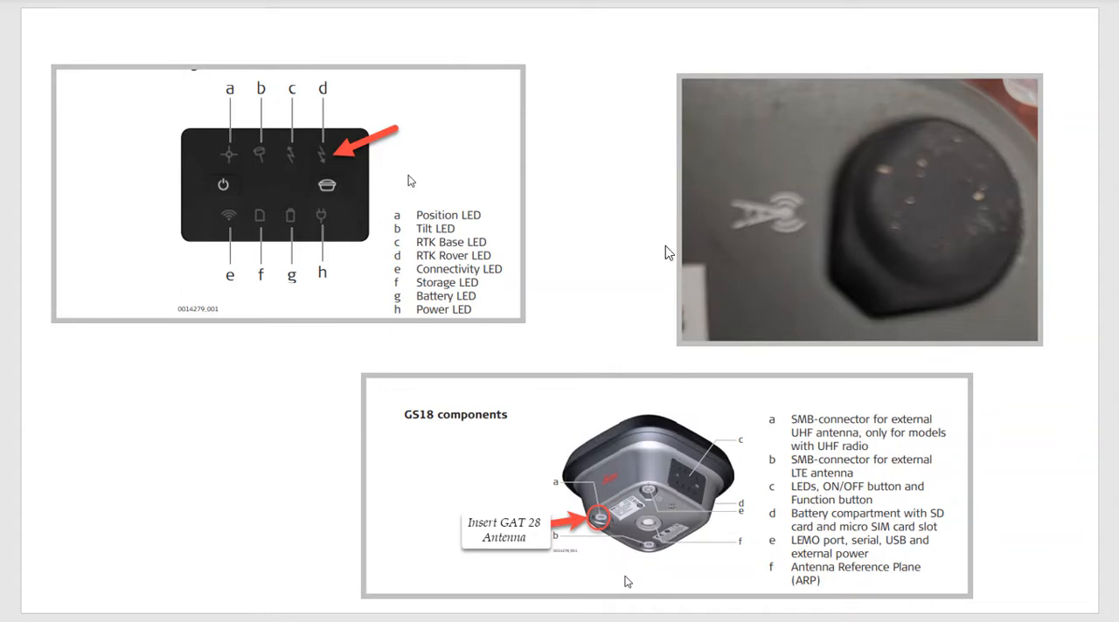
mouse_move(323, 154)
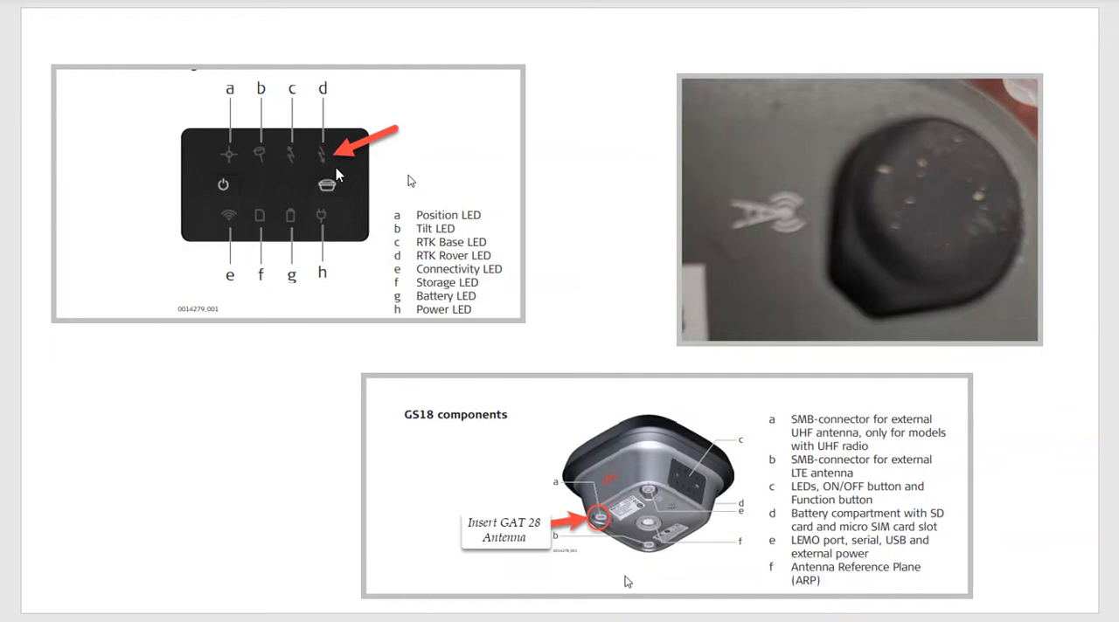
mouse_move(388, 241)
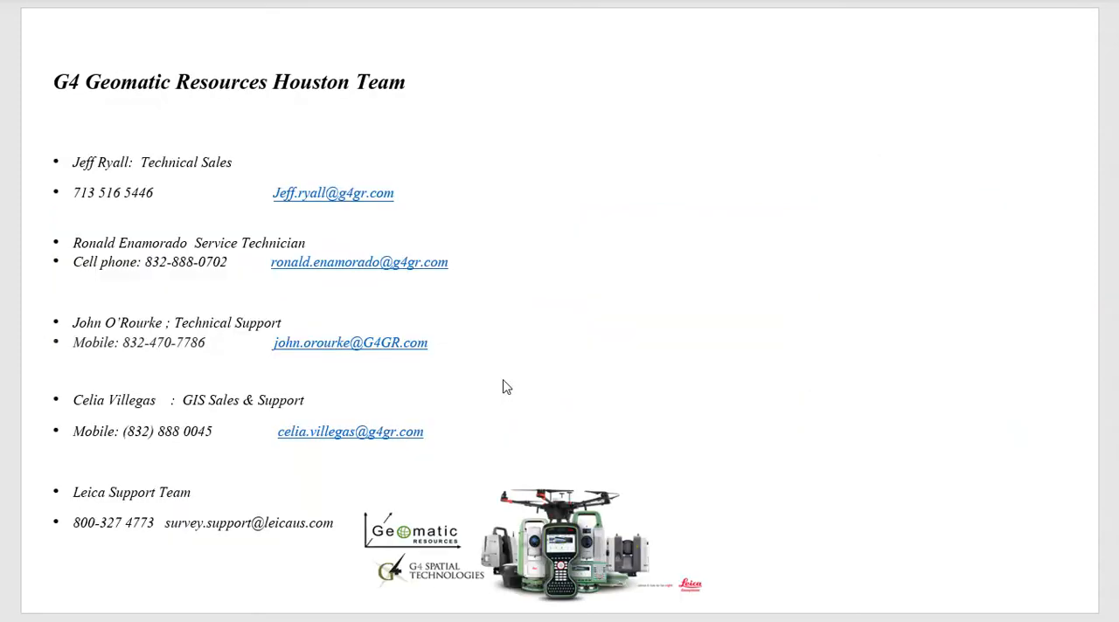
mouse_move(364, 468)
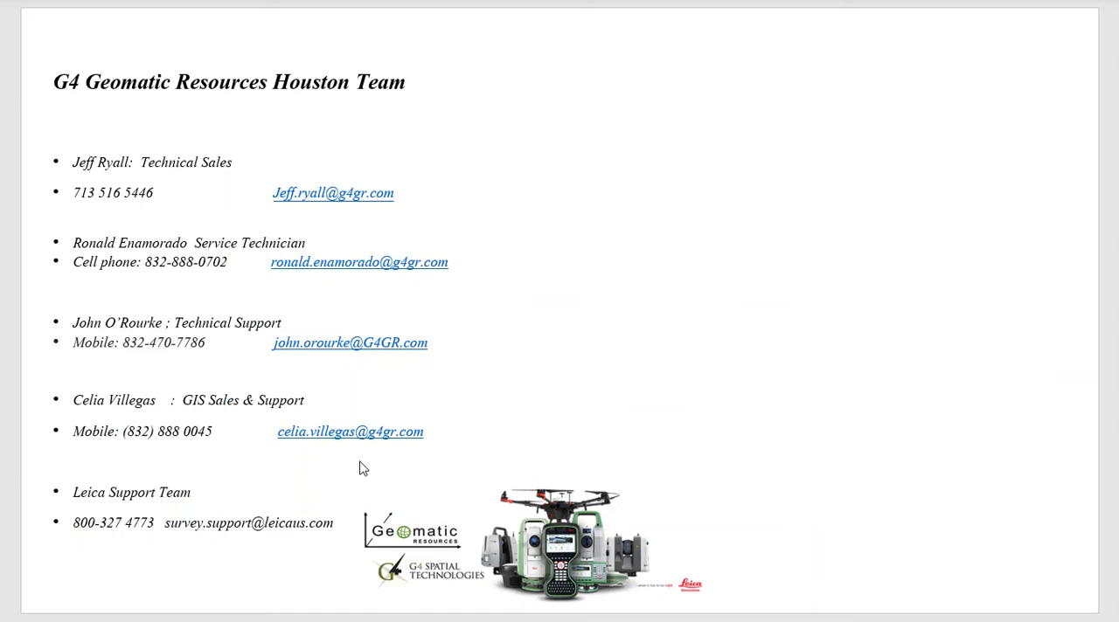
mouse_move(381, 413)
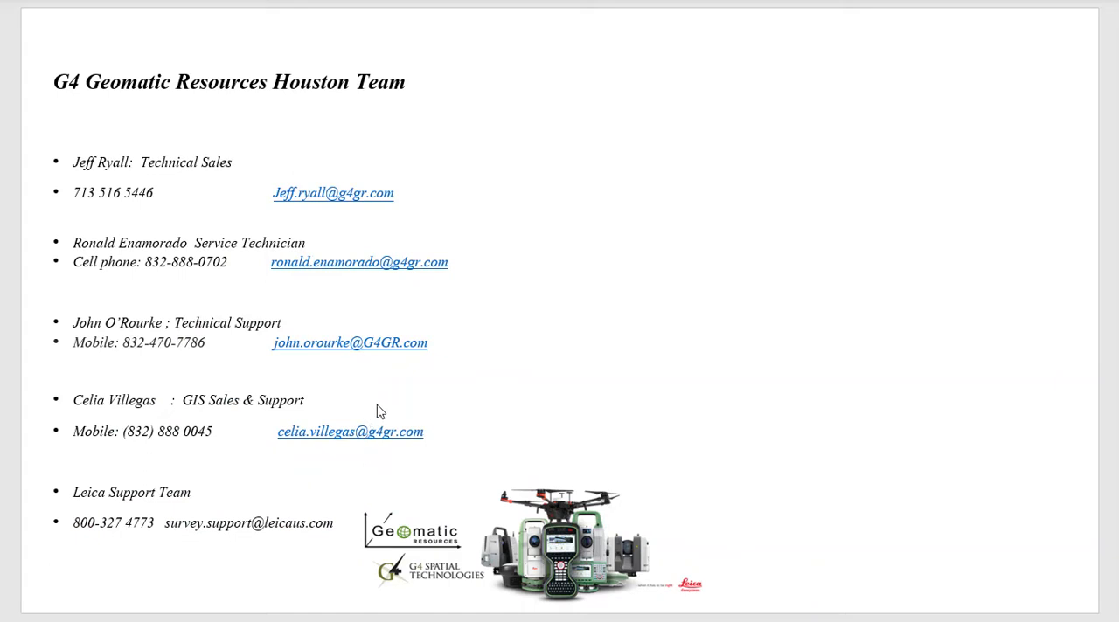
mouse_move(74, 510)
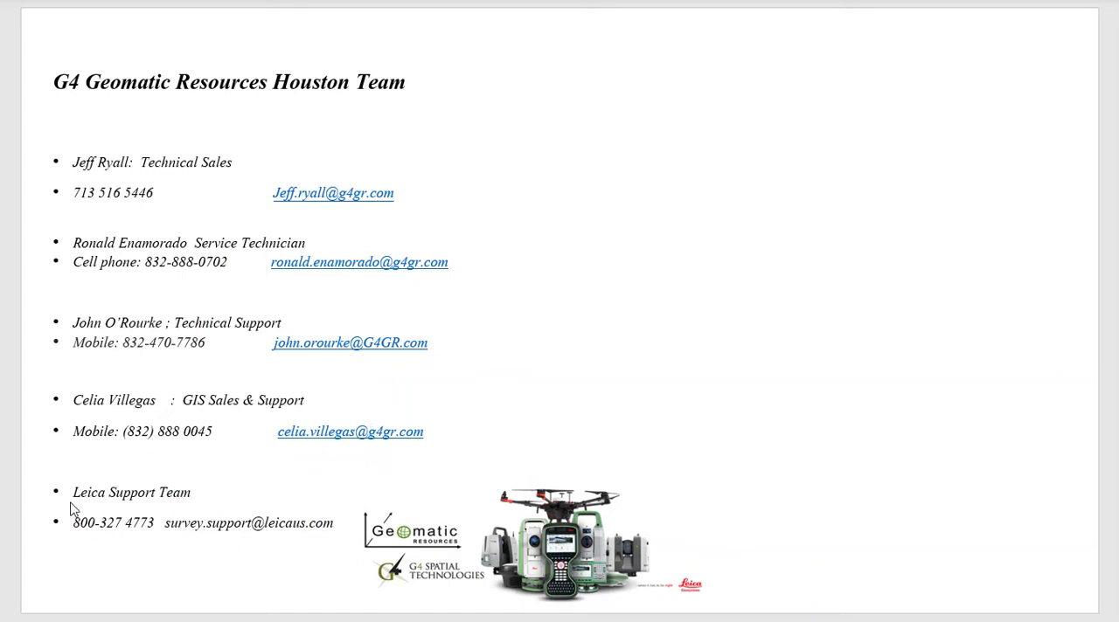
mouse_move(73, 538)
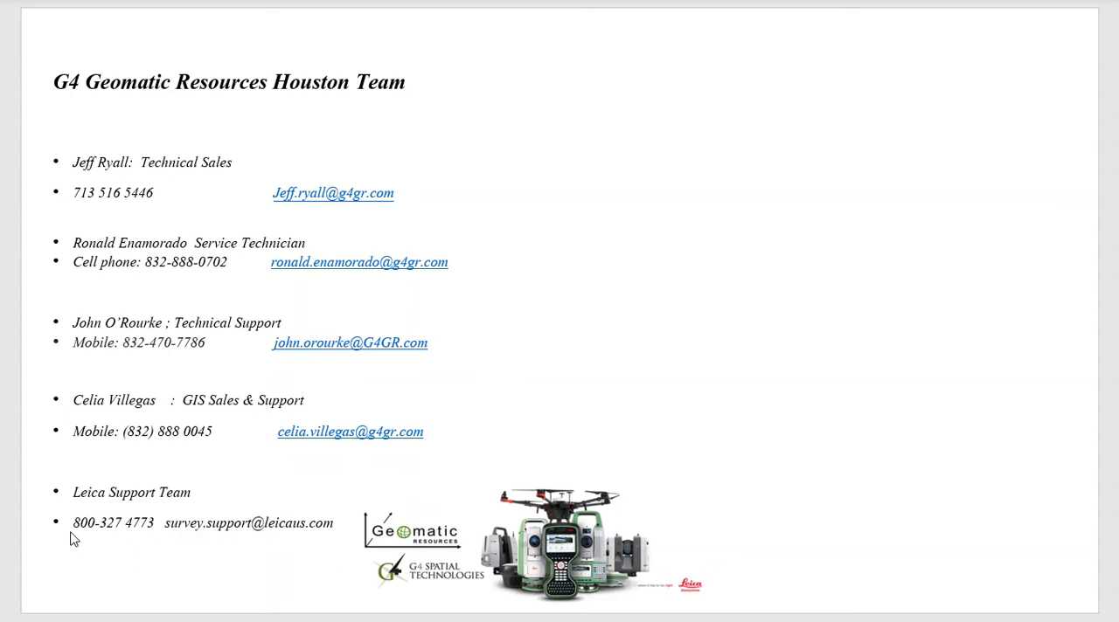
mouse_move(479, 477)
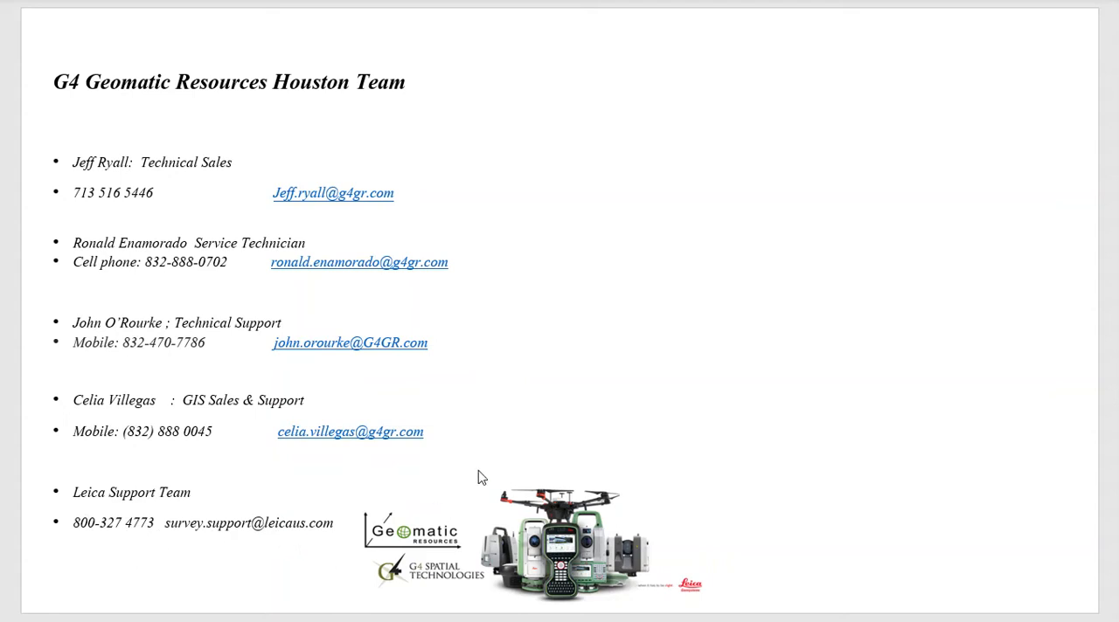
mouse_move(479, 479)
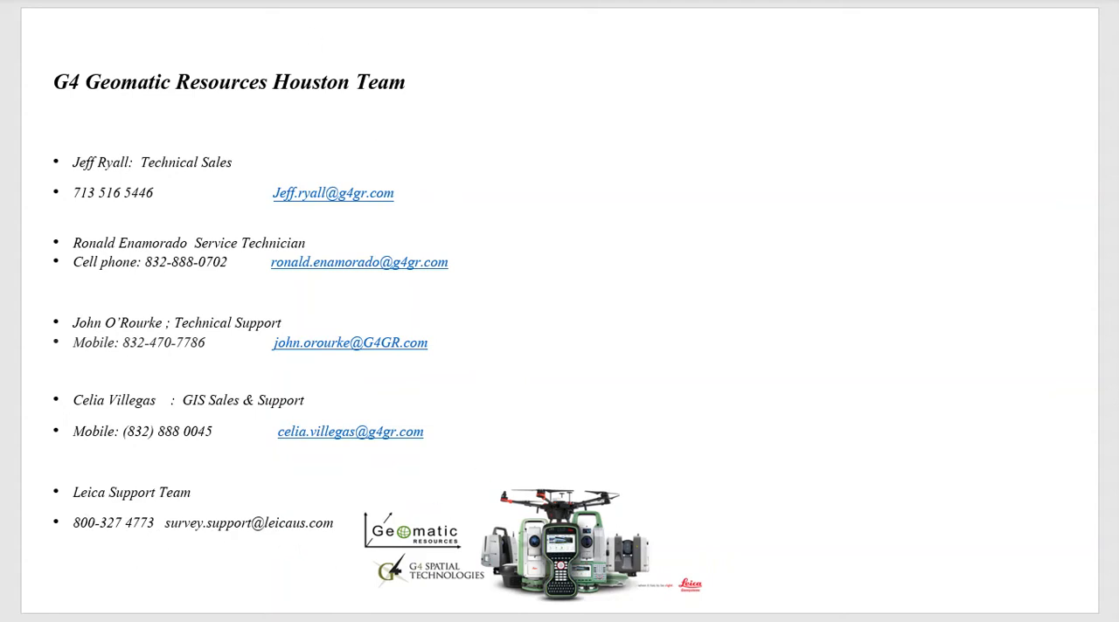